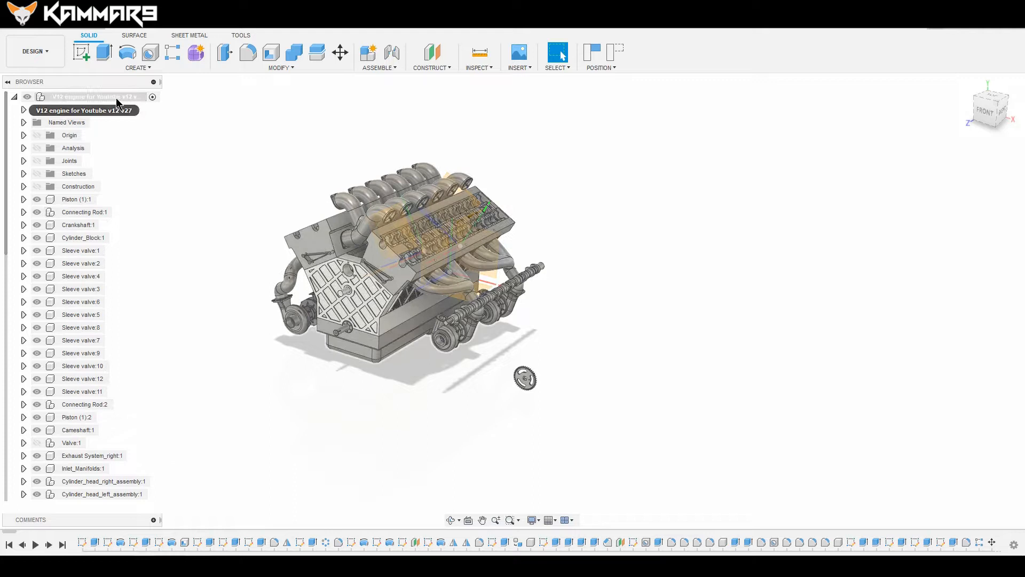
- Isolate the Cameshaft Wheel:1 component so the rest of the V12 engine is hidden
scroll("down", 3)
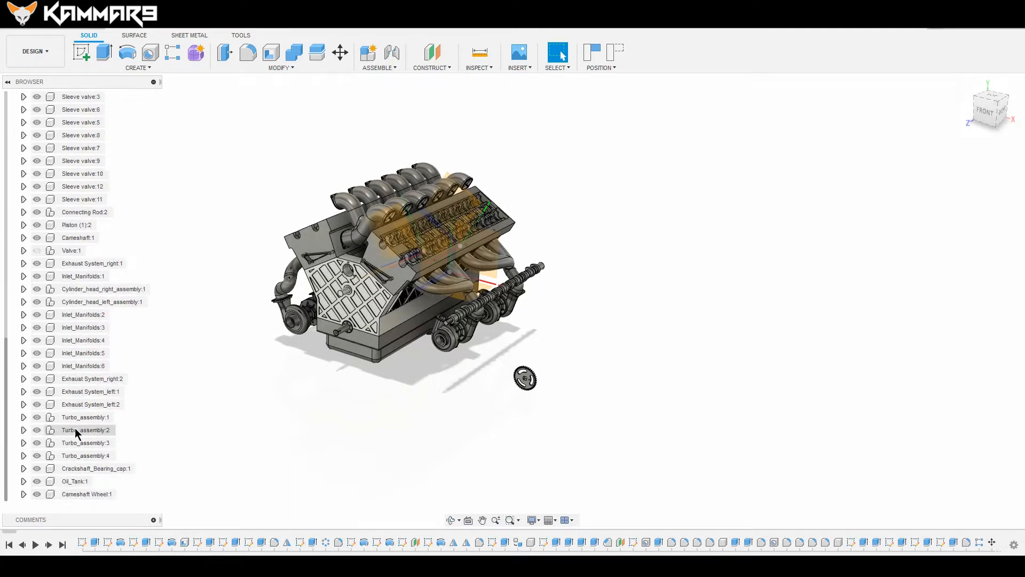
left_click(79, 493)
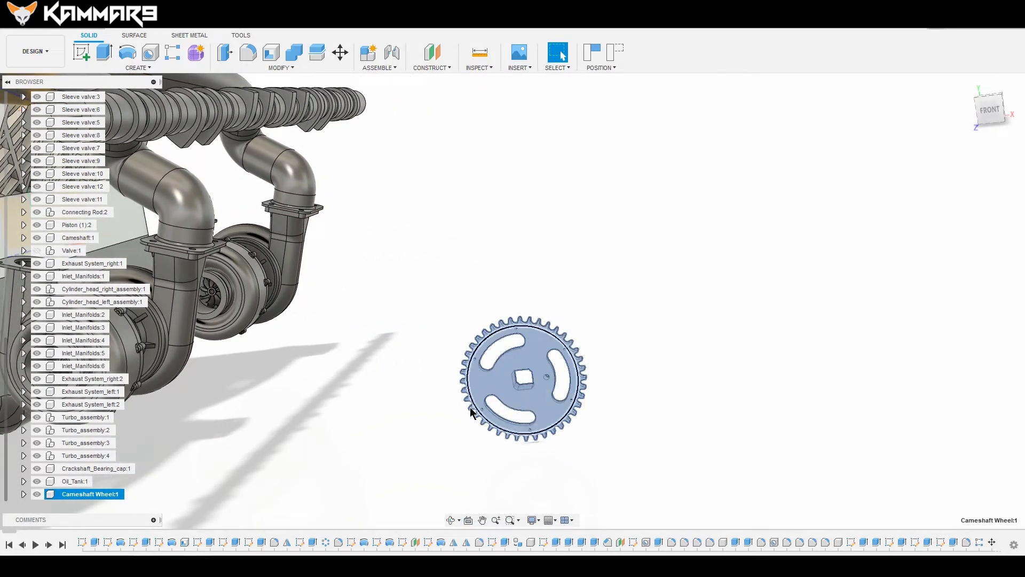
right_click(91, 494)
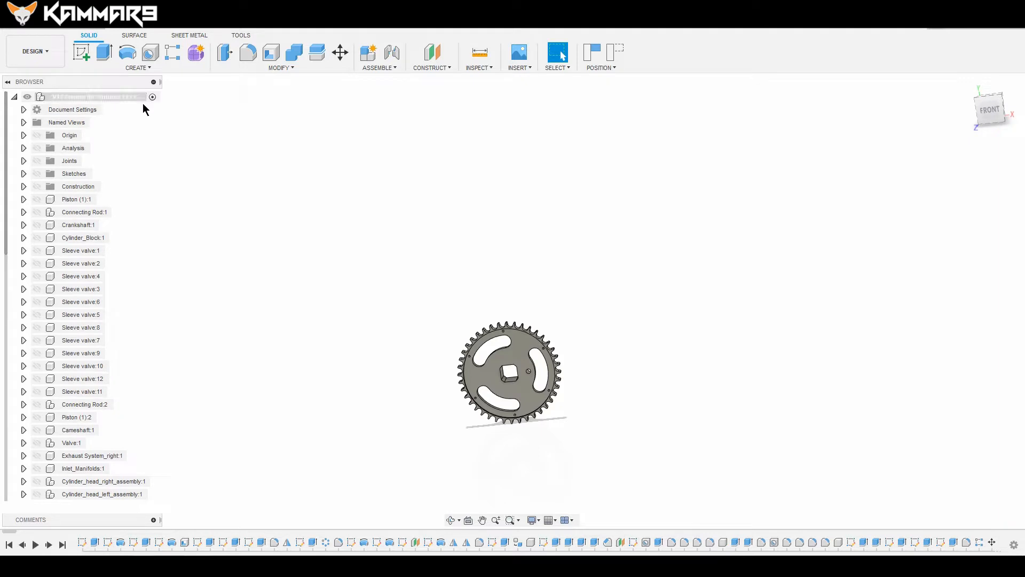
- Create and activate a new component named Cover_Camshaft_wheel in the assembly
left_click(369, 52)
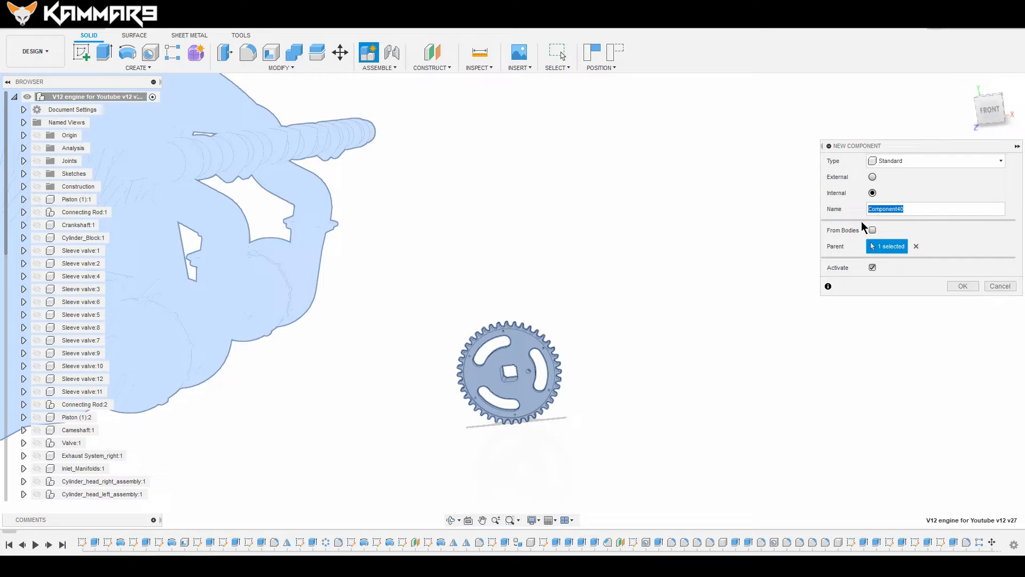
mouse_move(102, 227)
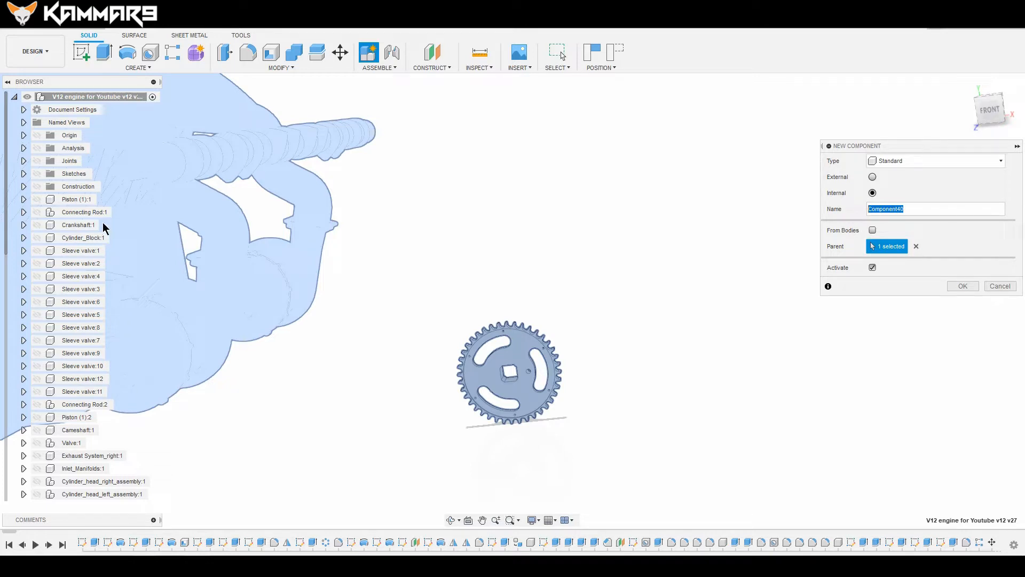
type("c")
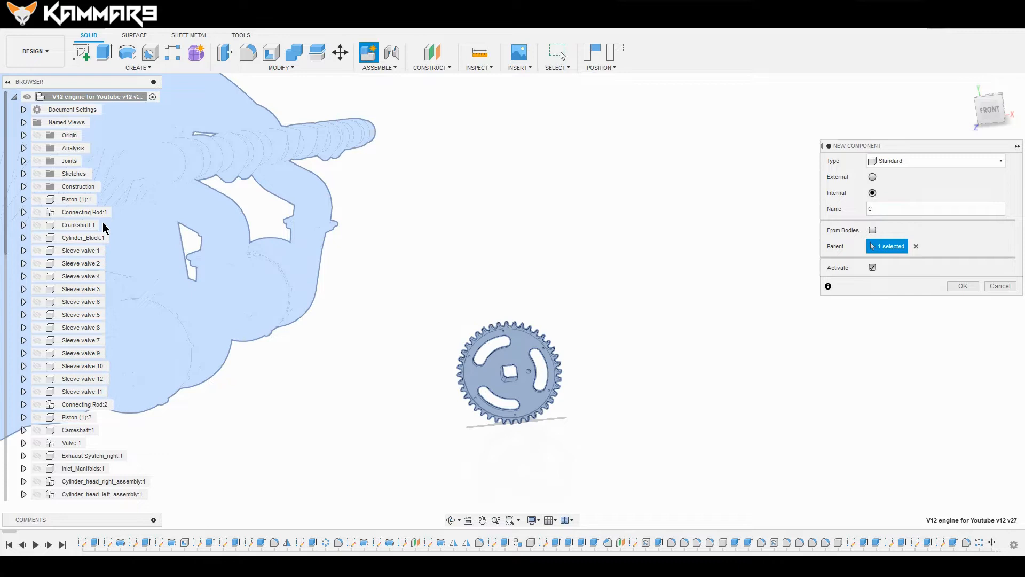
type("over_Camshaft")
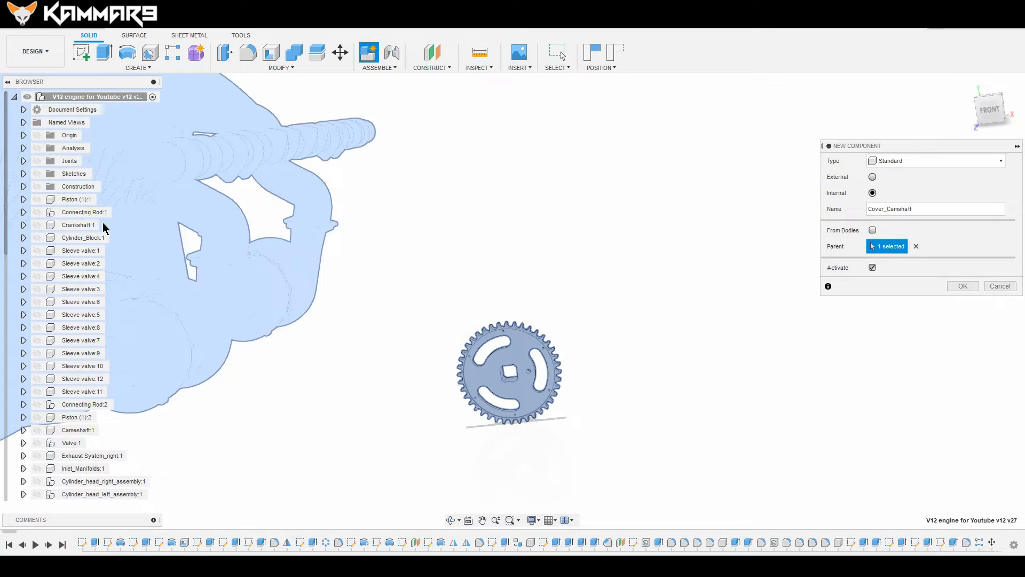
type("&whe")
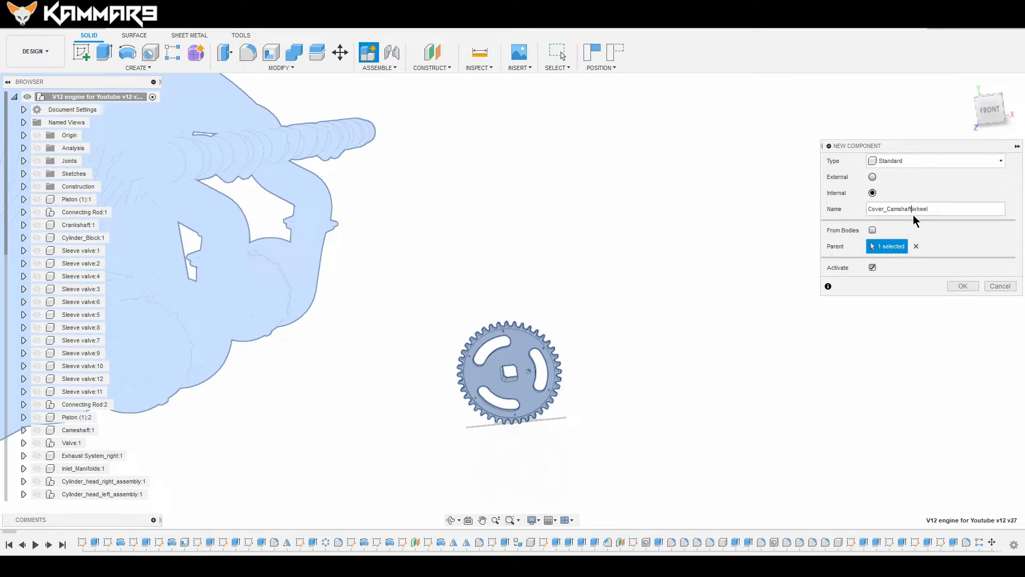
type("_")
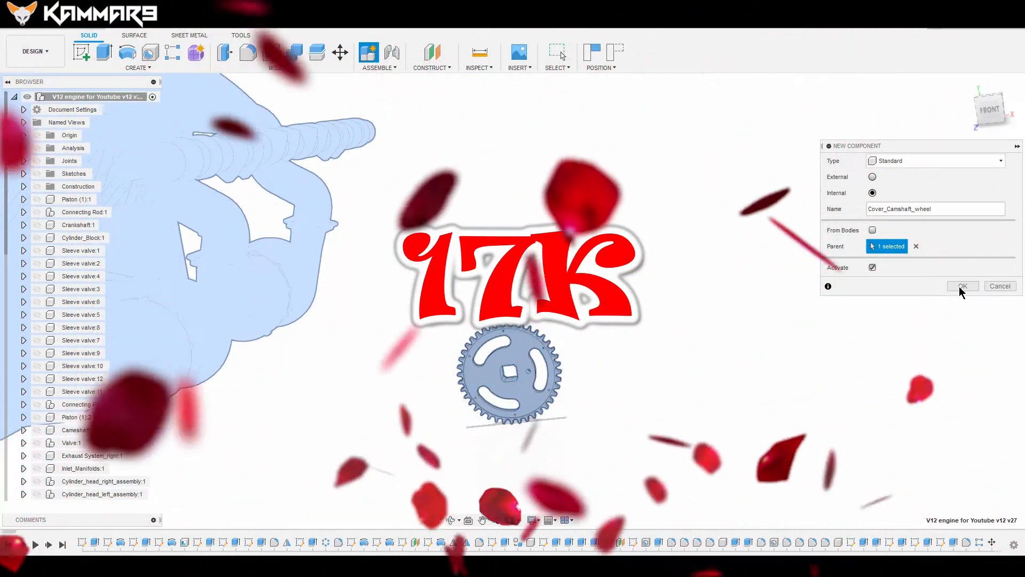
left_click(963, 286)
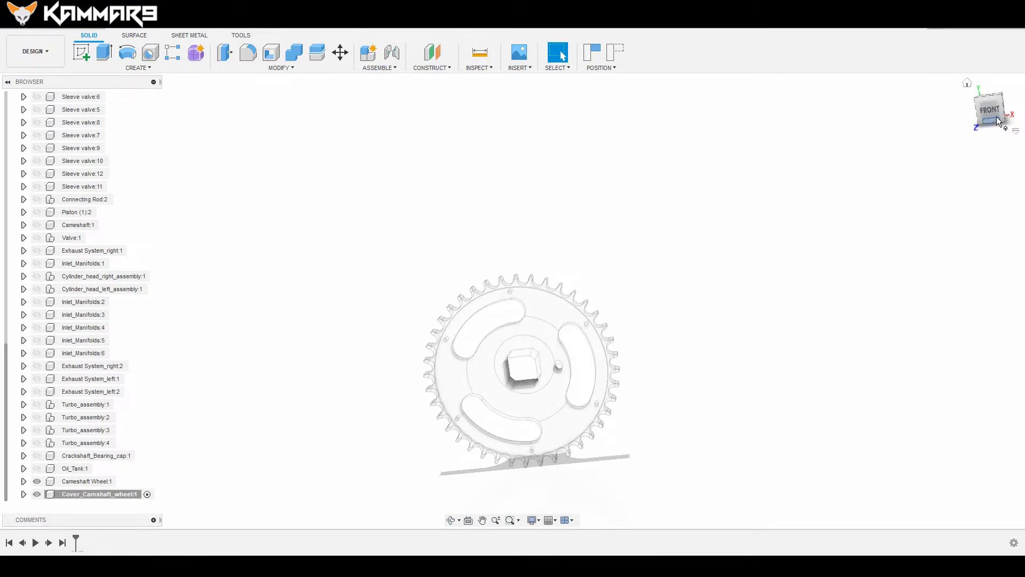
- Sketch on the wheel's front face a centre circle plus the wheel's projected edges, then finish
left_click(991, 115)
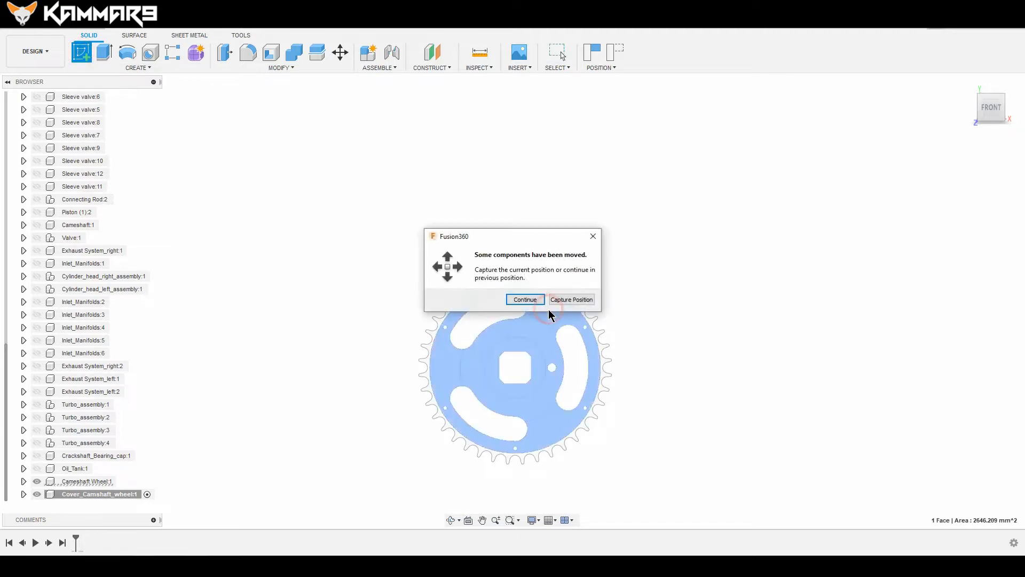
left_click(526, 299)
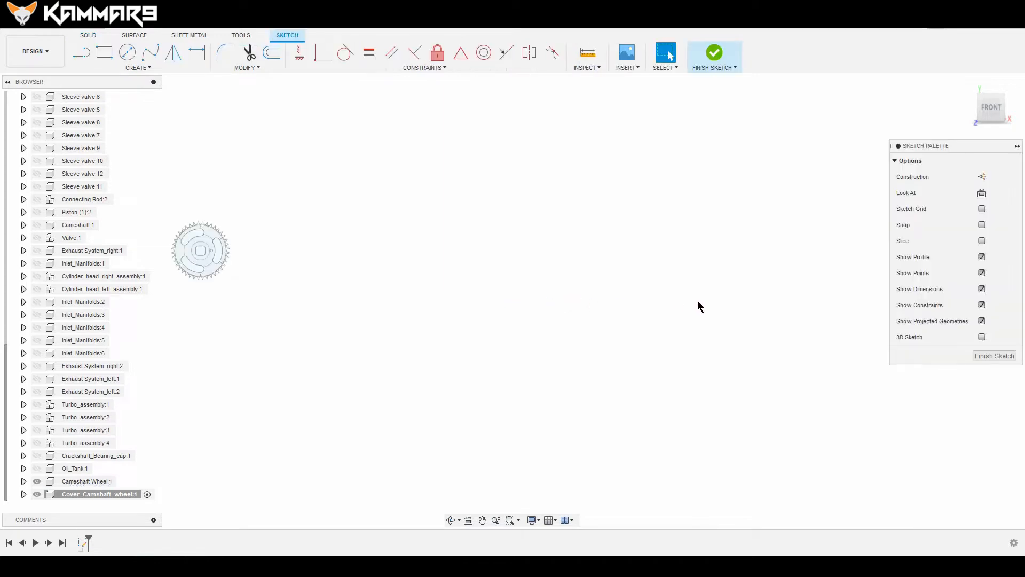
mouse_move(701, 318)
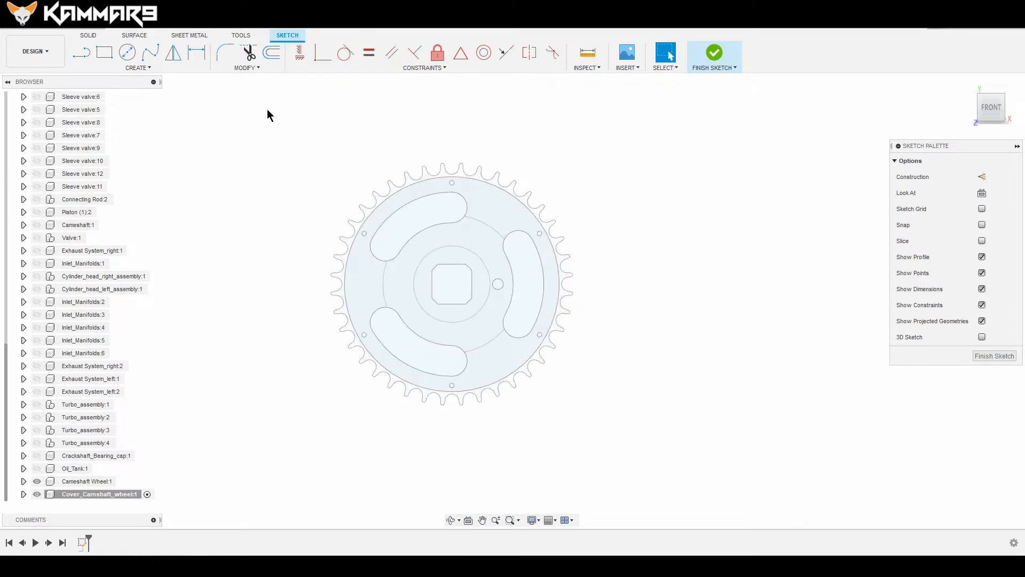
left_click(128, 52)
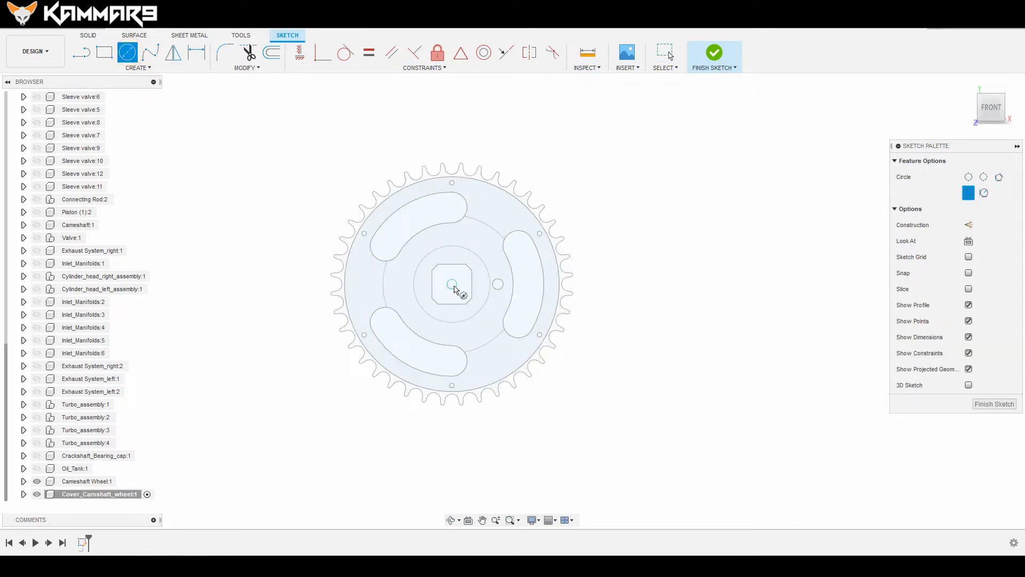
left_click_drag(451, 283, 514, 199)
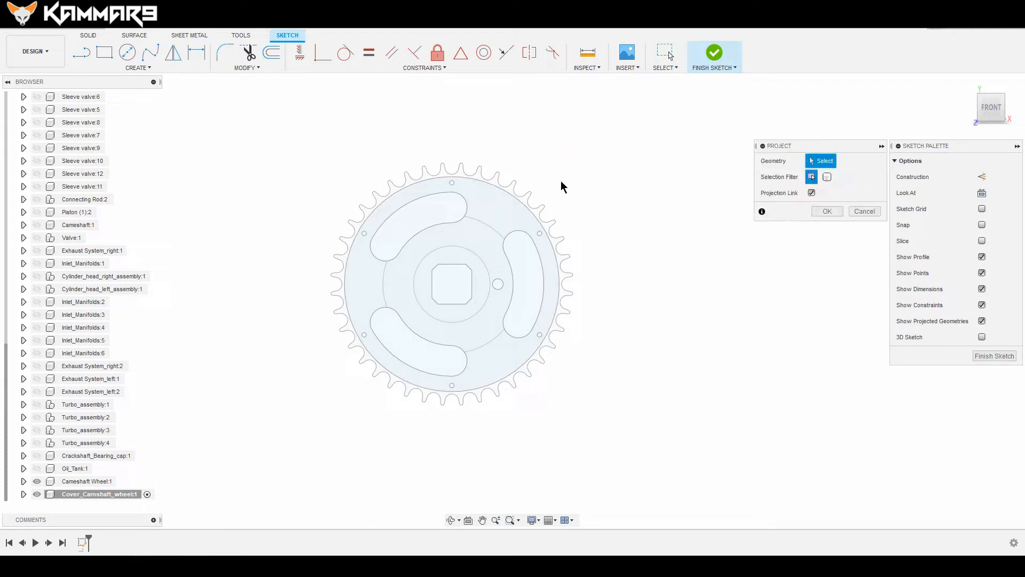
left_click(528, 213)
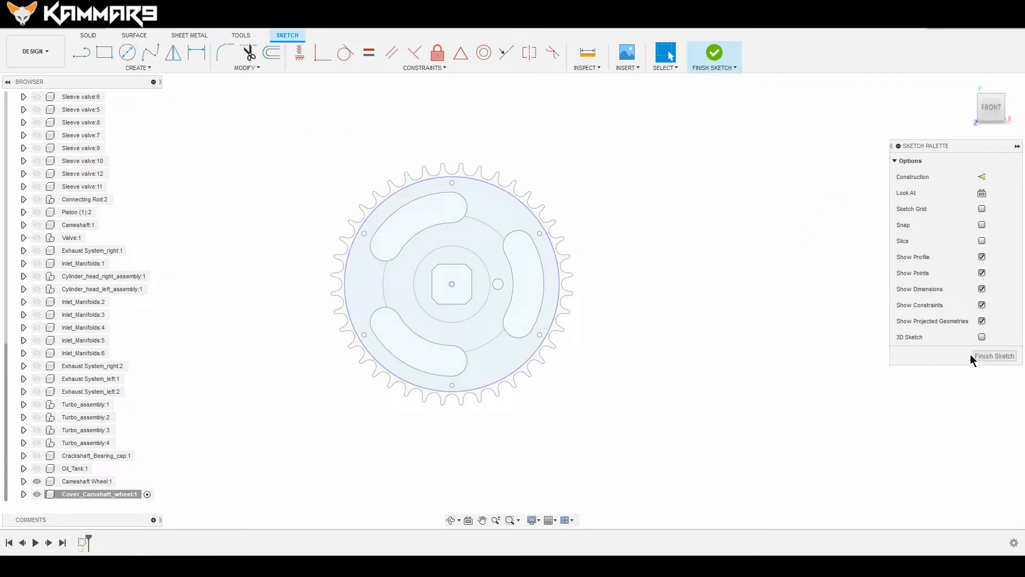
left_click(994, 356)
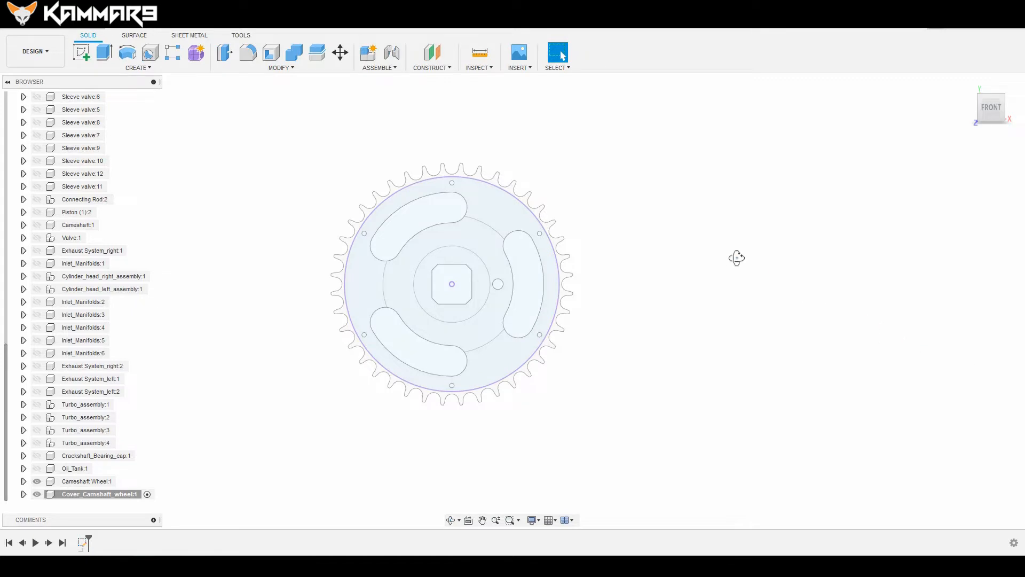
- Extrude all twelve sketch profiles 14 mm into a new solid disc body
left_click(105, 53)
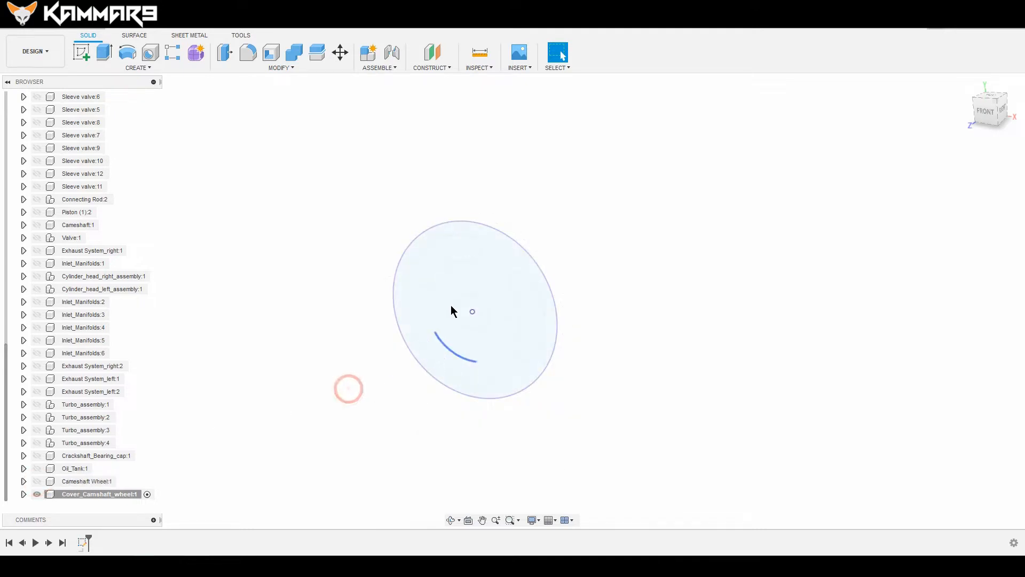
left_click(103, 54)
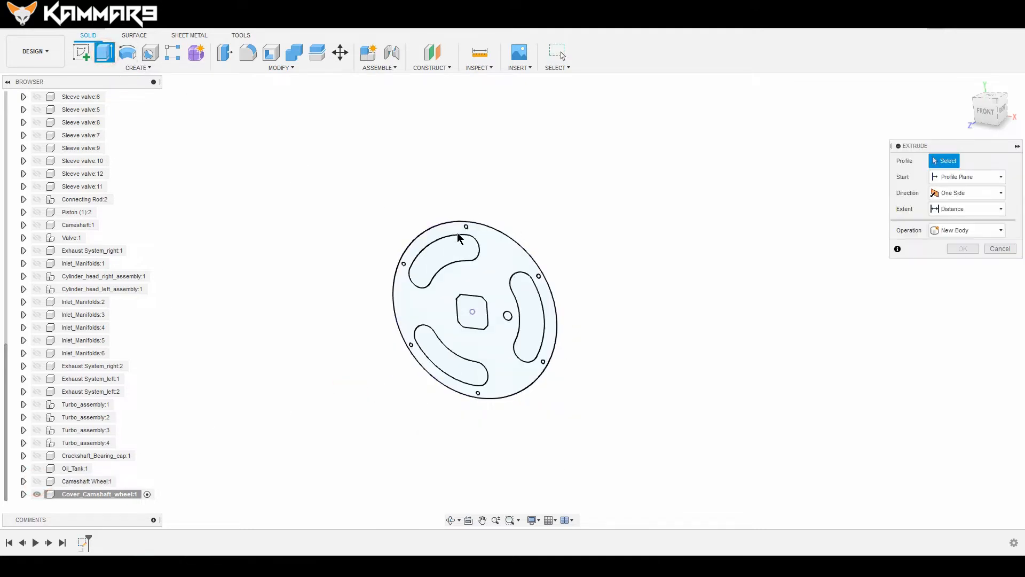
left_click(414, 236)
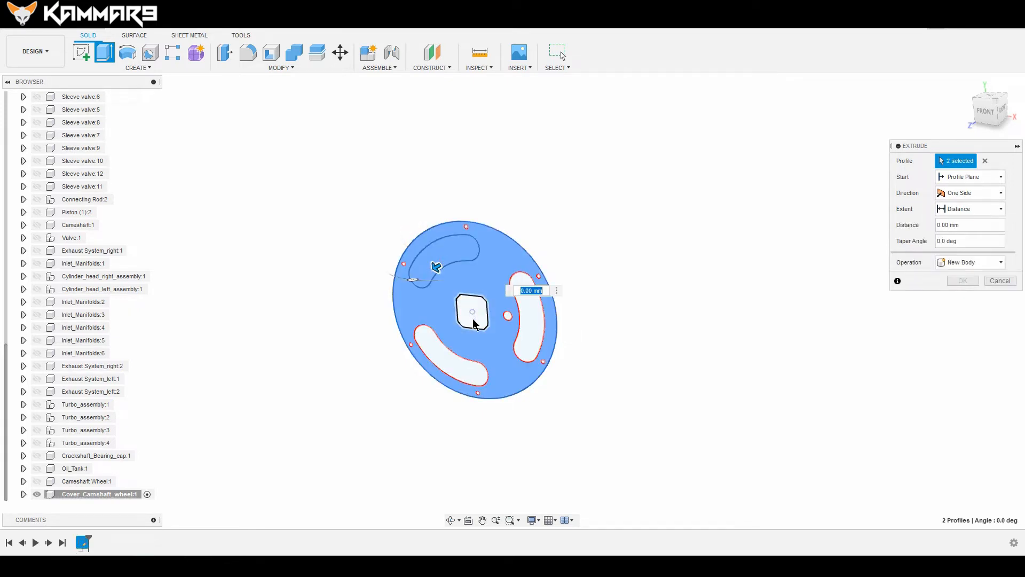
left_click(526, 316)
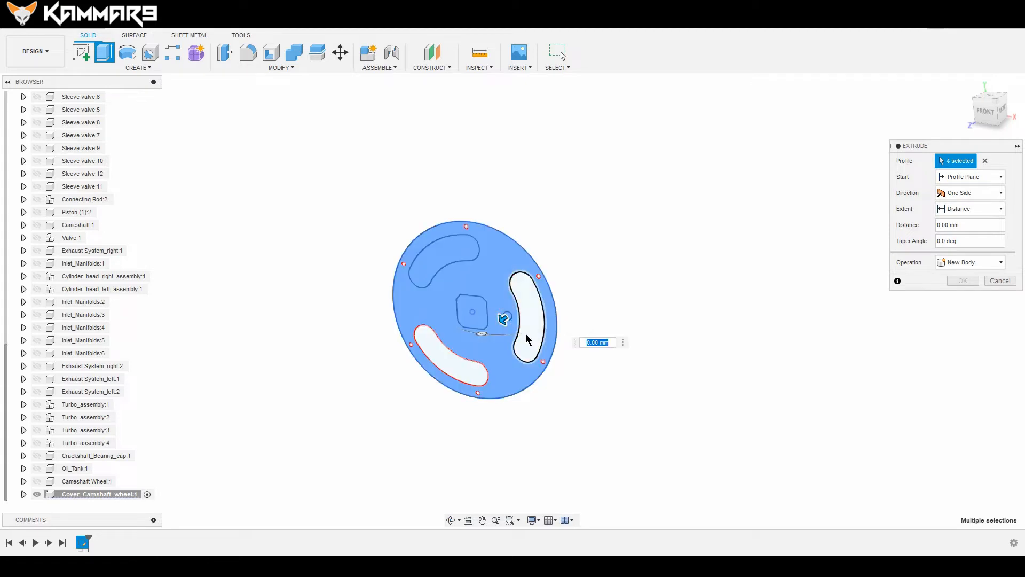
left_click(445, 356)
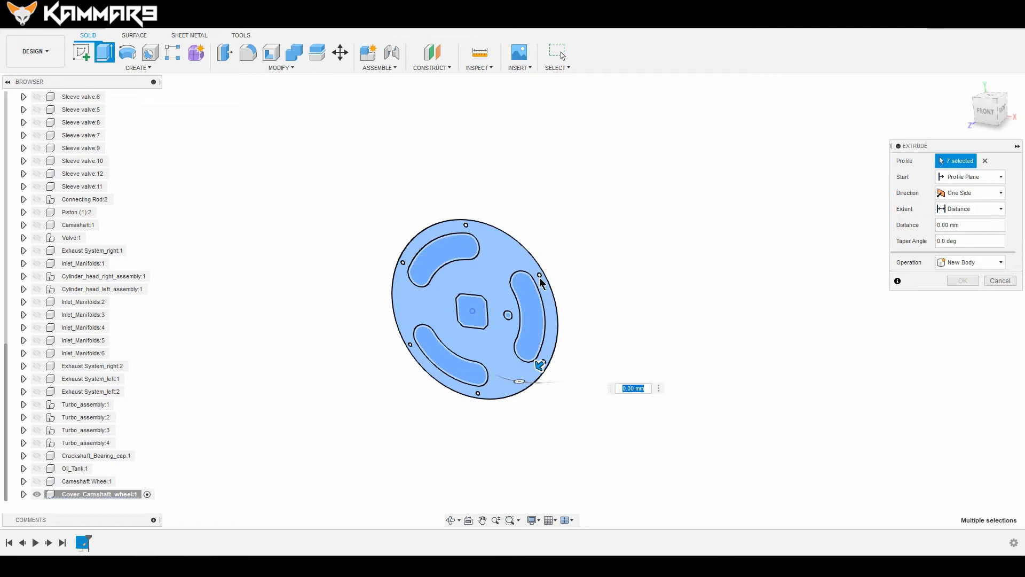
left_click(465, 225)
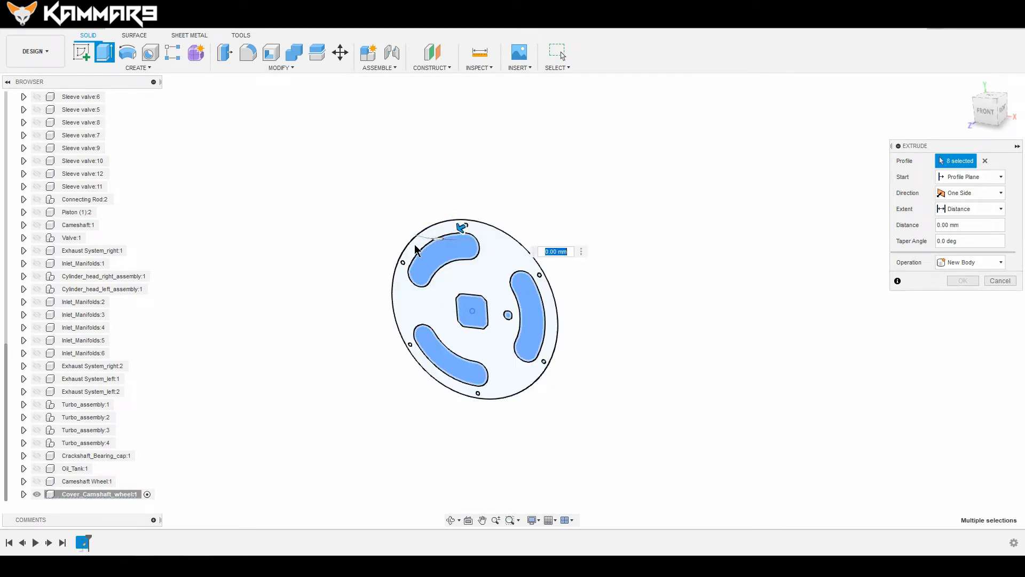
left_click(411, 353)
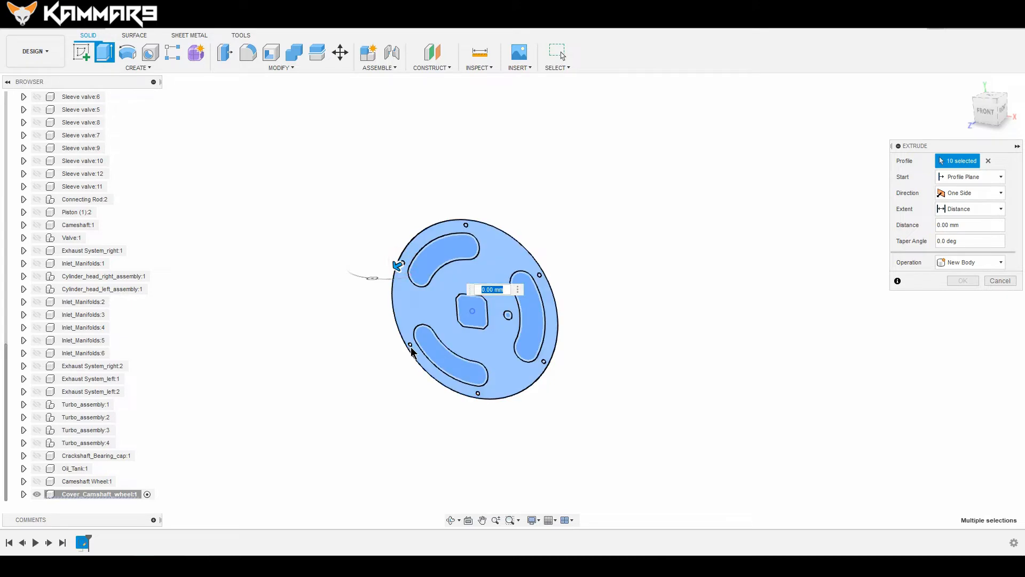
left_click(476, 395)
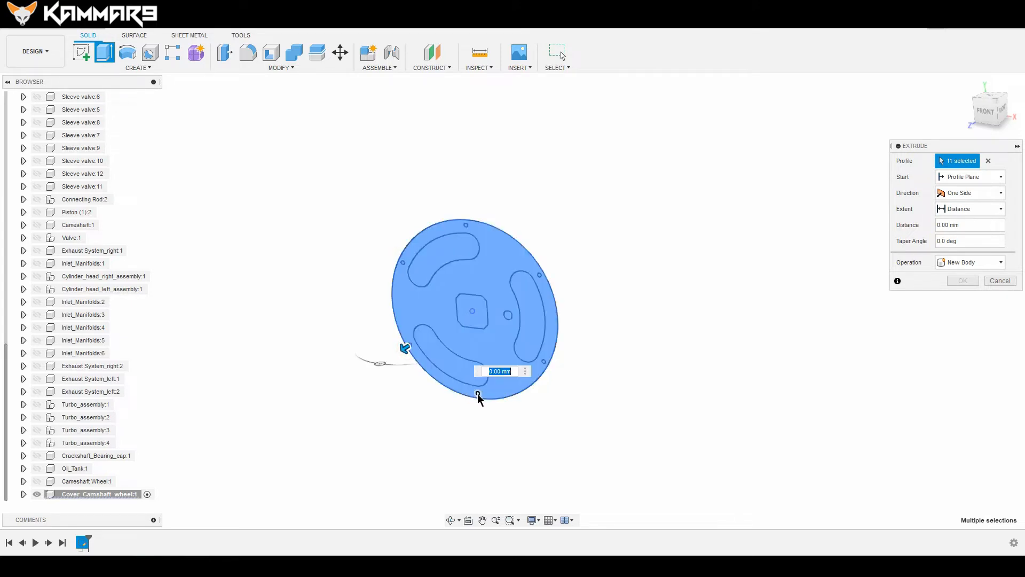
left_click(478, 397)
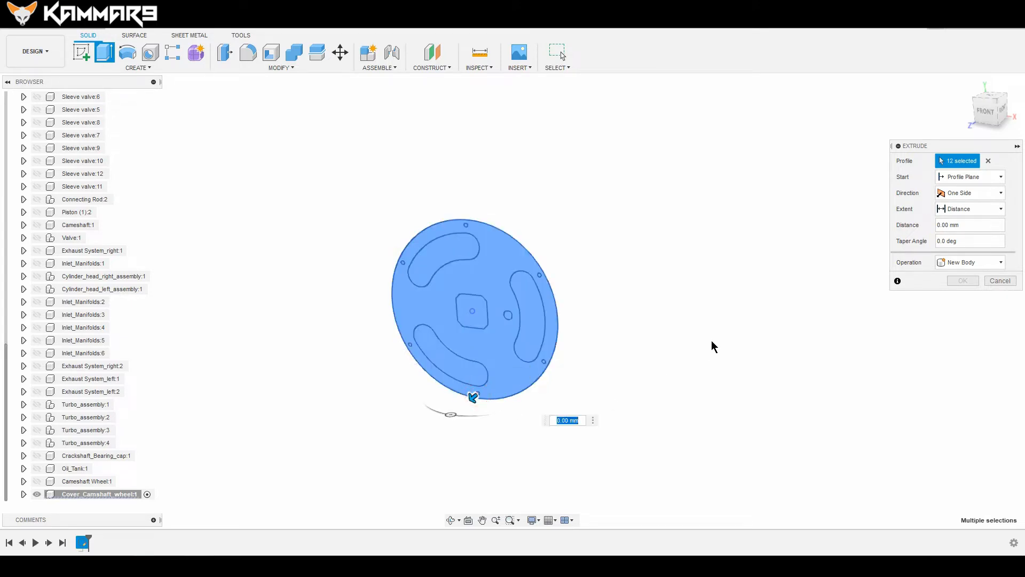
type("14")
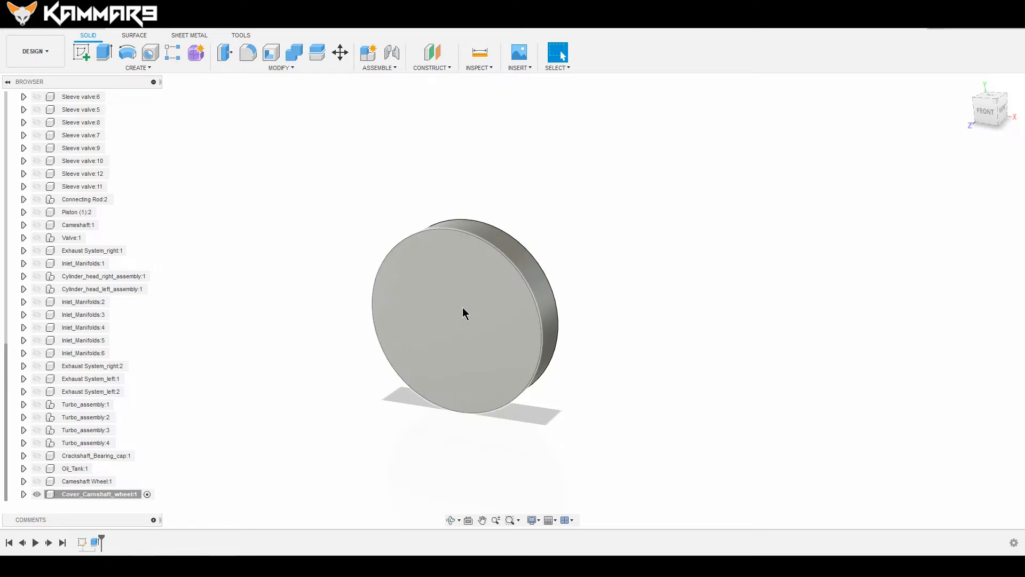
mouse_move(466, 314)
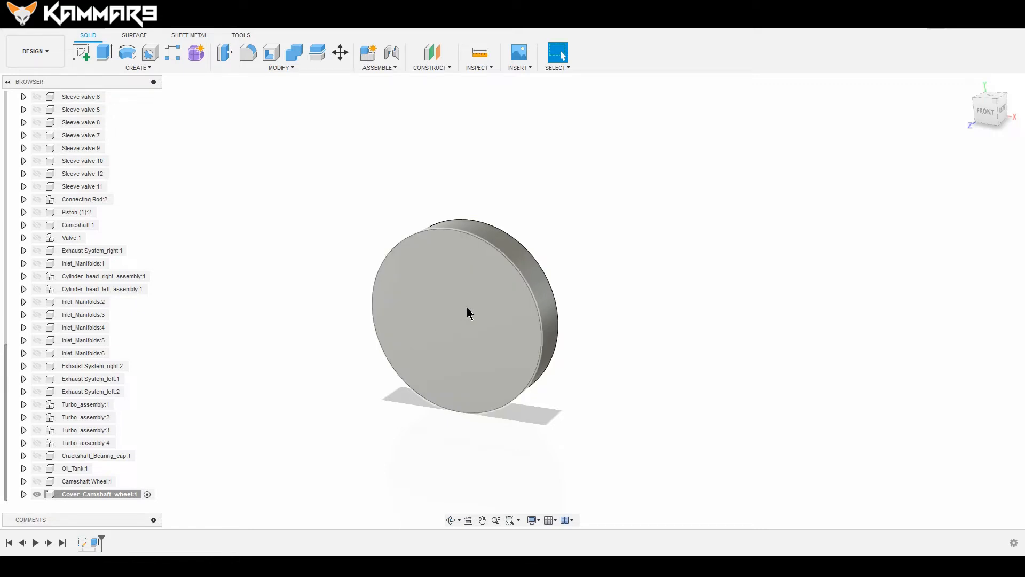
- Start a sketch on the disc's front face and reveal the camshaft wheel for projection
left_click(468, 314)
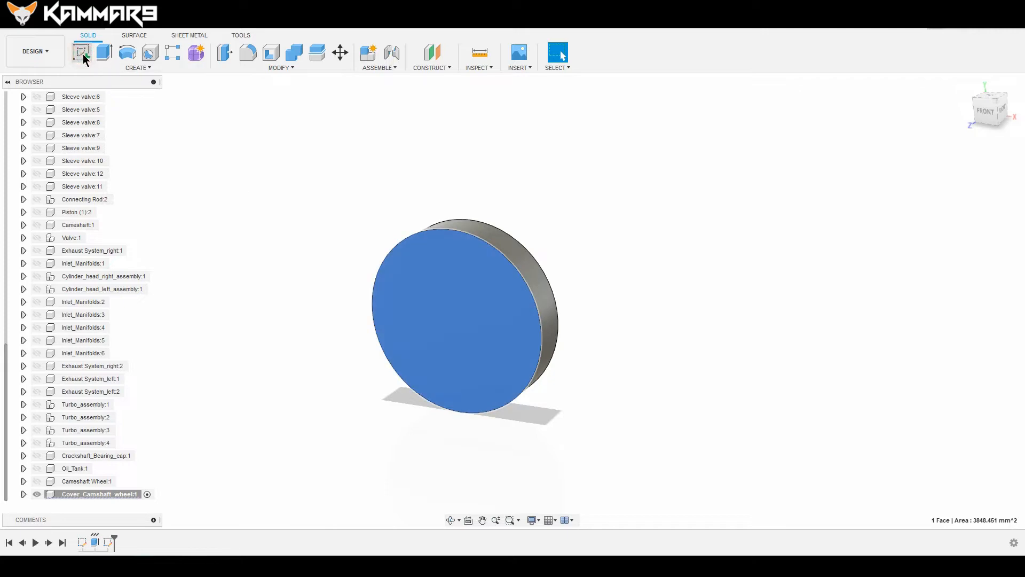
left_click(80, 52)
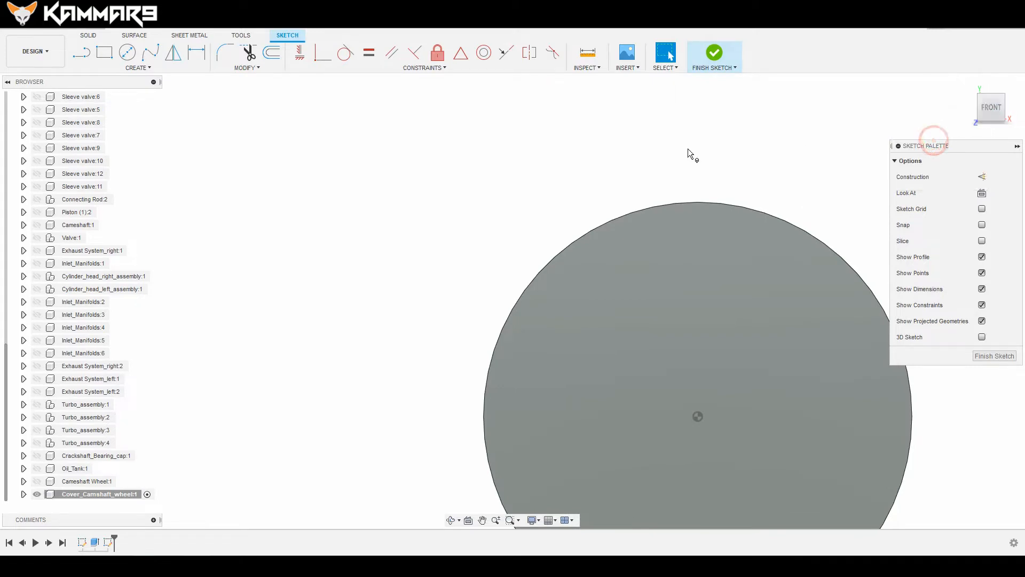
left_click(991, 106)
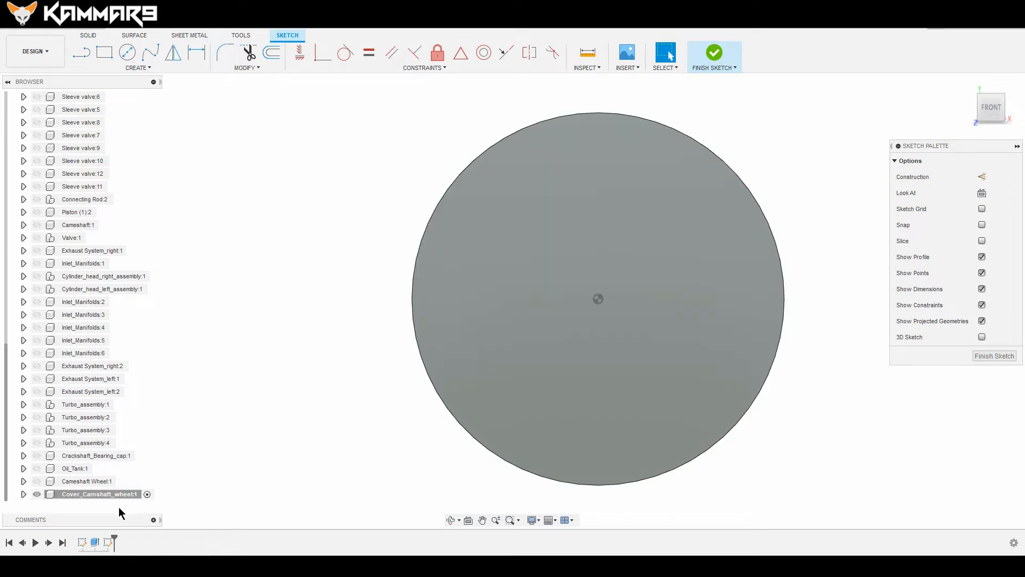
left_click(38, 481)
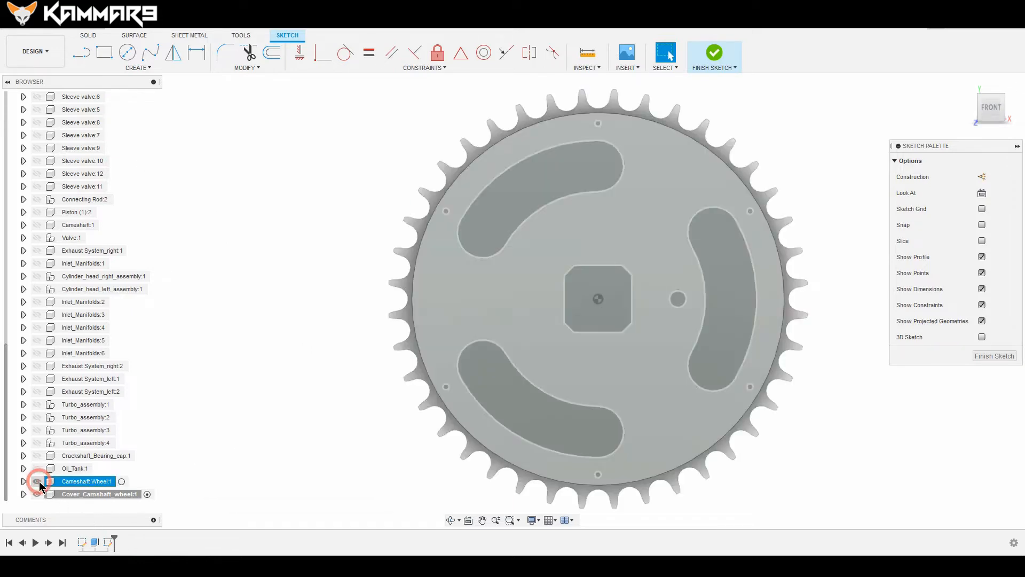
left_click(37, 480)
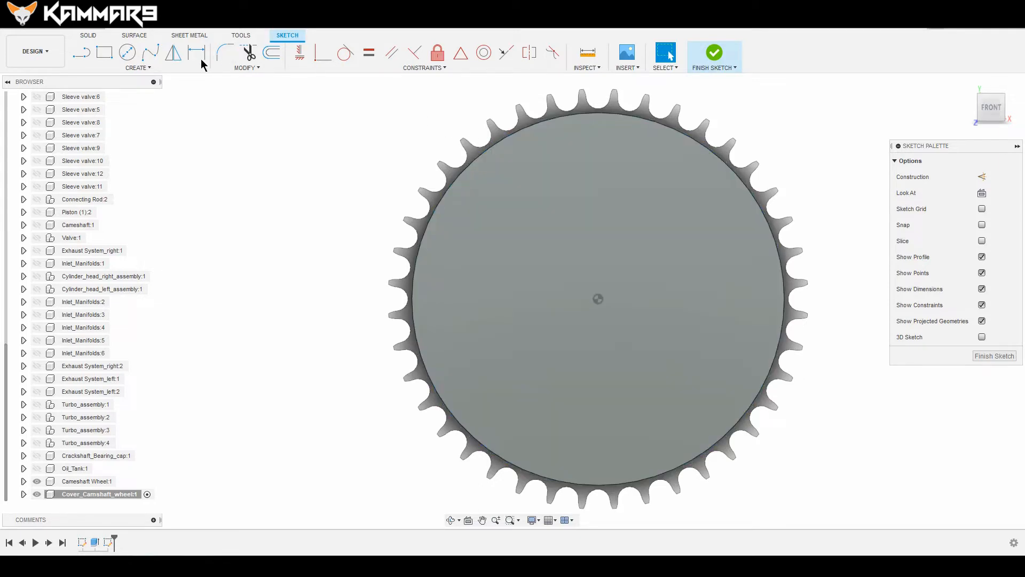
left_click(129, 53)
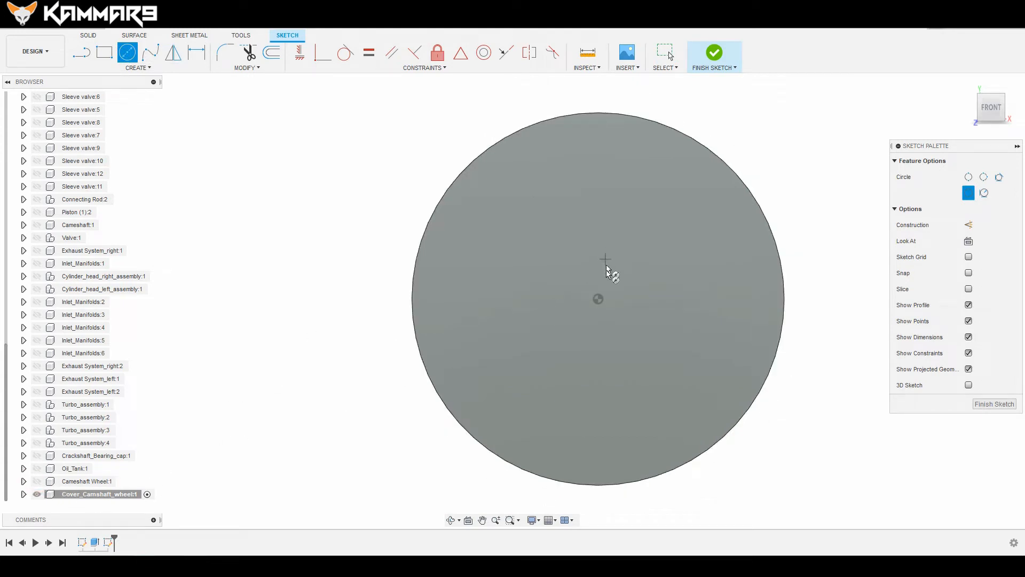
mouse_move(598, 166)
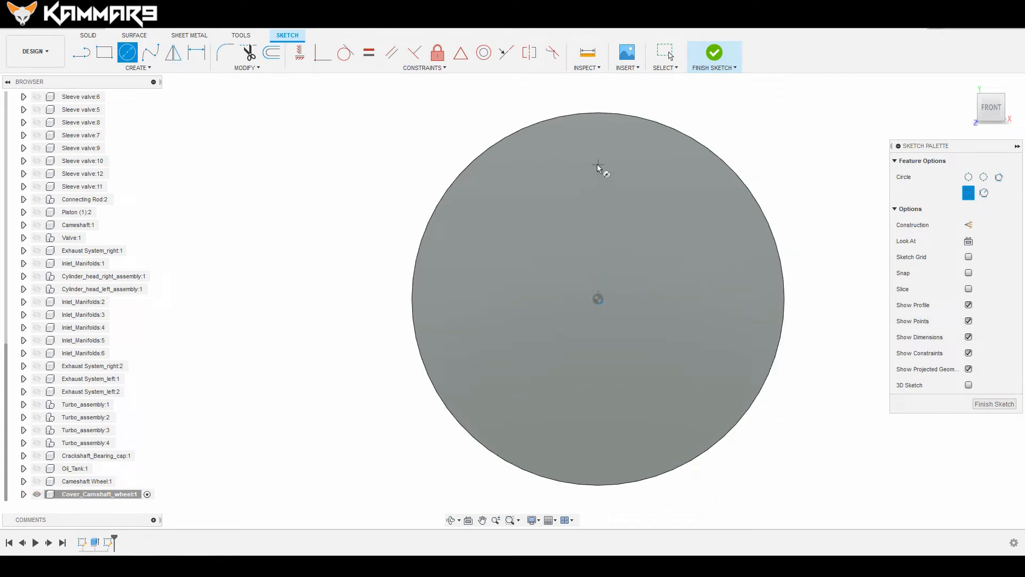
left_click(598, 165)
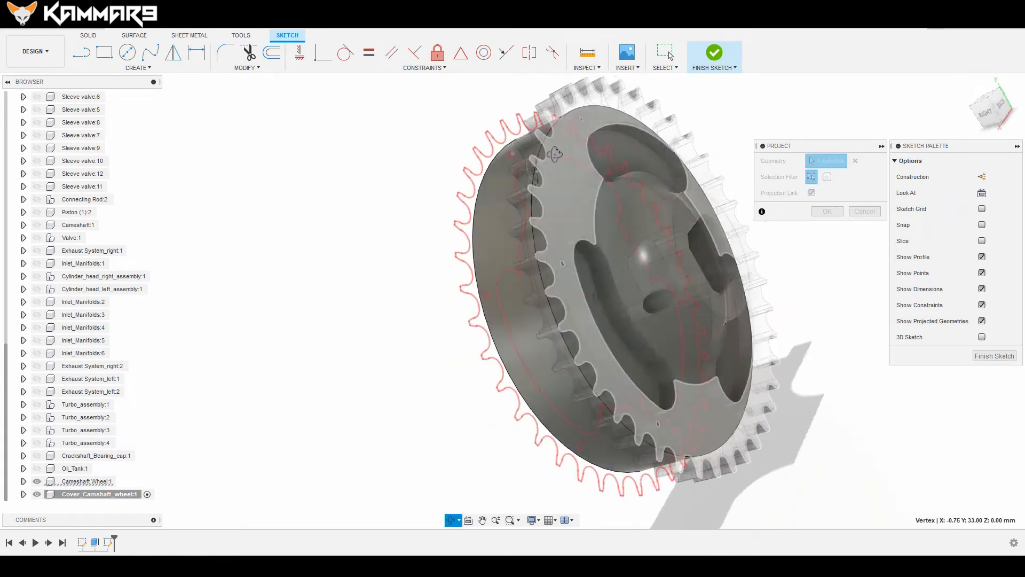
- Project the wheel outline and draw the slot rectangle over a circle 31 mm from centre, height 10 mm
left_click(827, 211)
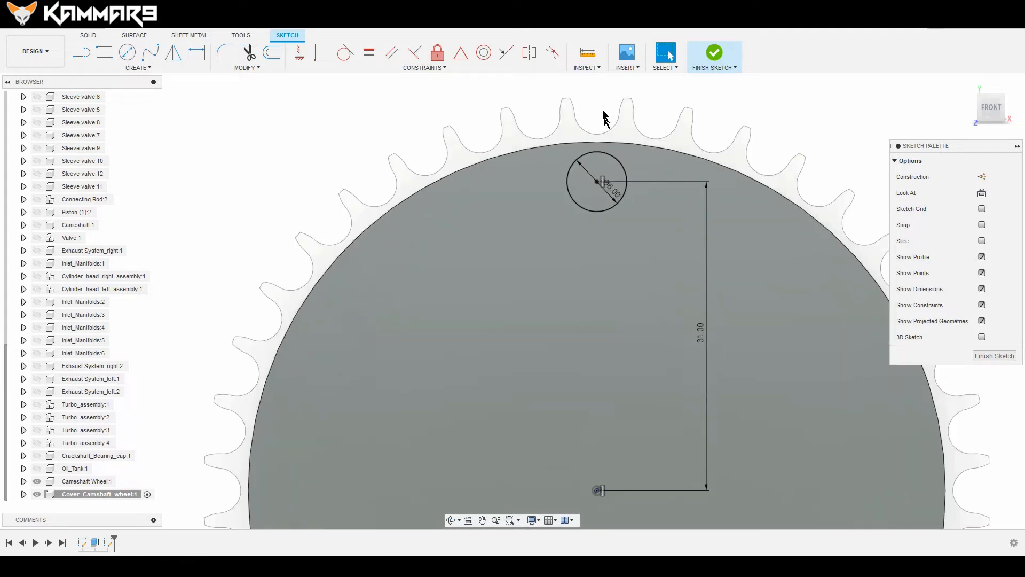
left_click(104, 52)
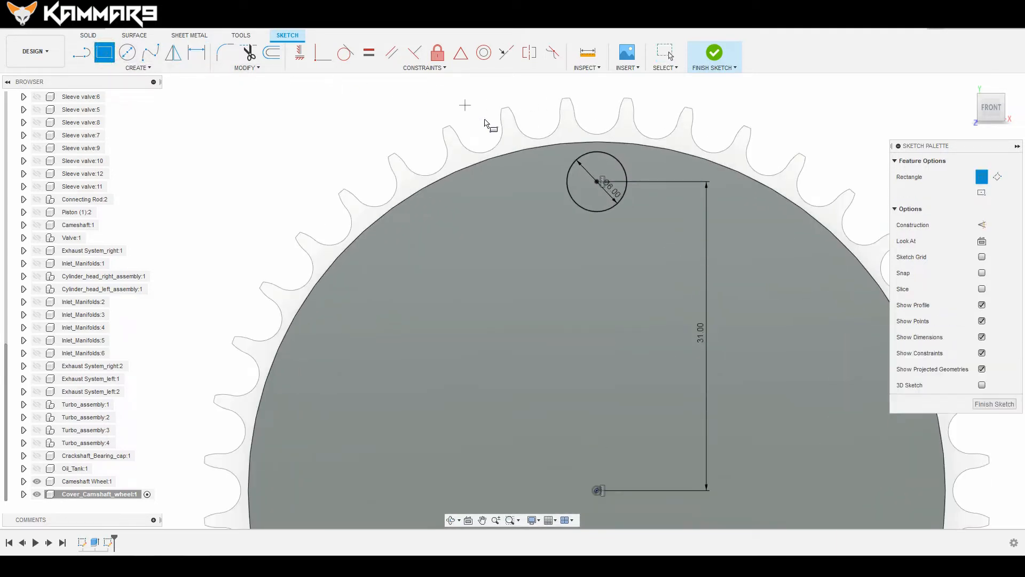
mouse_move(583, 169)
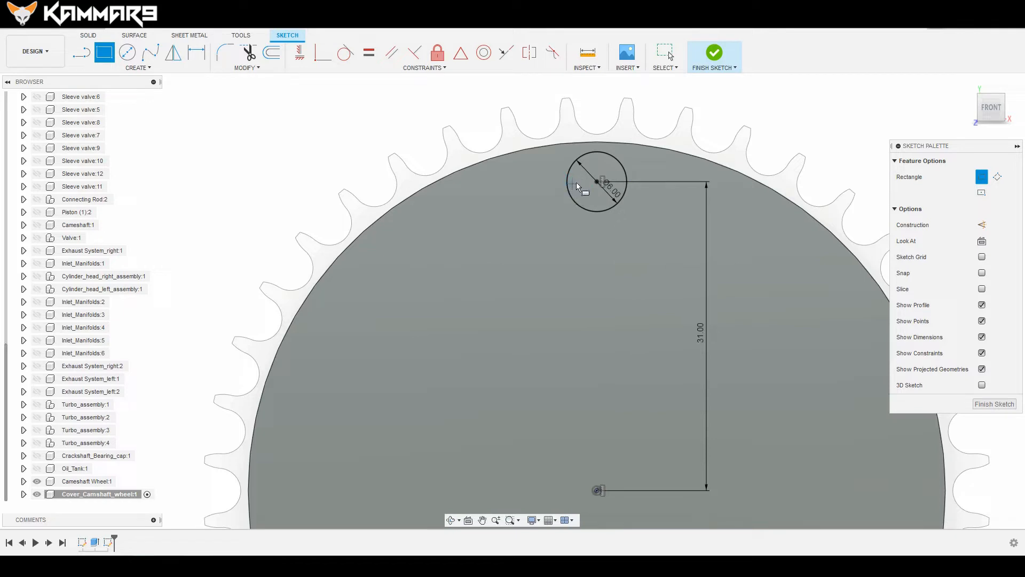
mouse_move(568, 185)
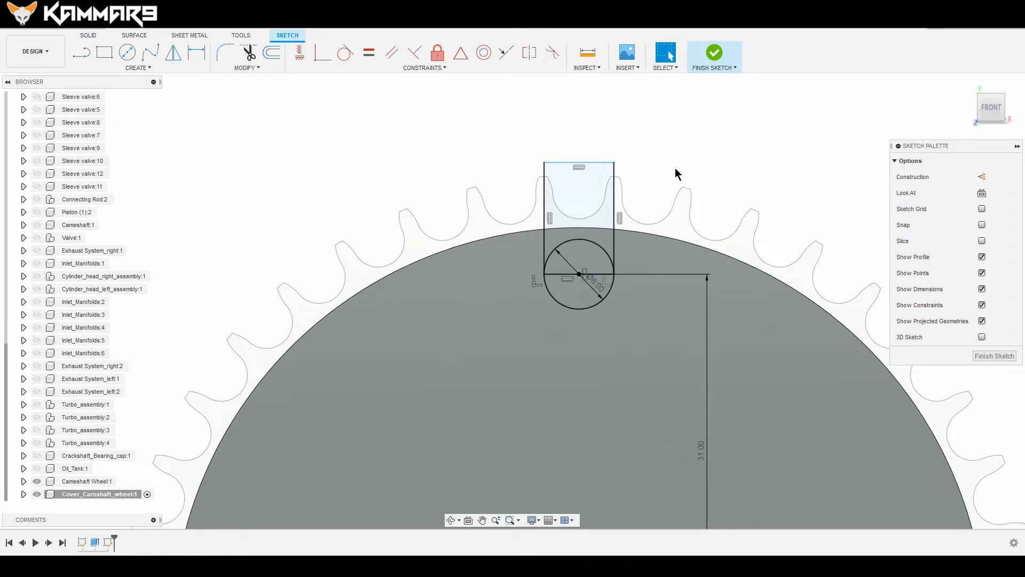
left_click(198, 52)
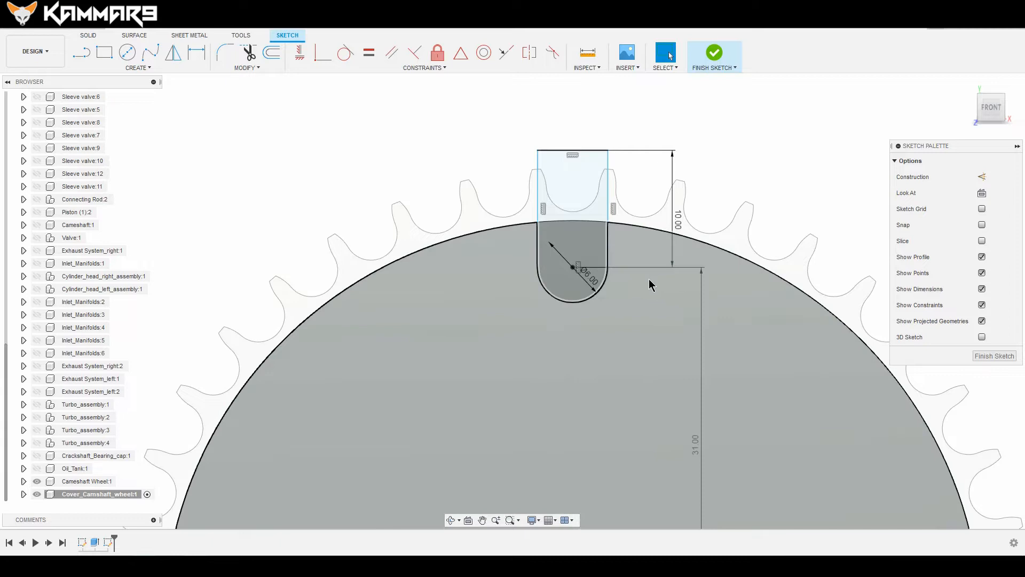
- Trim the upper half of the small circle and the leftover line across the slot
left_click(607, 190)
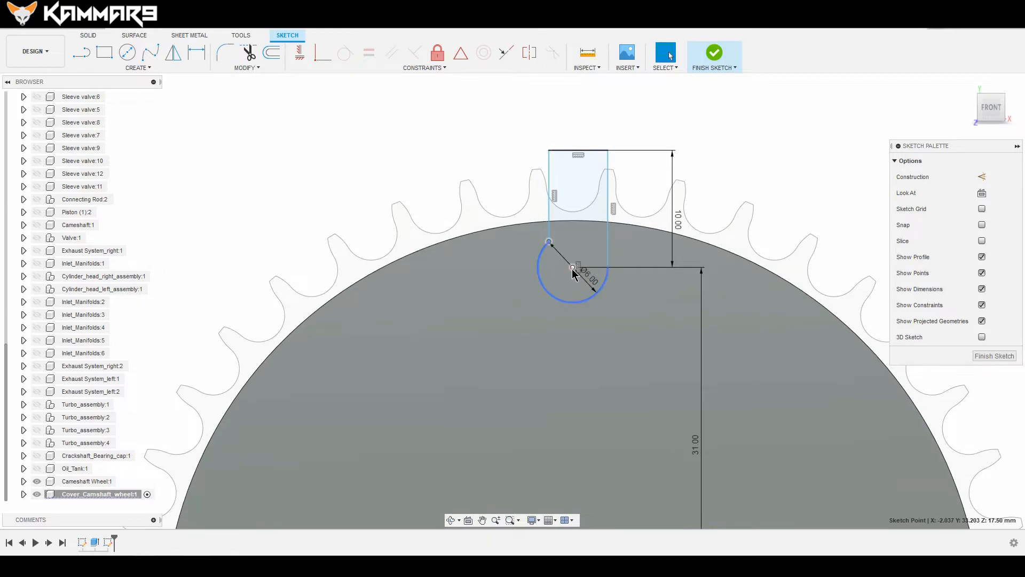
left_click(299, 53)
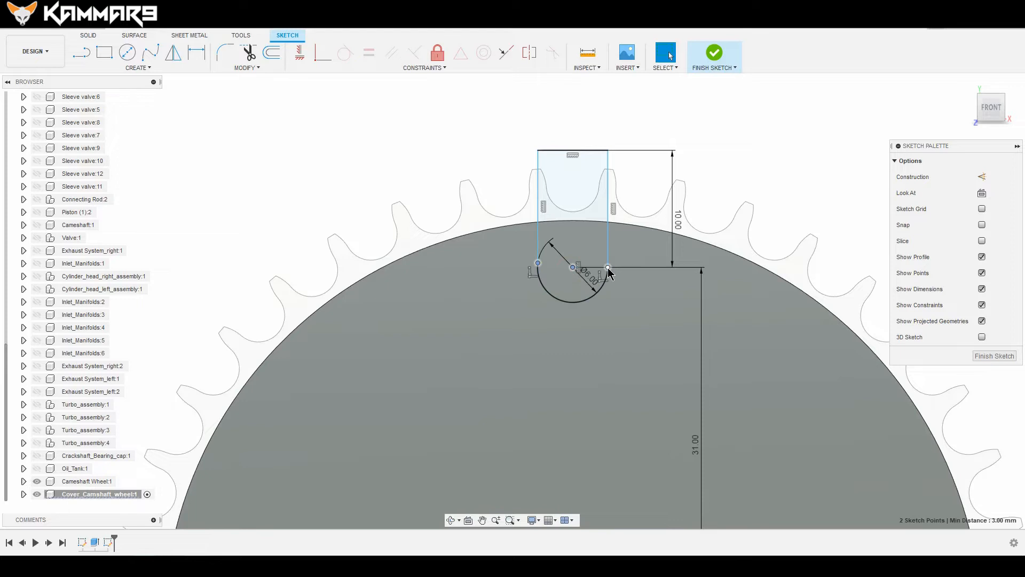
left_click(300, 53)
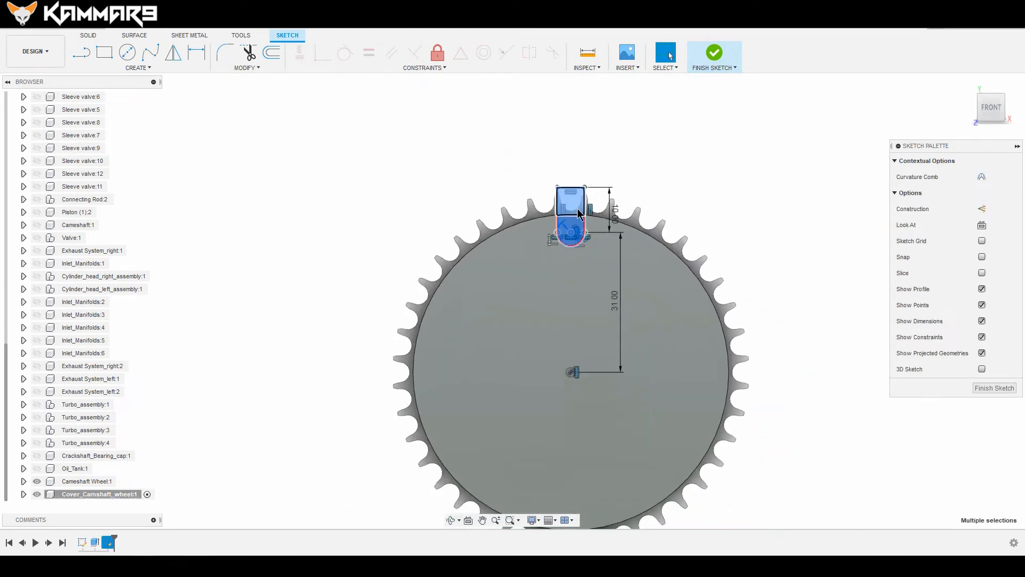
- Circular-pattern the slot six times about the disc centre
left_click(138, 67)
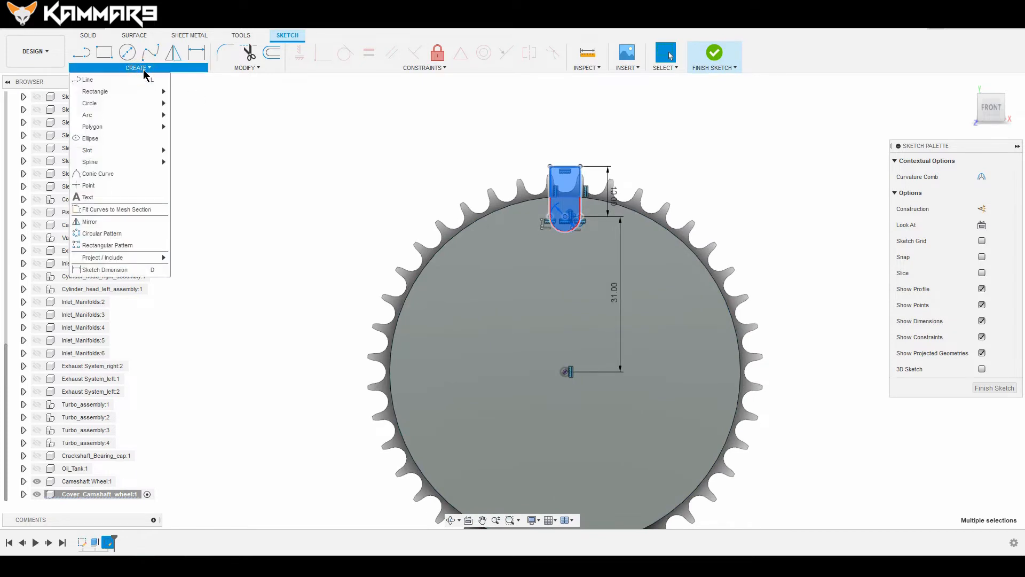
mouse_move(102, 233)
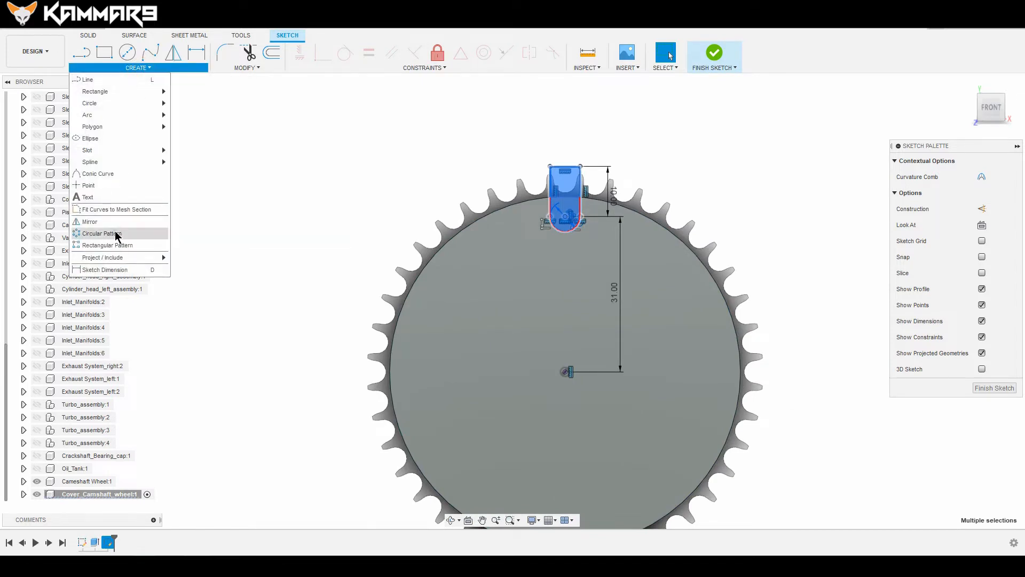
left_click(98, 233)
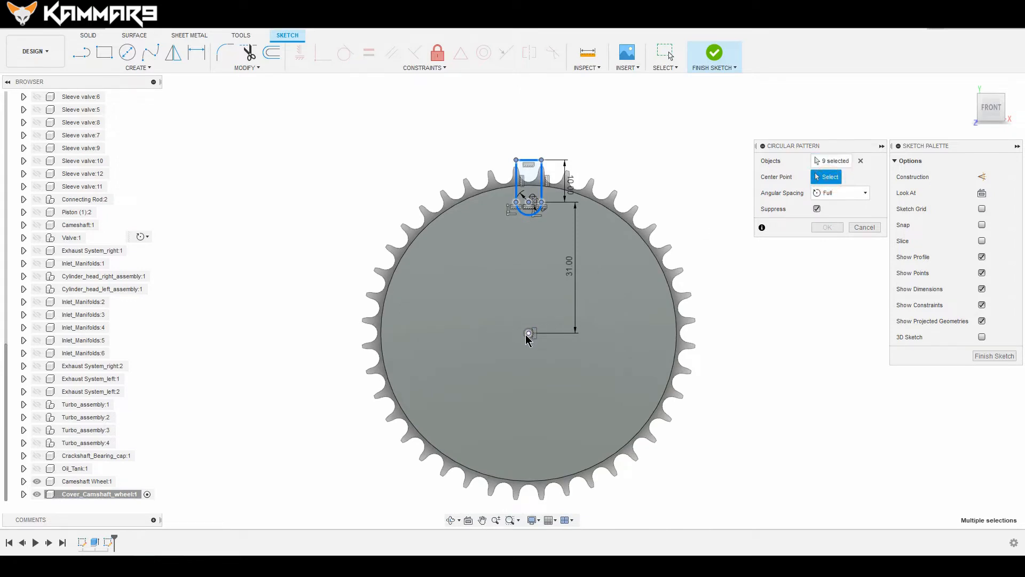
left_click(526, 334)
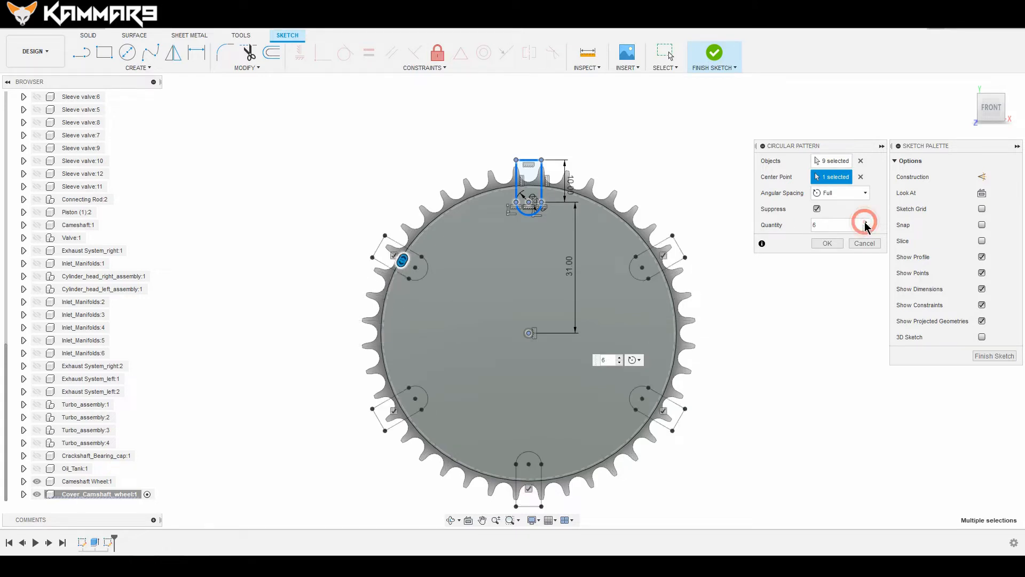
mouse_move(848, 231)
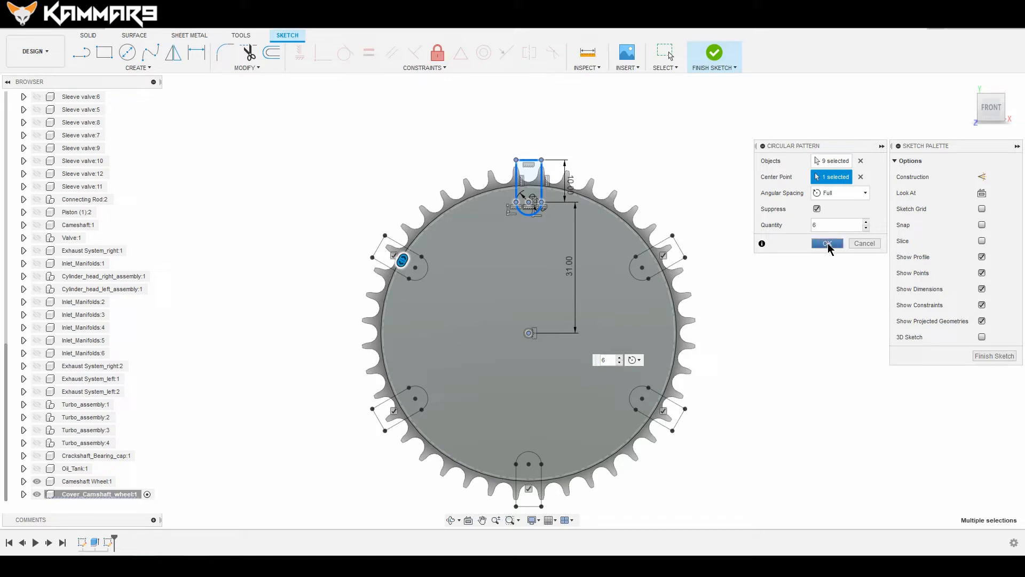
left_click(826, 244)
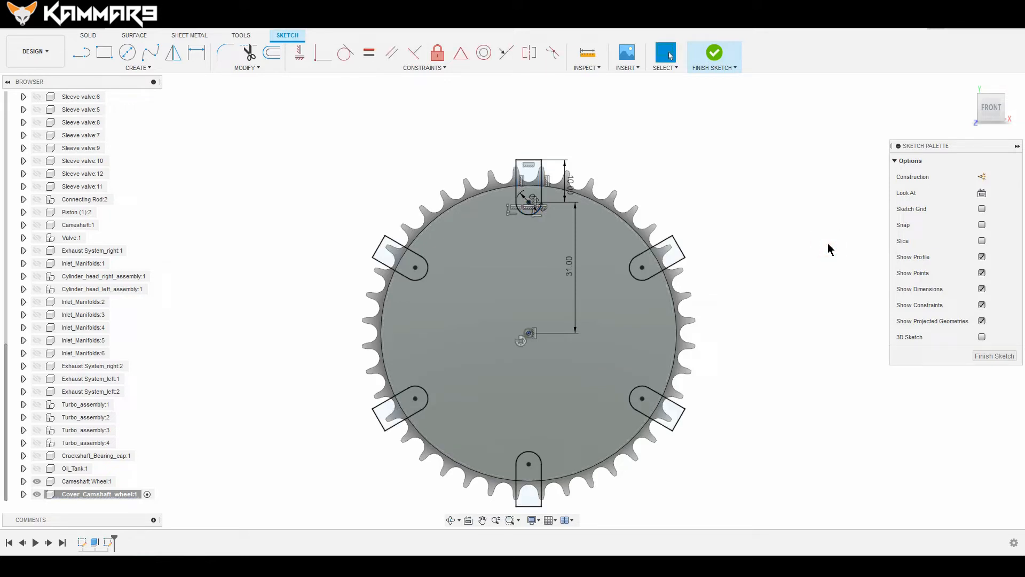
mouse_move(303, 113)
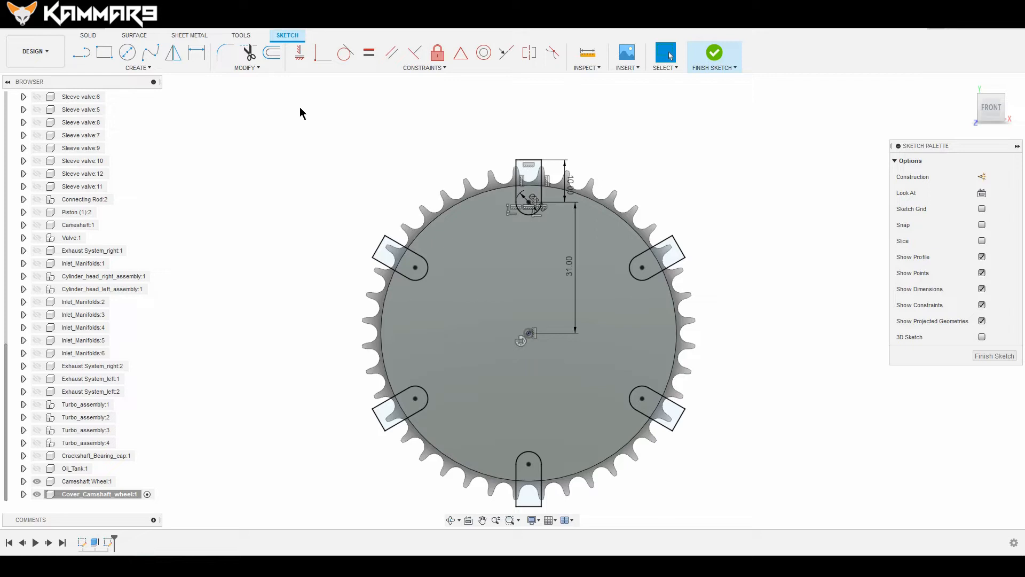
- Extrude-cut the six slot profiles -14 mm through the disc and inspect the result
left_click(88, 34)
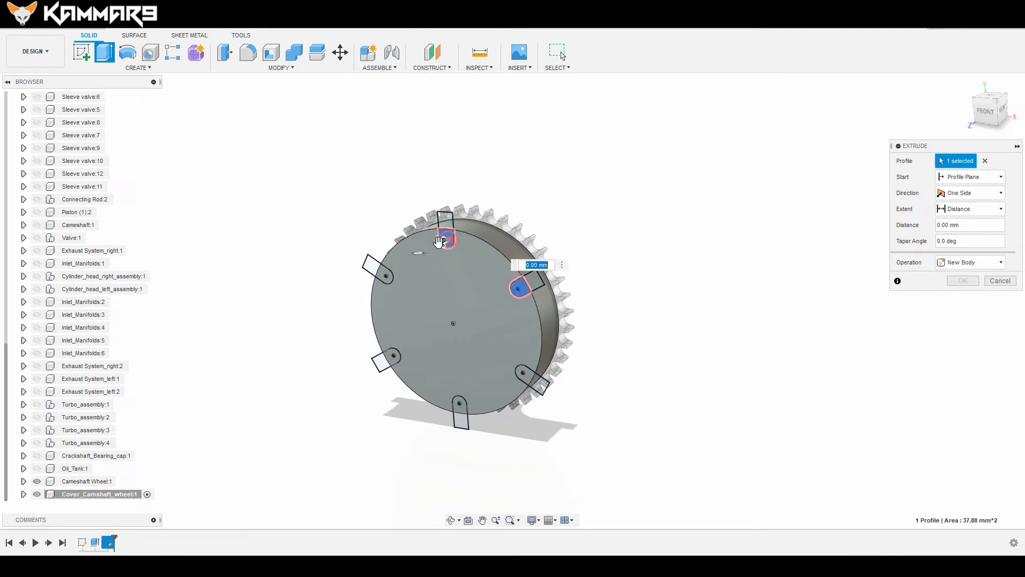
left_click(384, 359)
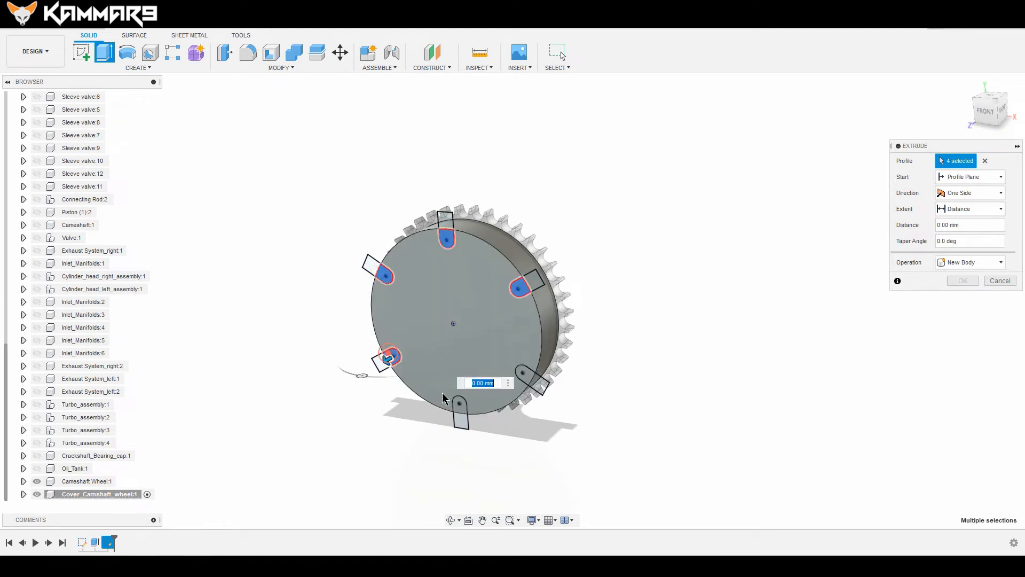
left_click(457, 415)
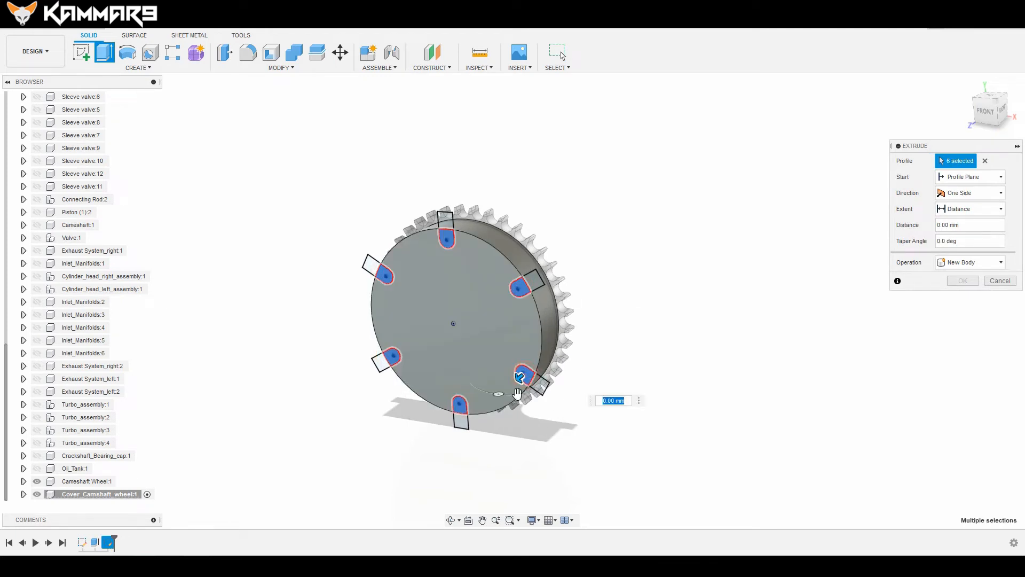
left_click_drag(498, 393, 530, 375)
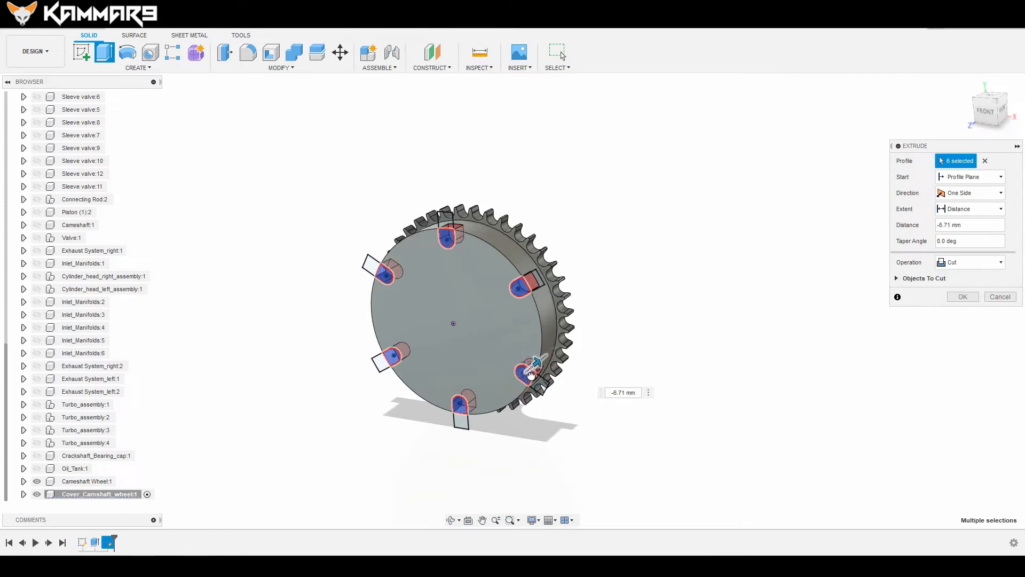
left_click_drag(530, 375, 611, 337)
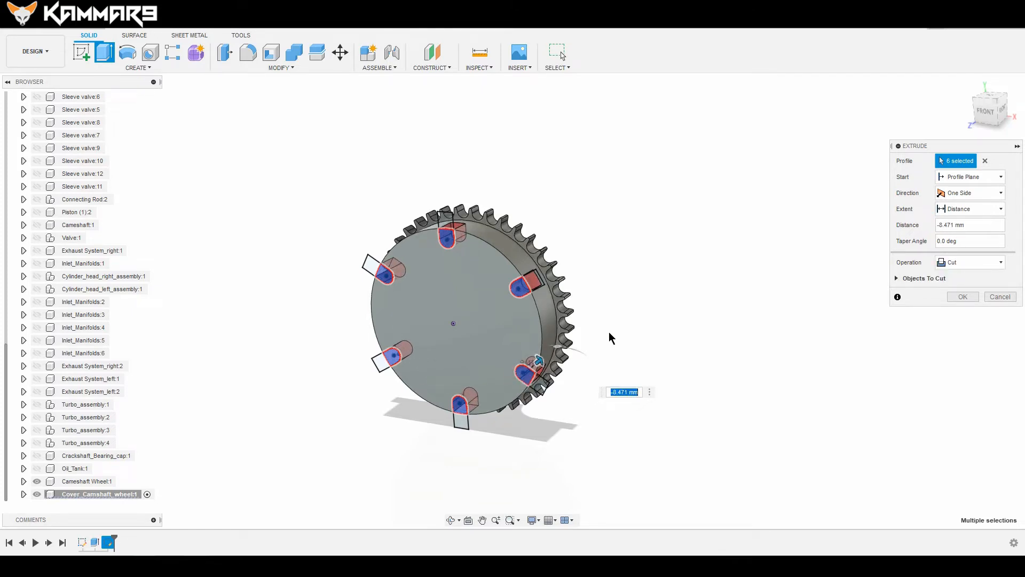
type("-14")
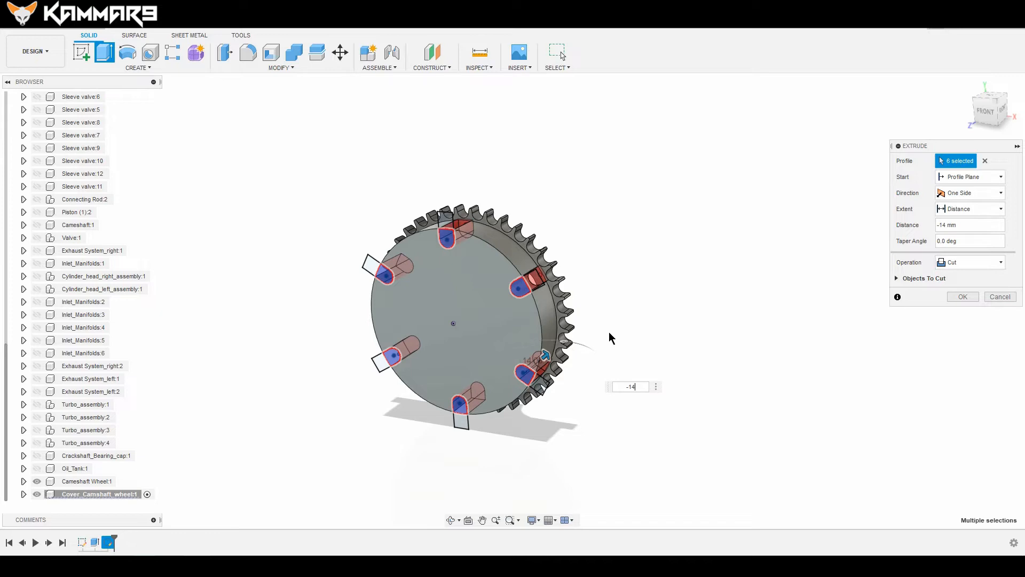
left_click(964, 297)
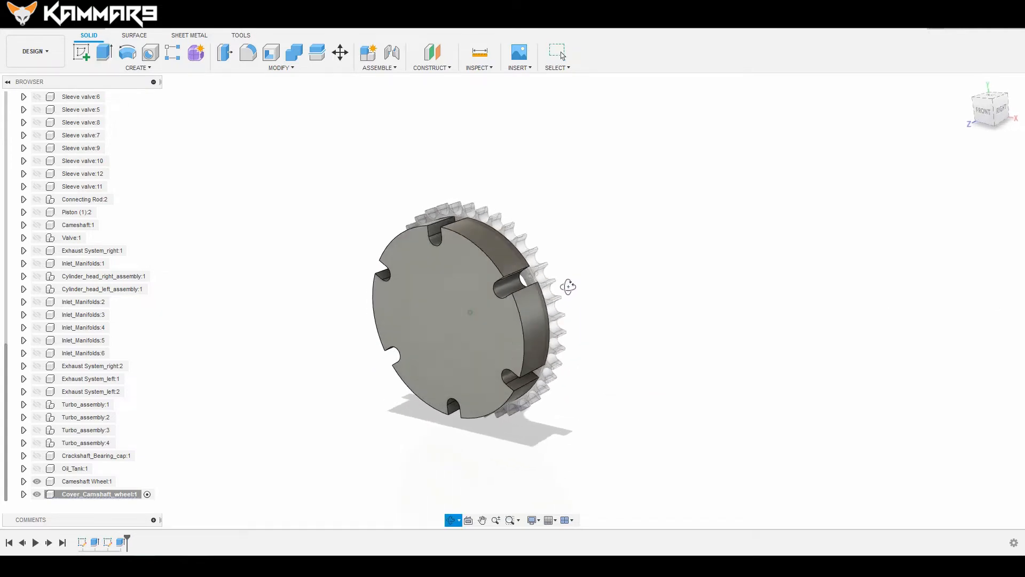
left_click_drag(567, 286, 581, 283)
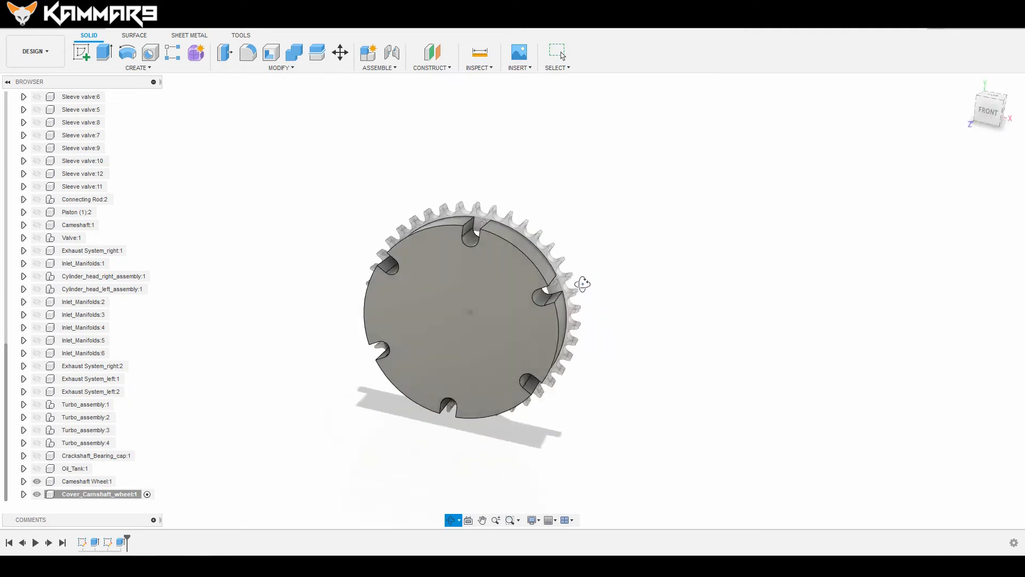
left_click_drag(582, 283, 622, 262)
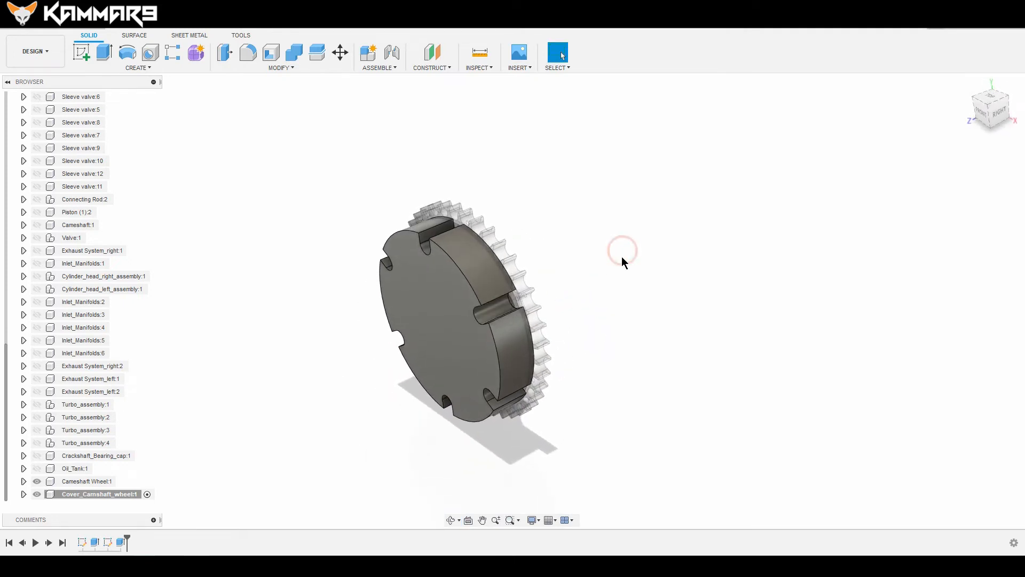
right_click(989, 112)
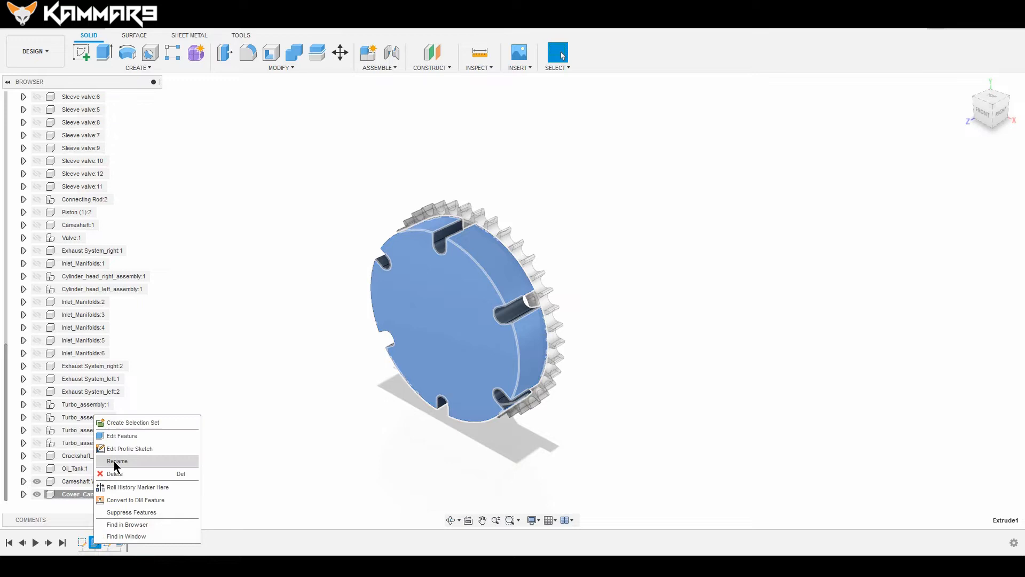
left_click(122, 436)
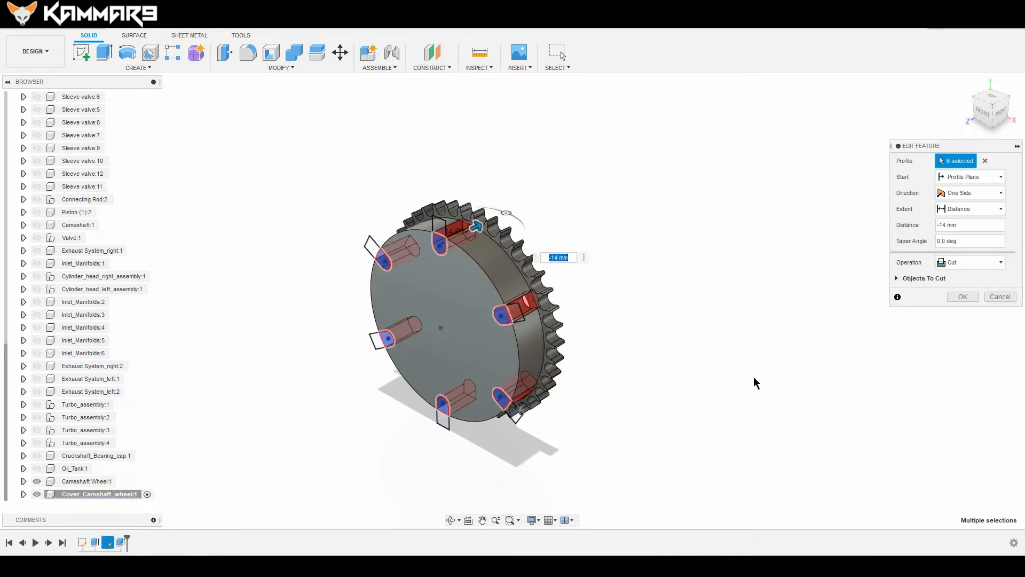
left_click(967, 225)
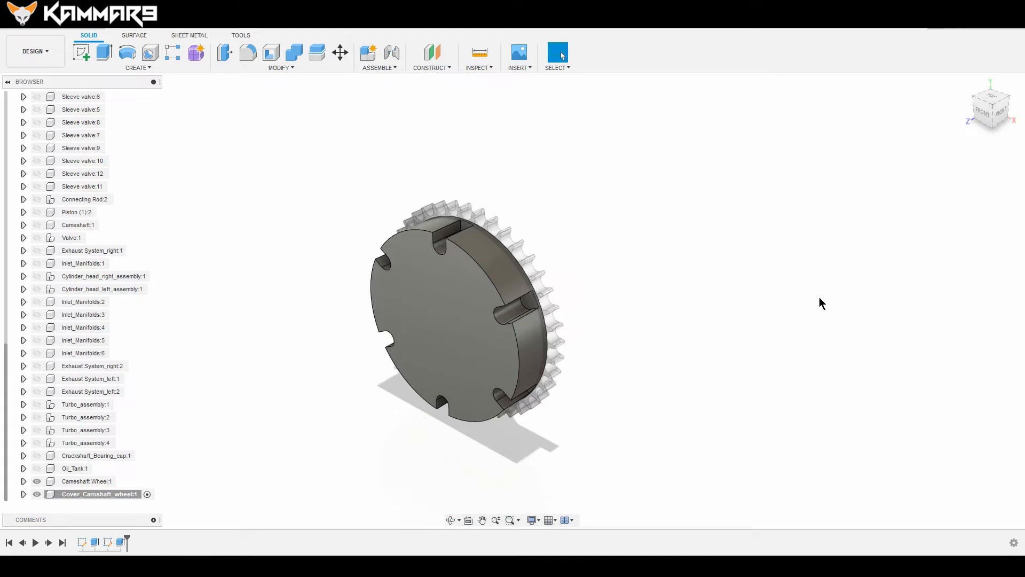
mouse_move(94, 378)
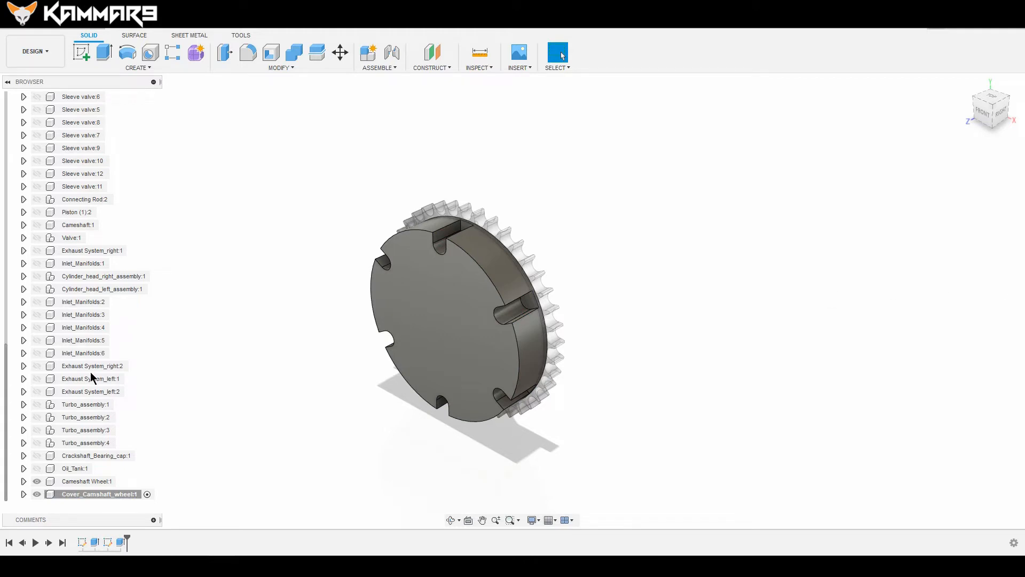
mouse_move(636, 345)
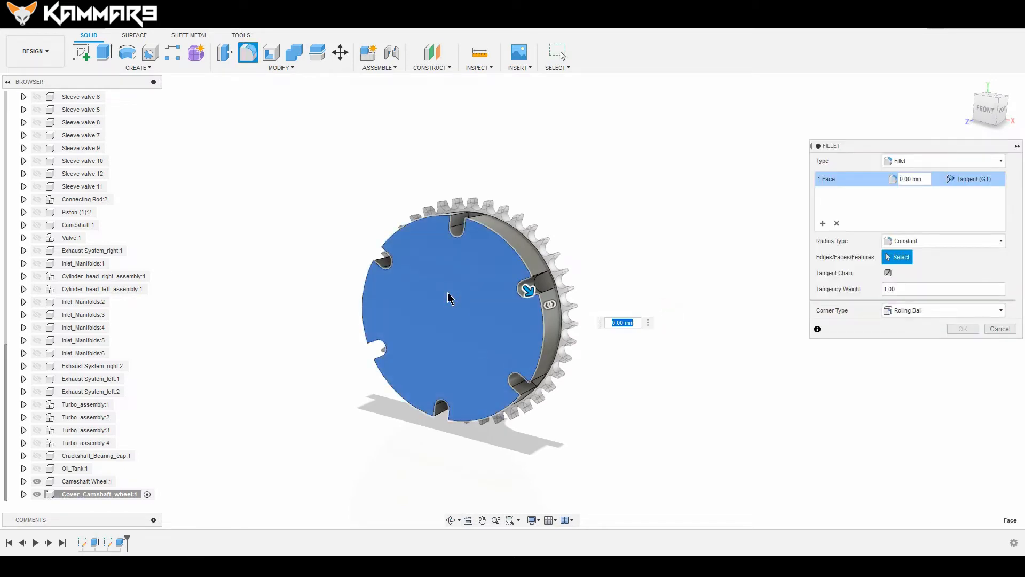
- Apply a 6 mm fillet to the disc's front face edges
type("6")
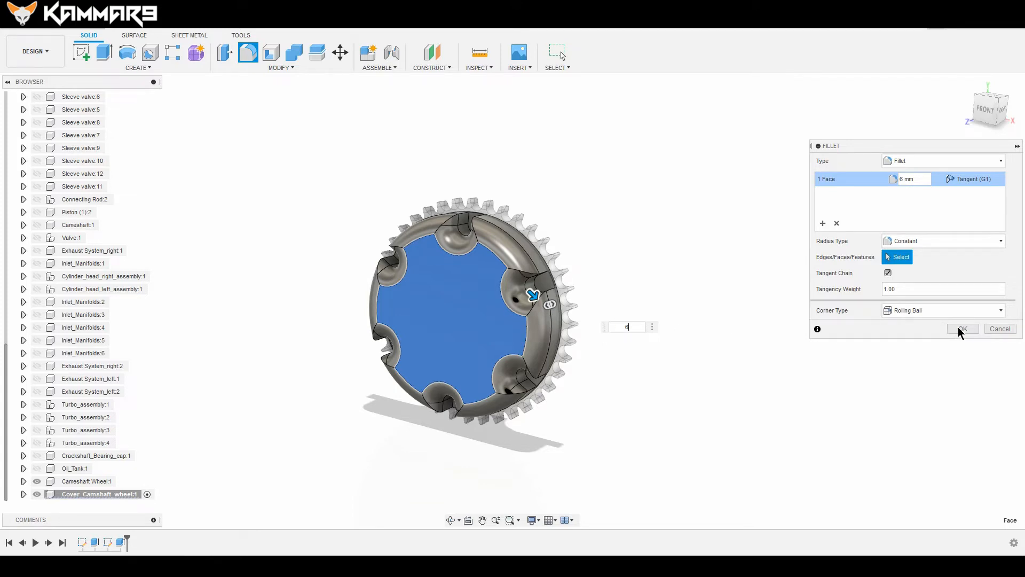
left_click(962, 329)
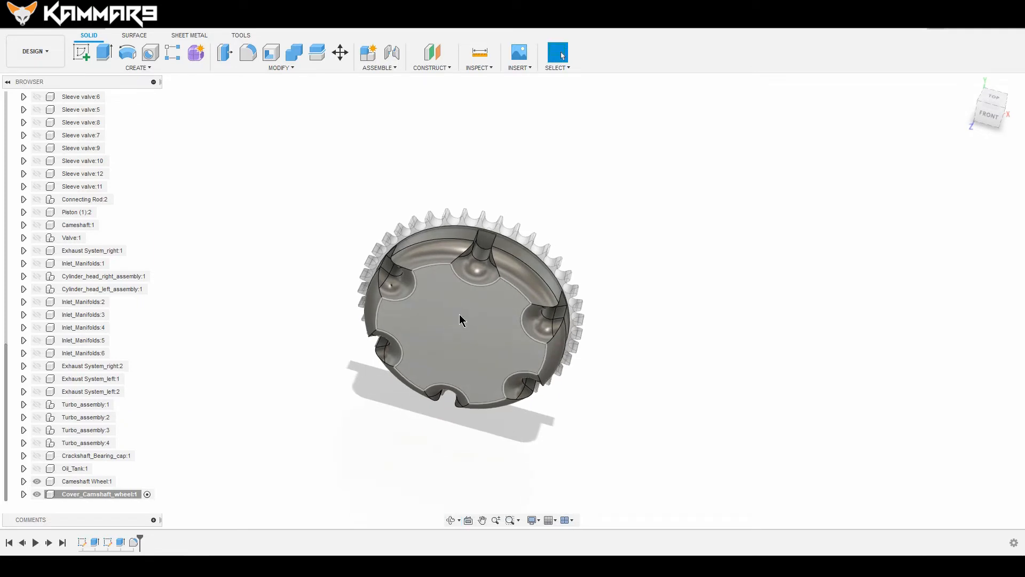
- Apply a 3 mm fillet to the edge chains of all six U-slots
left_click(248, 54)
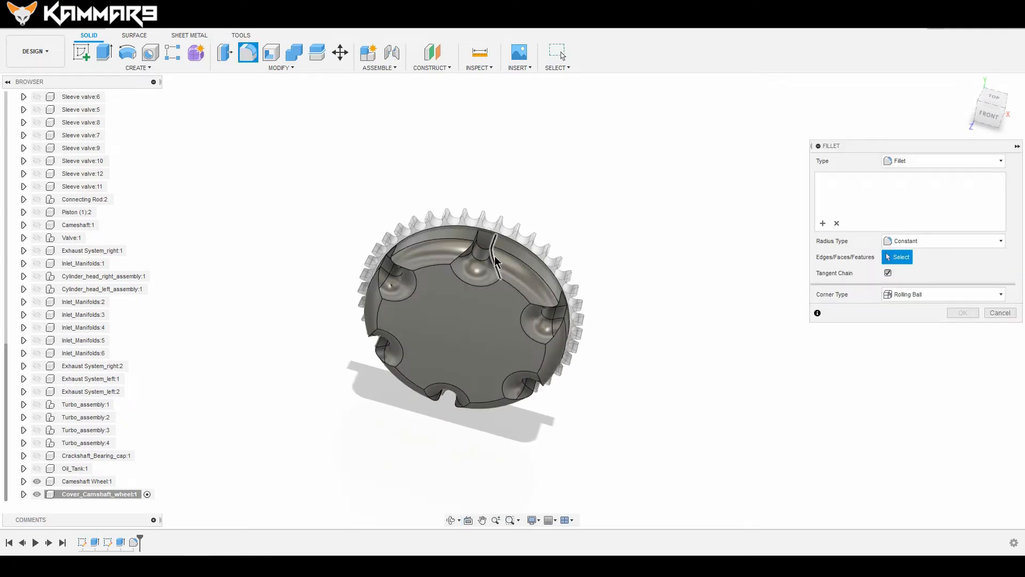
left_click(495, 255)
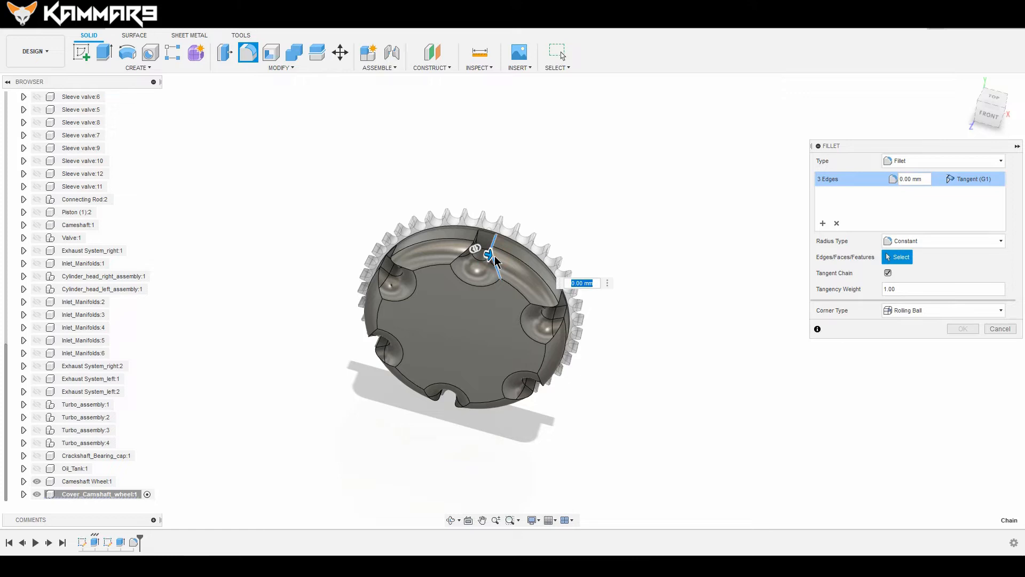
type("3")
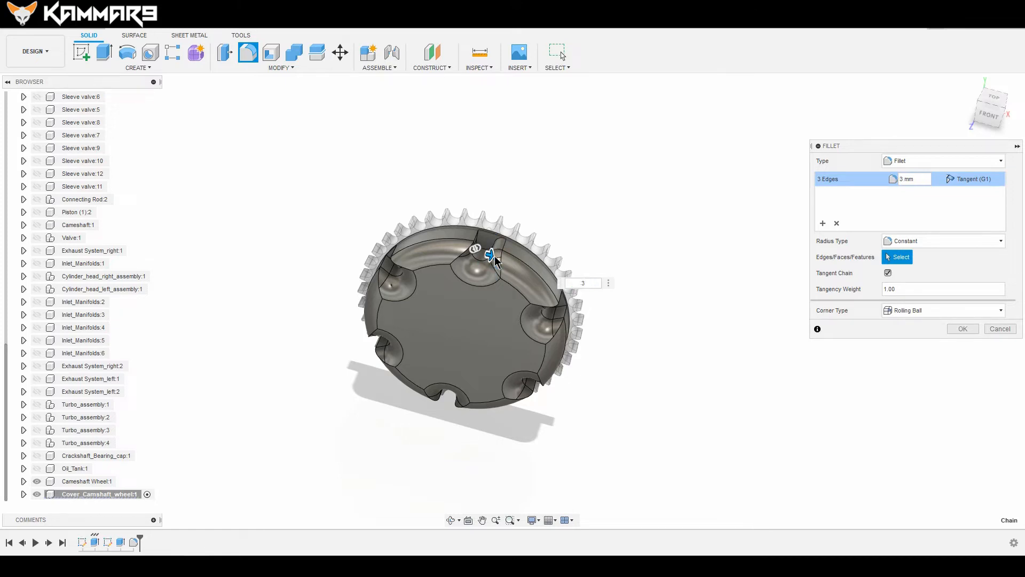
left_click(407, 269)
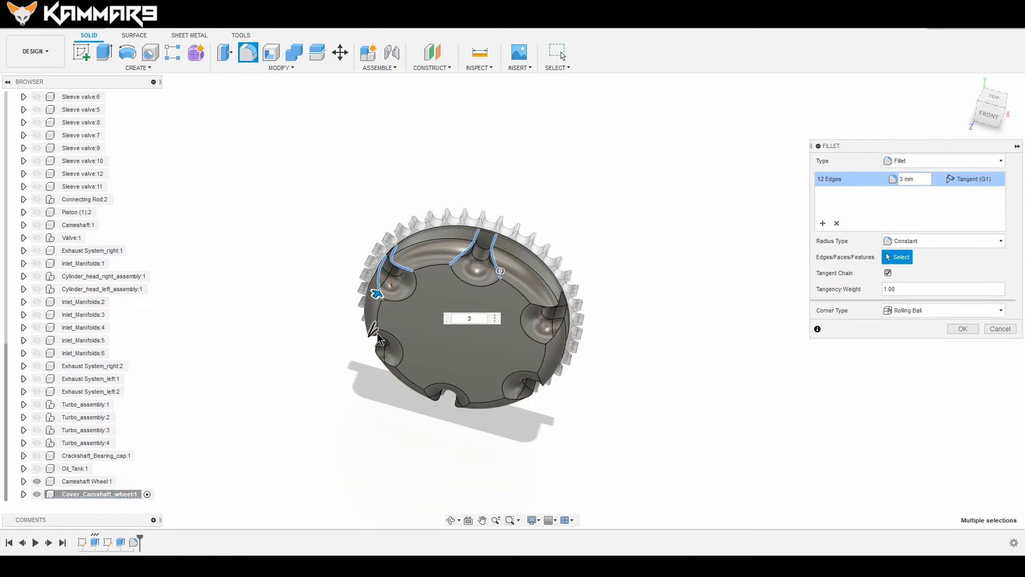
left_click(423, 399)
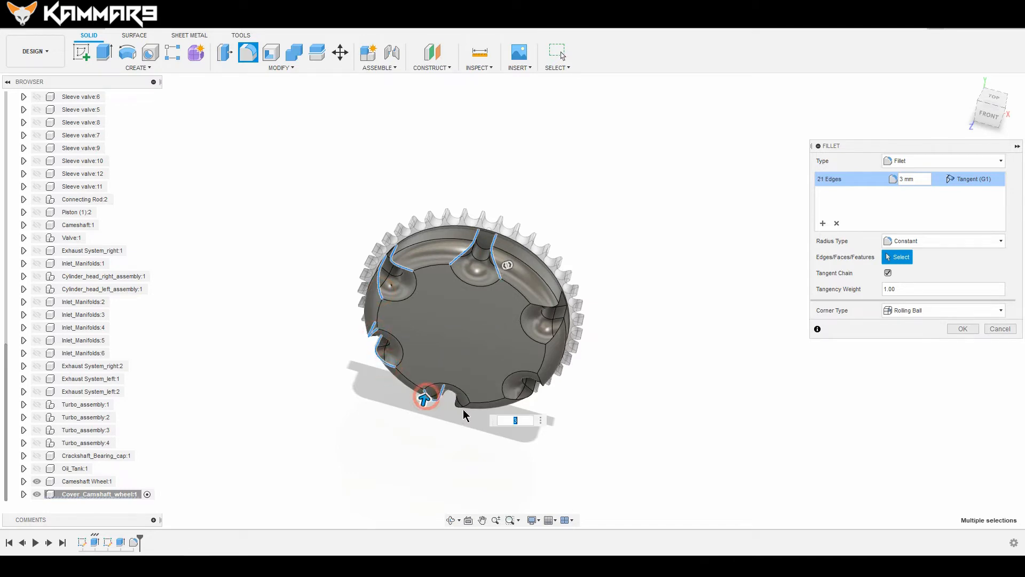
left_click(528, 389)
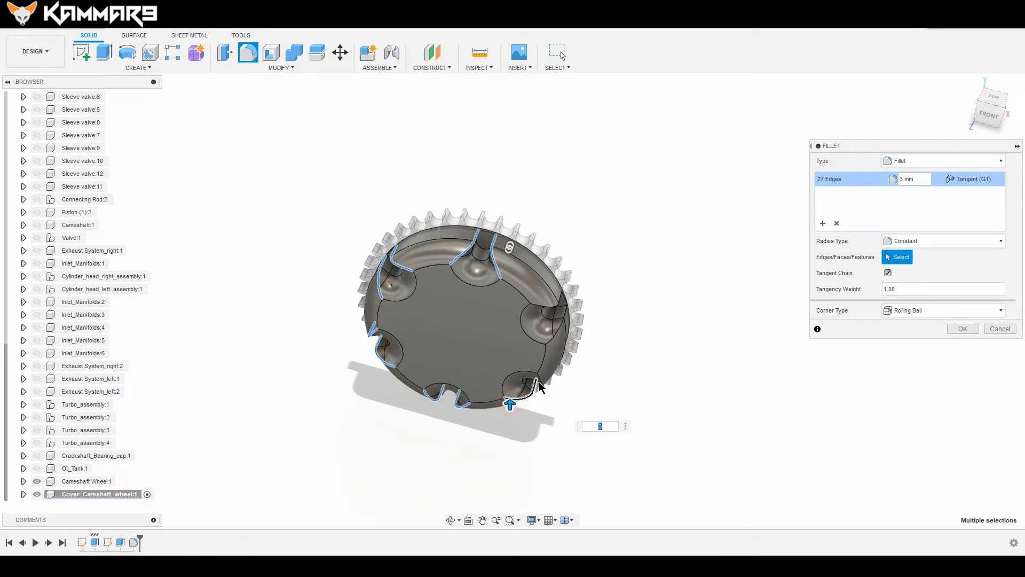
left_click(549, 308)
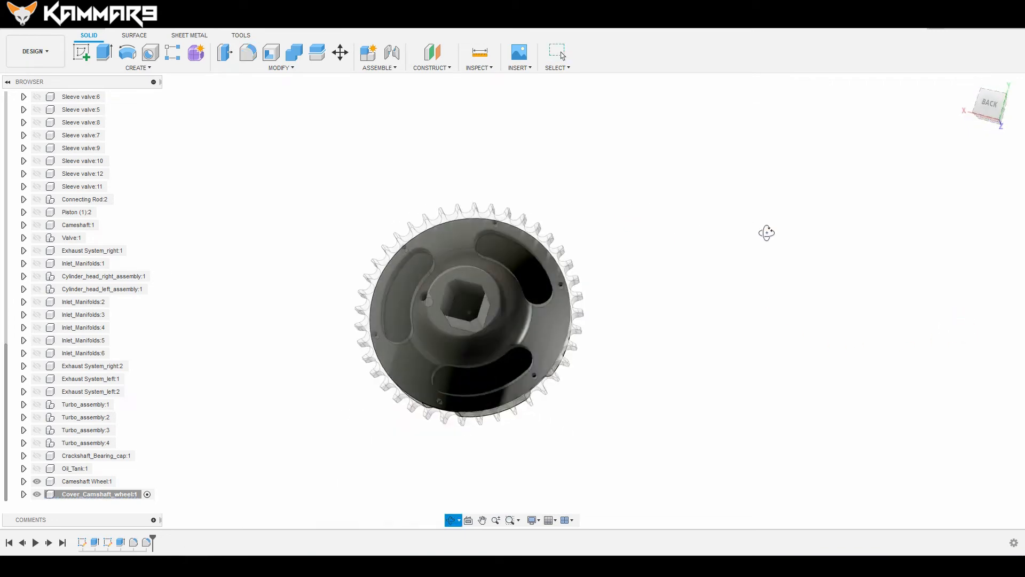
left_click_drag(767, 231, 548, 274)
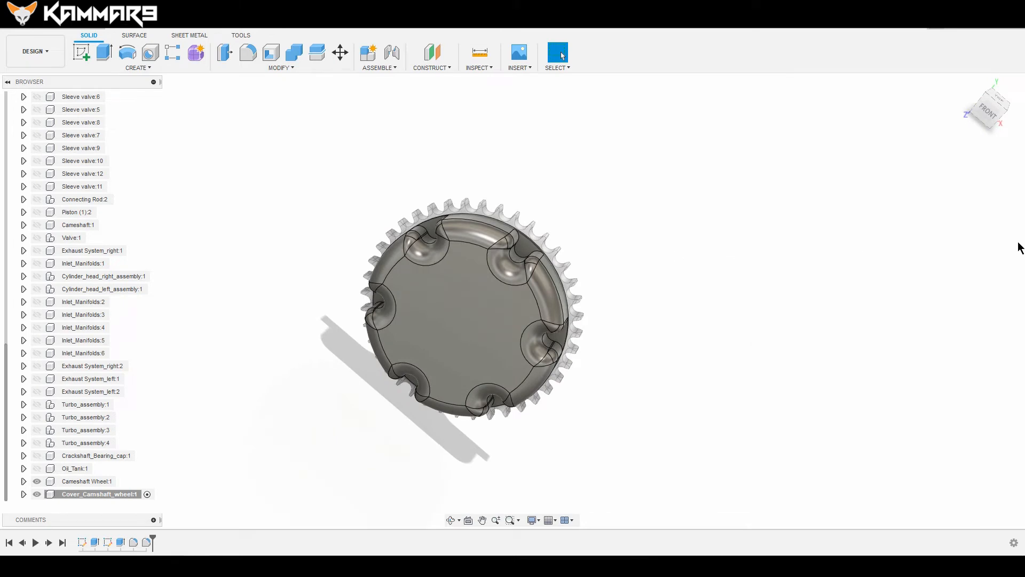
mouse_move(92, 328)
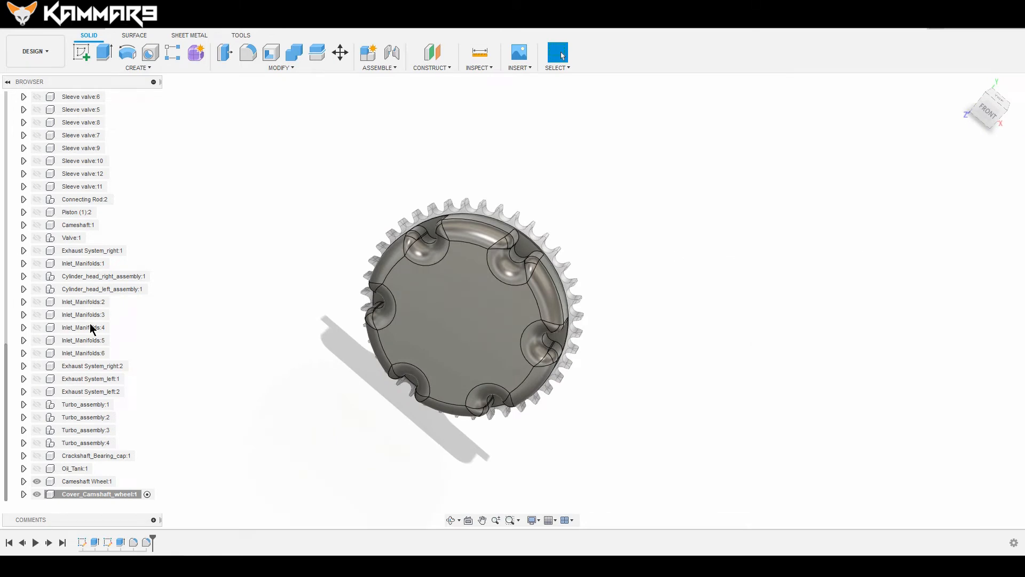
mouse_move(702, 368)
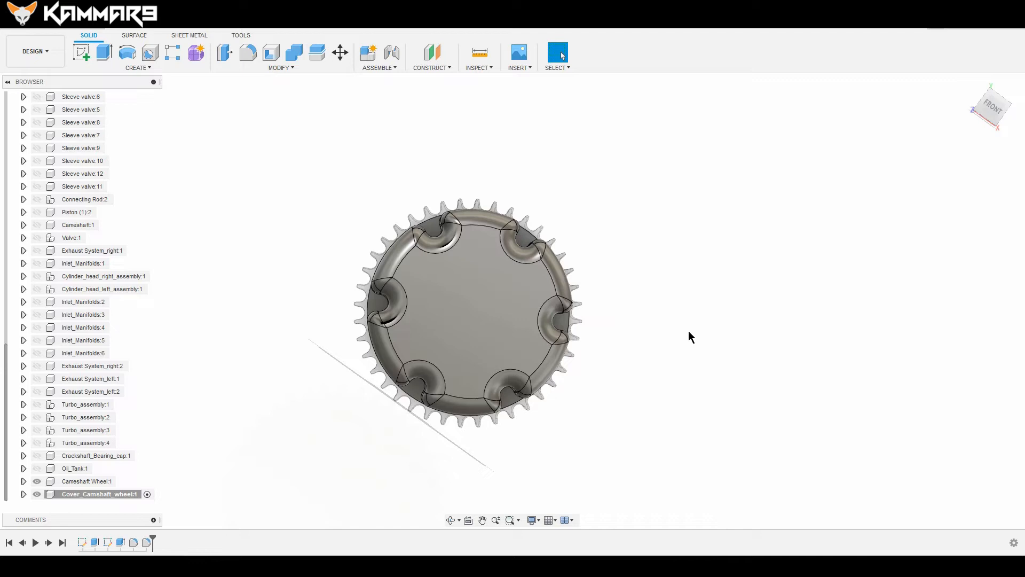
left_click(496, 313)
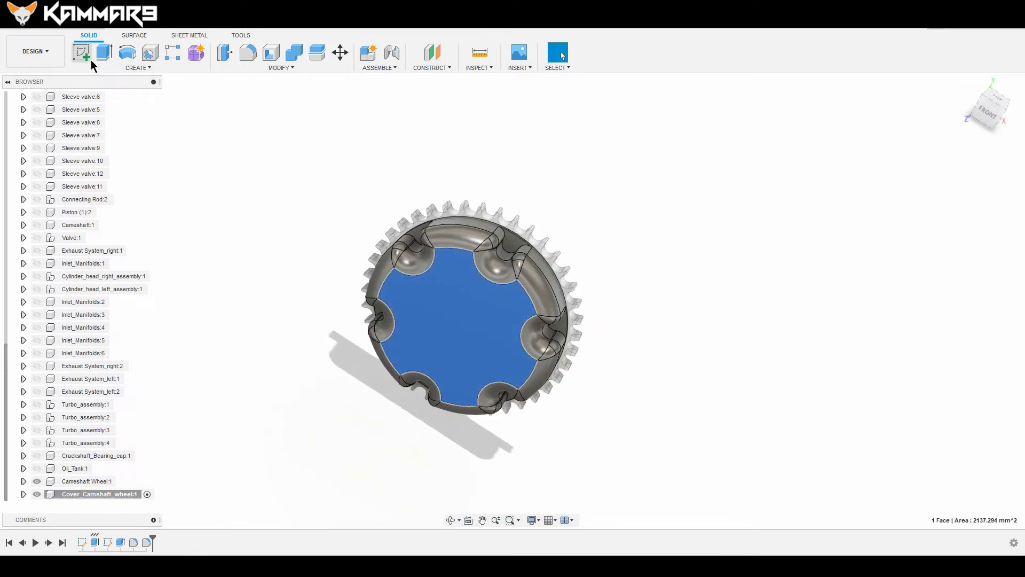
- Sketch 40 mm and 25 mm centre-diameter circles at the disc centre on the front face
left_click(81, 54)
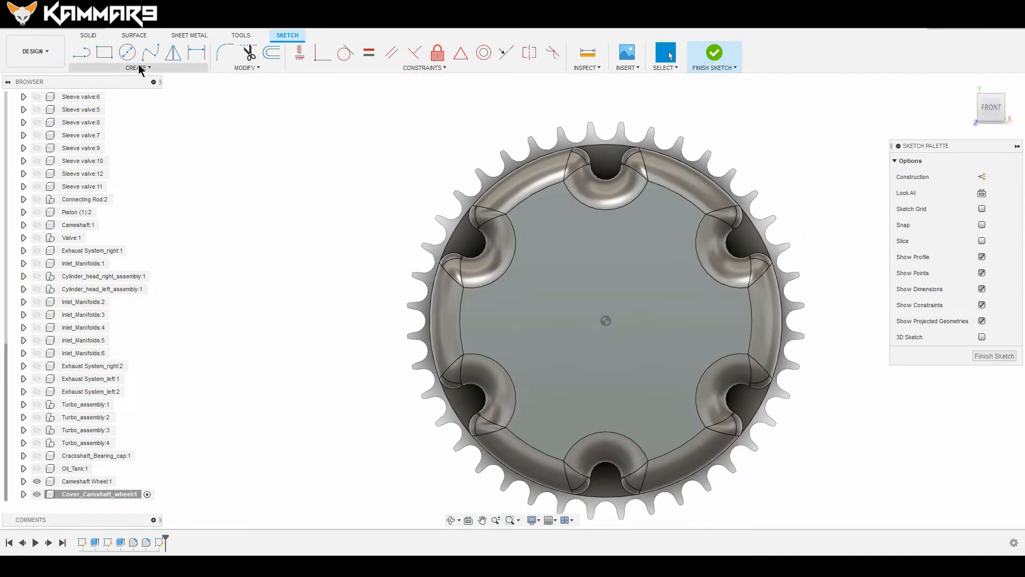
left_click(128, 53)
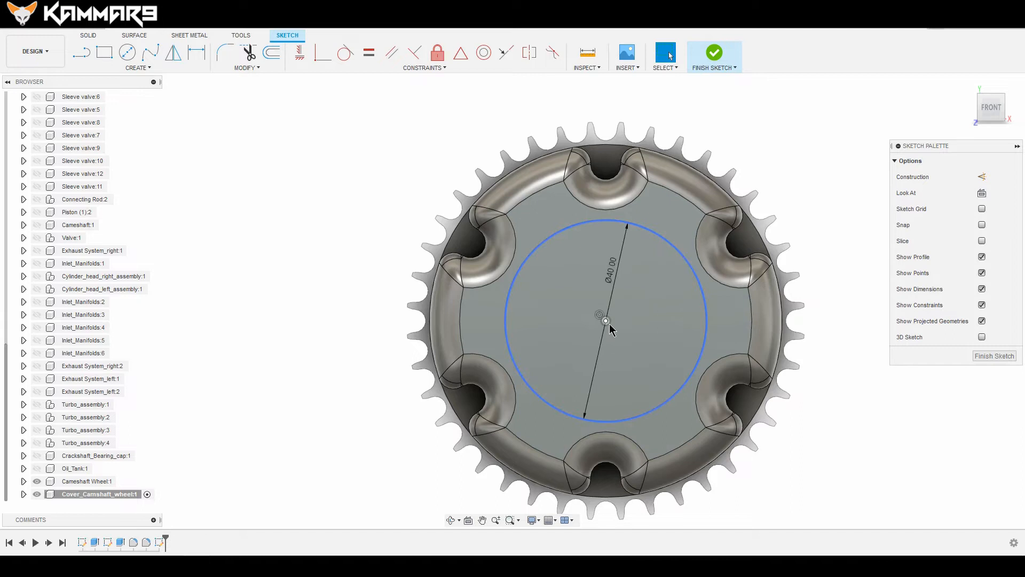
left_click(127, 52)
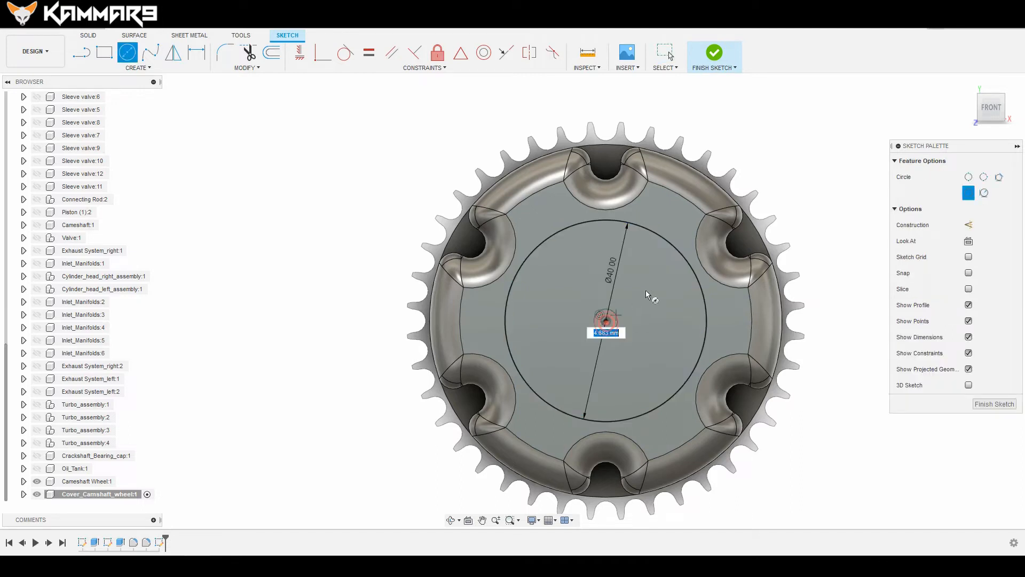
type("25")
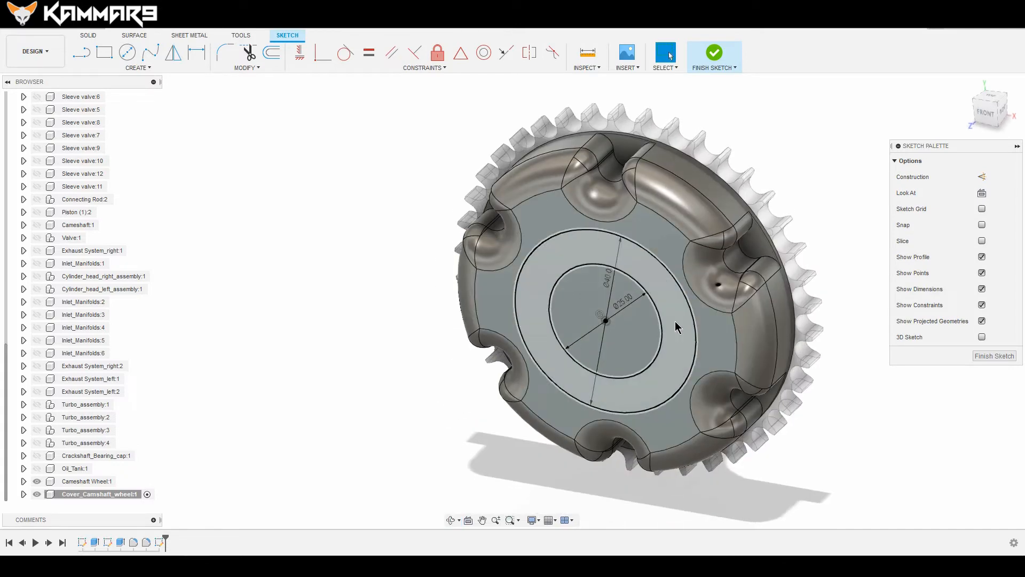
left_click(675, 326)
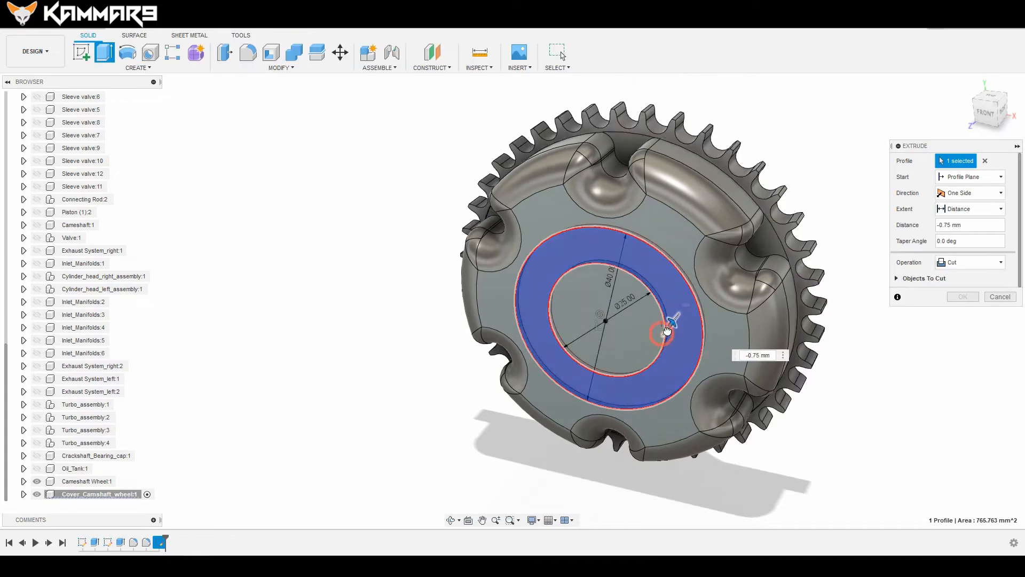
- Cut the ring profile about 3 mm into the face, leaving a raised centre
left_click_drag(667, 321, 674, 314)
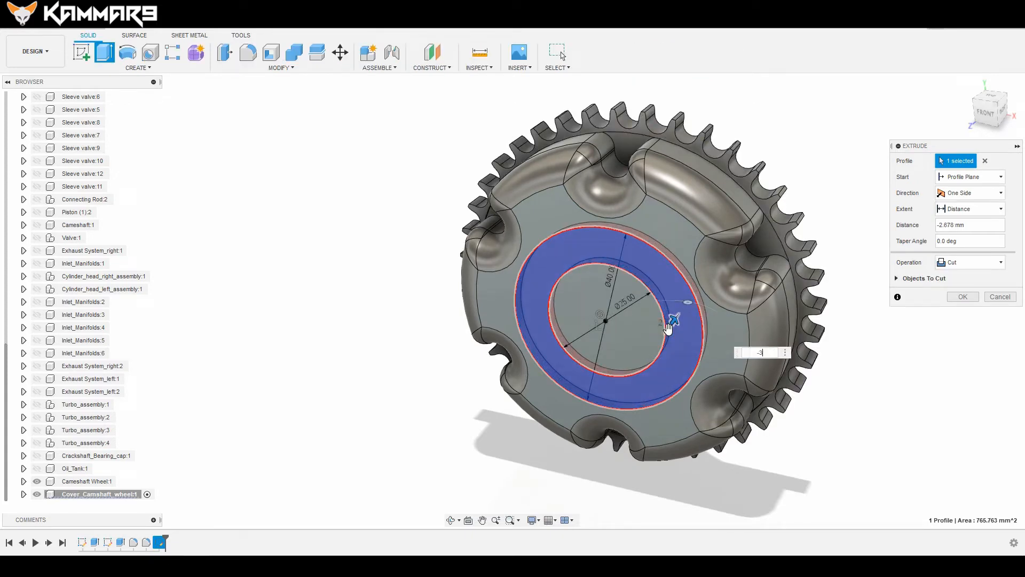
left_click(963, 297)
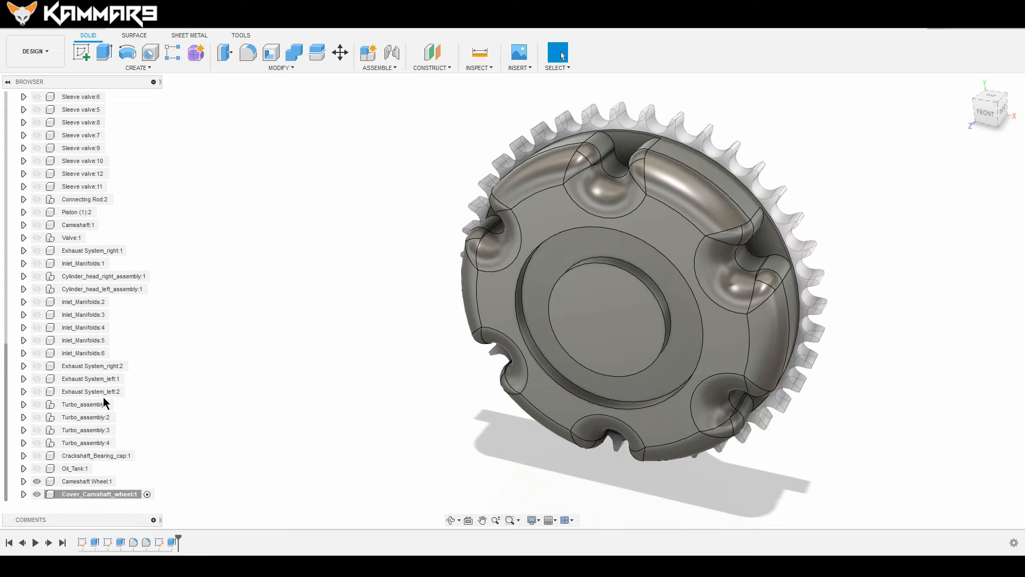
mouse_move(92, 372)
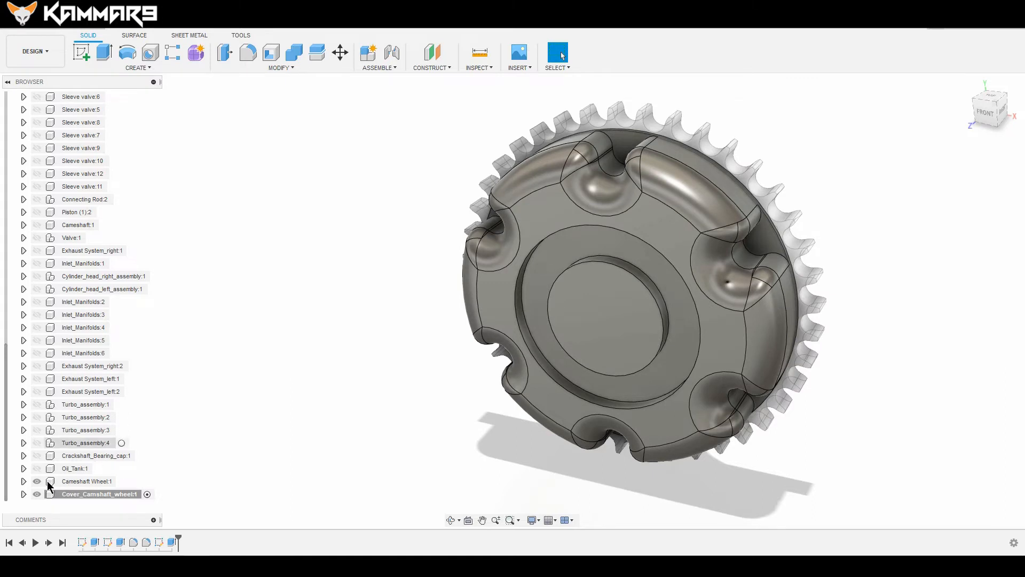
- Hide the Camshaft Wheel and apply a 2 mm fillet to the ring groove and slot edges
left_click(248, 53)
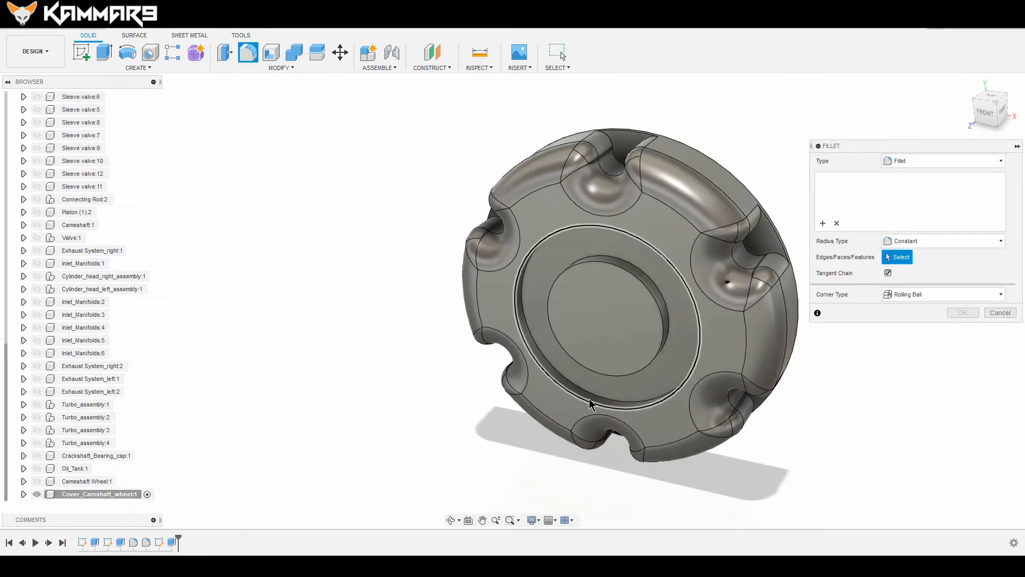
left_click(621, 386)
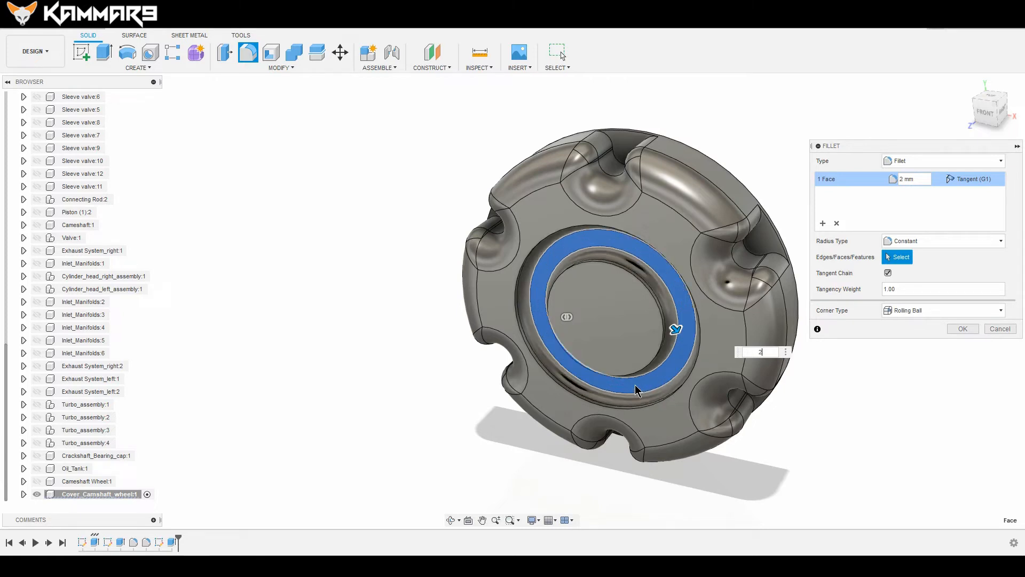
mouse_move(628, 350)
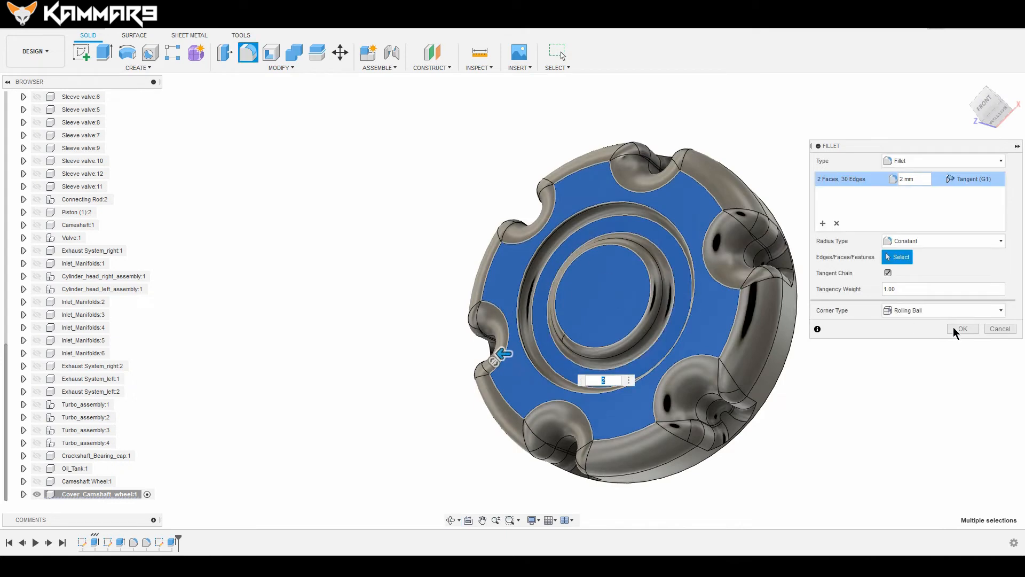
left_click(964, 329)
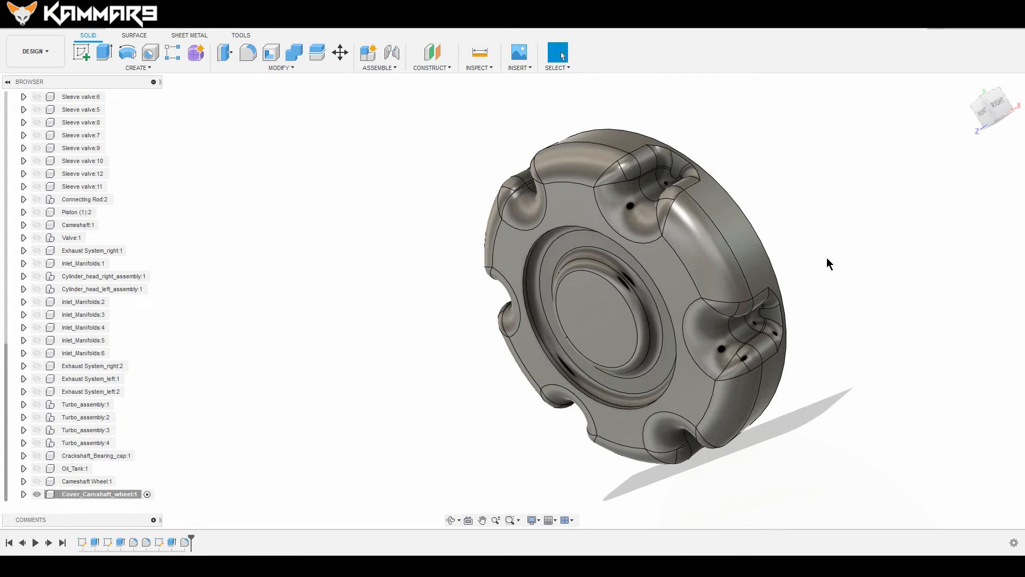
mouse_move(152, 406)
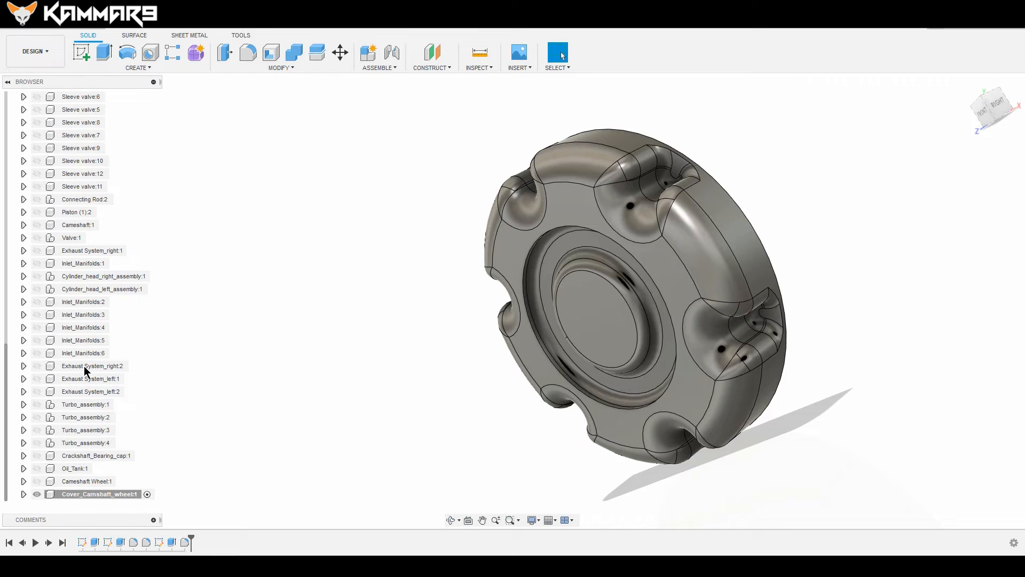
mouse_move(804, 415)
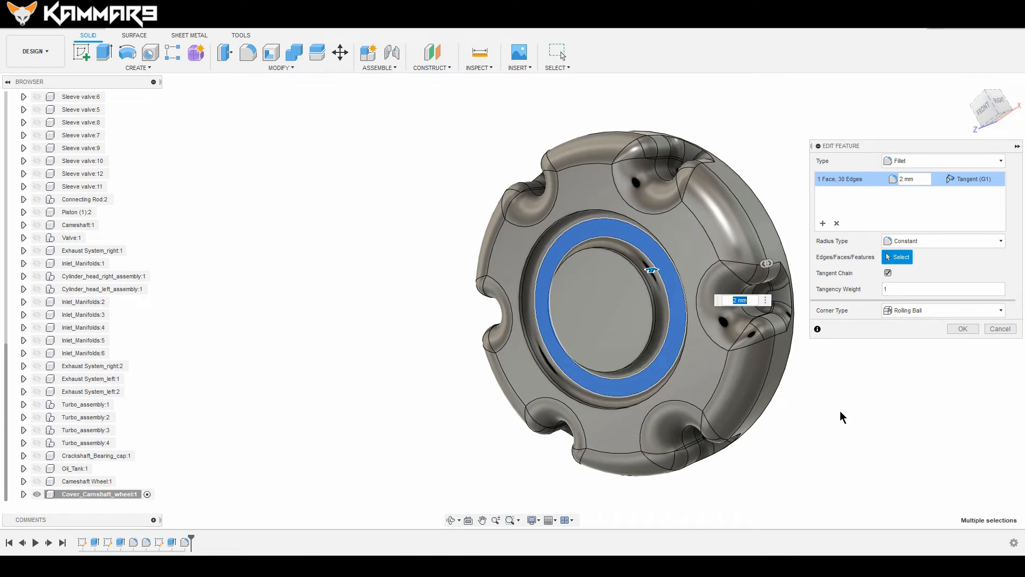
mouse_move(963, 329)
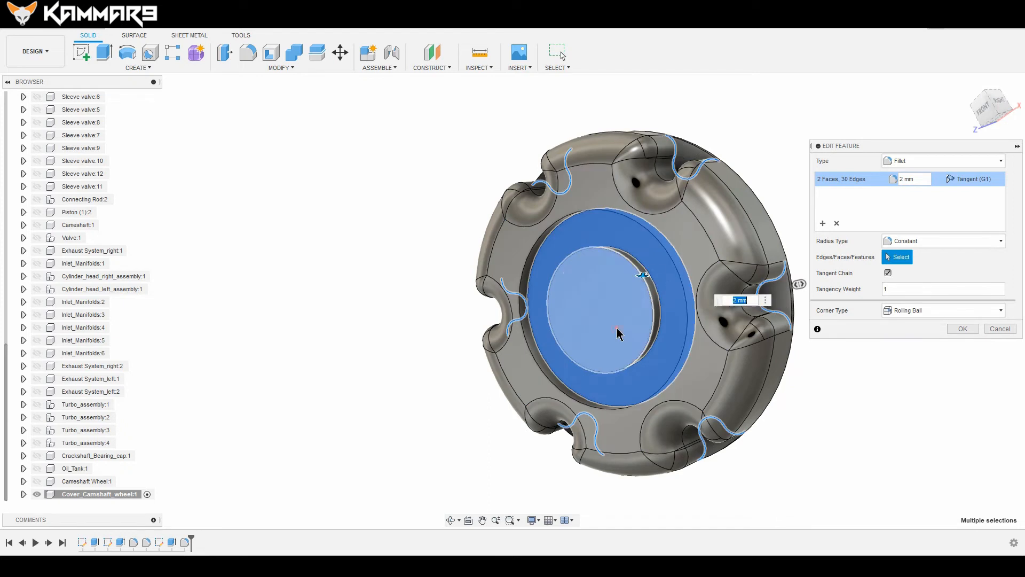
- Remove the inner centre face from the fillet, keeping 1 face and 30 edges at 2 mm
left_click(618, 334)
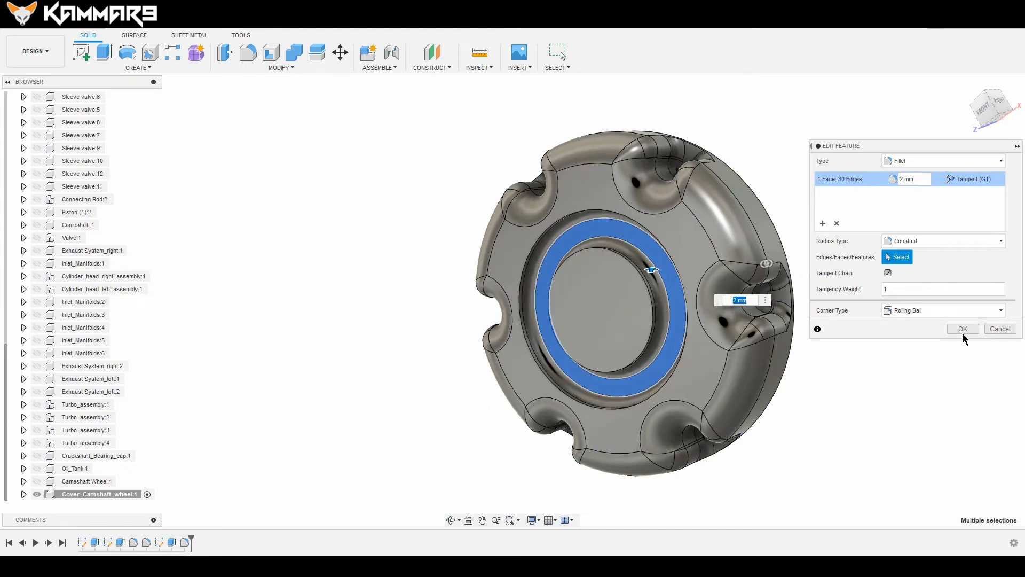
left_click(964, 329)
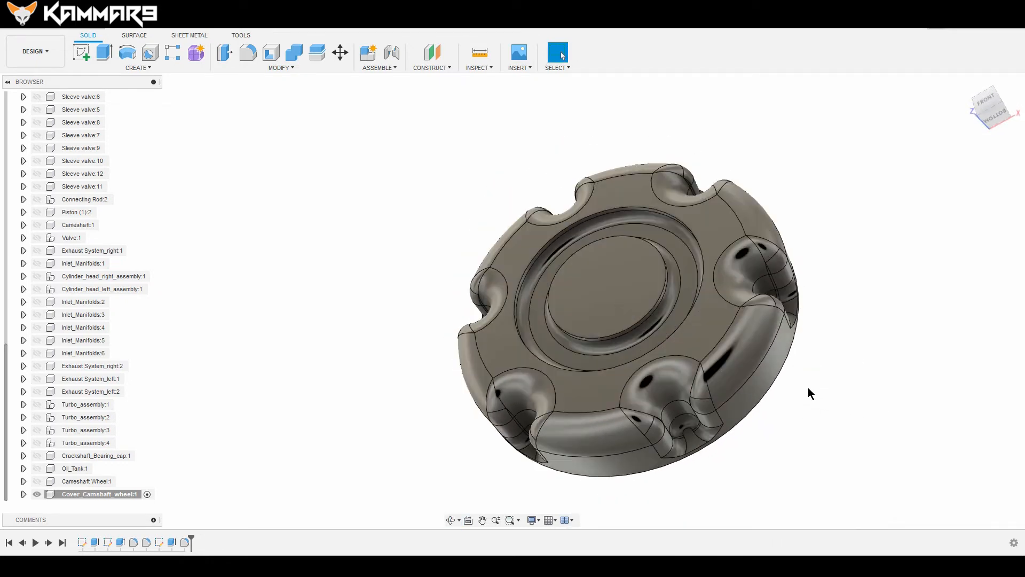
left_click(248, 53)
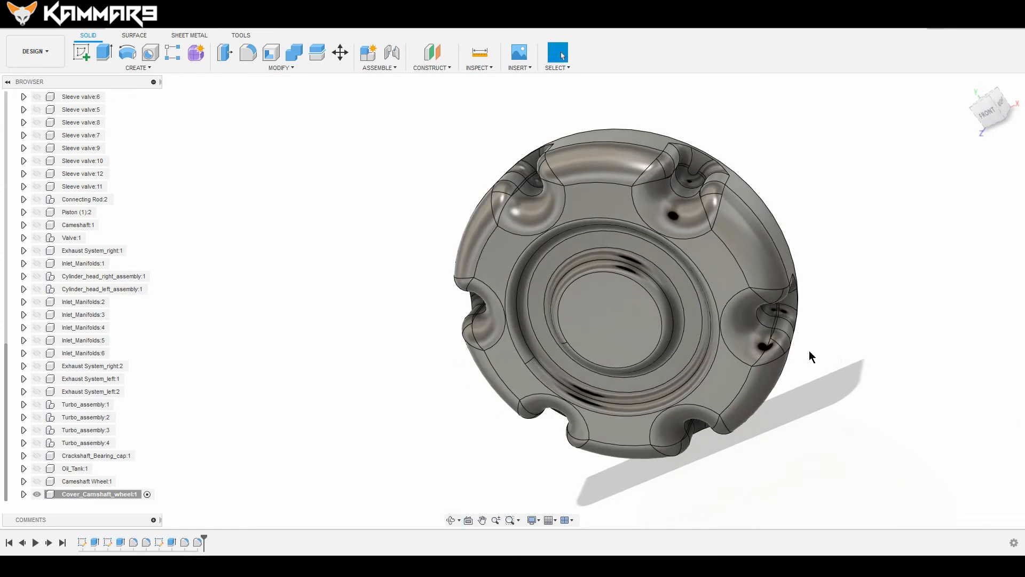
mouse_move(80, 401)
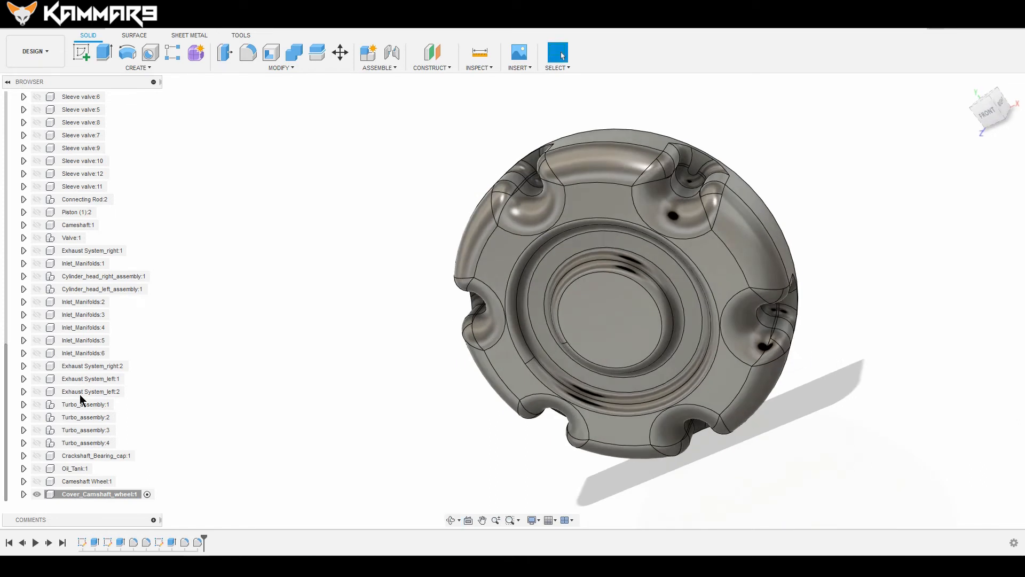
mouse_move(77, 406)
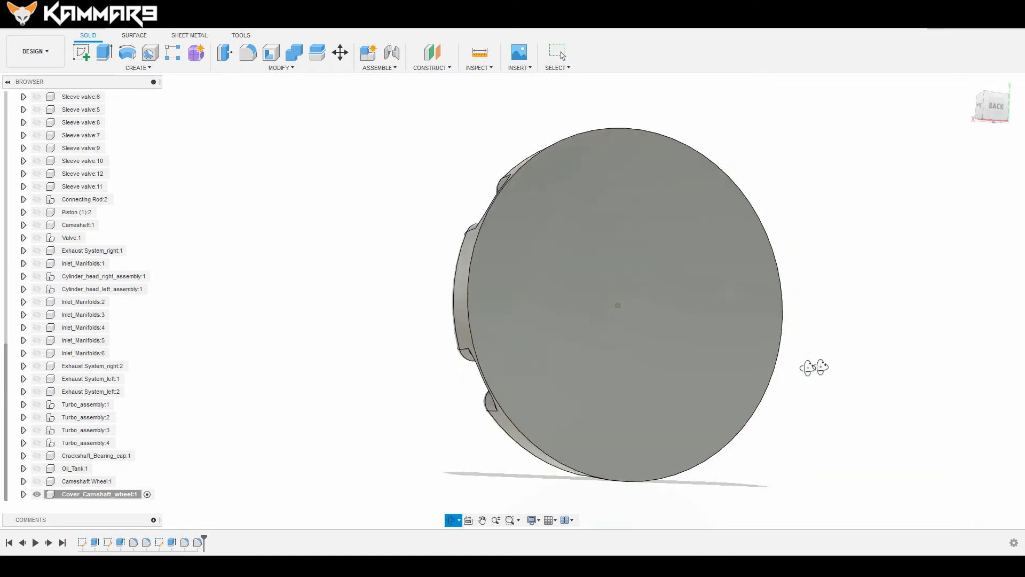
- Shell the cover from its flat back face with a 1 mm inside thickness
left_click_drag(814, 366, 831, 384)
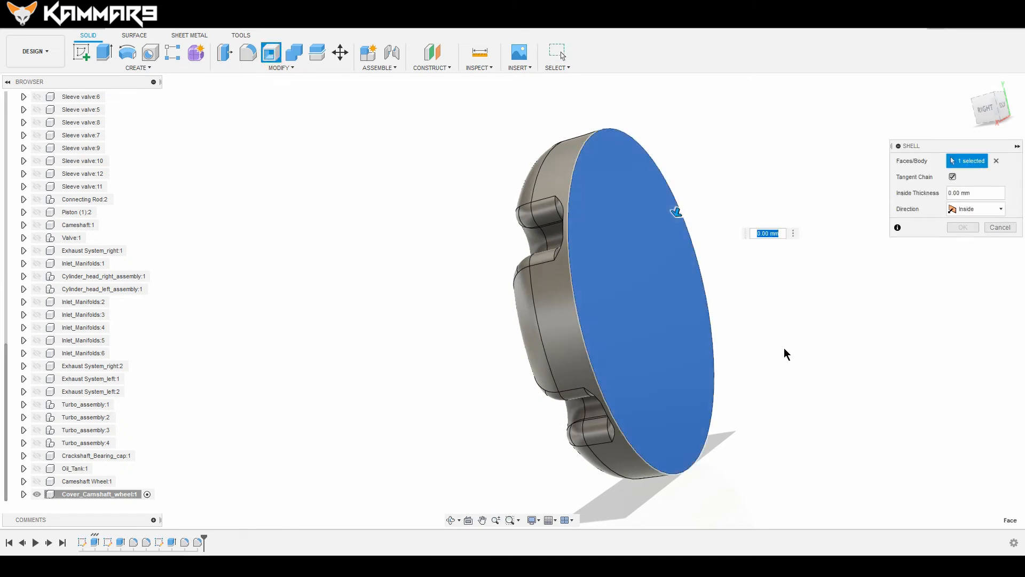
type("1")
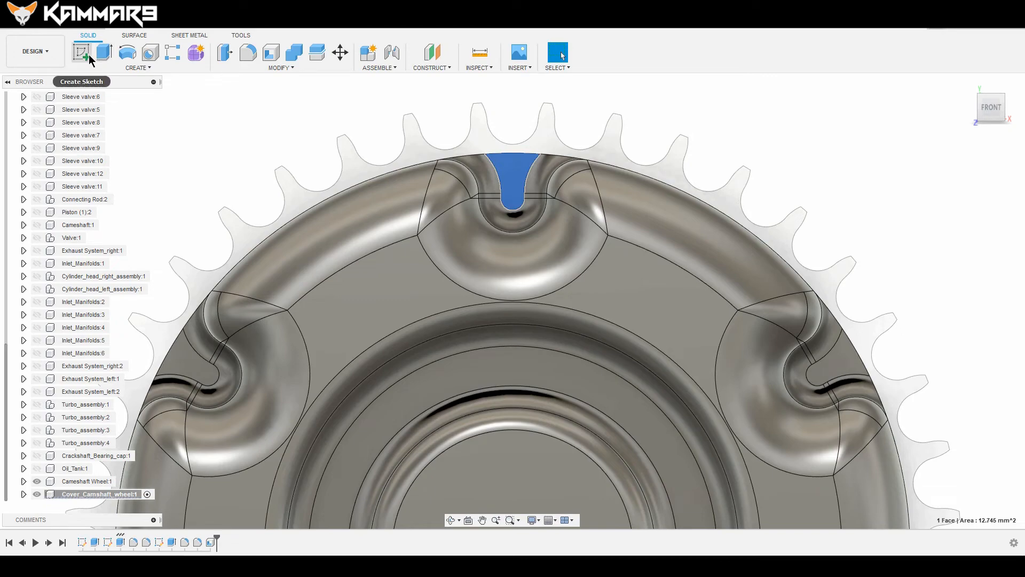
- Project the wheel's pin-hole circle into a new sketch on the slot face
left_click(83, 53)
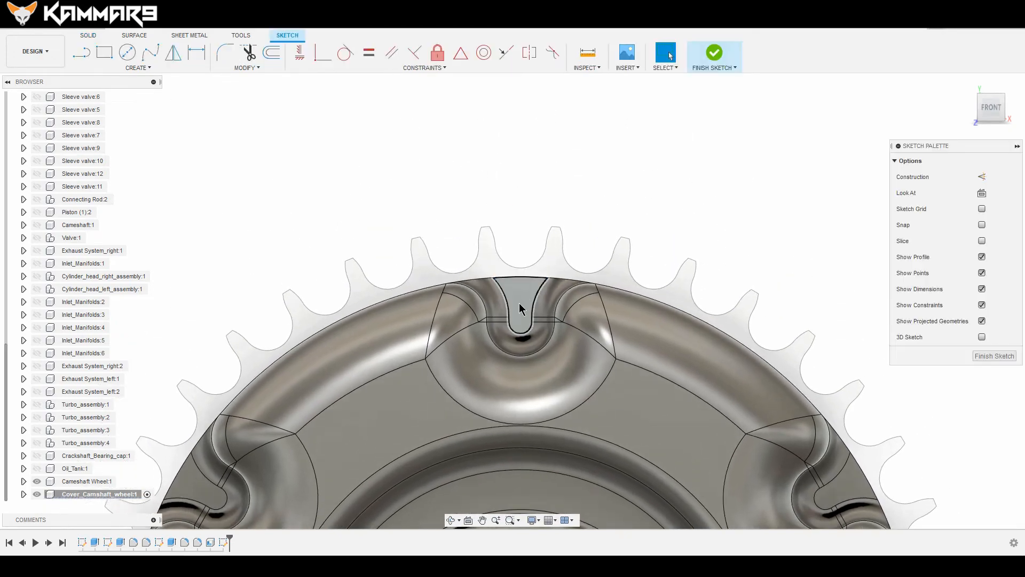
left_click_drag(520, 308, 474, 298)
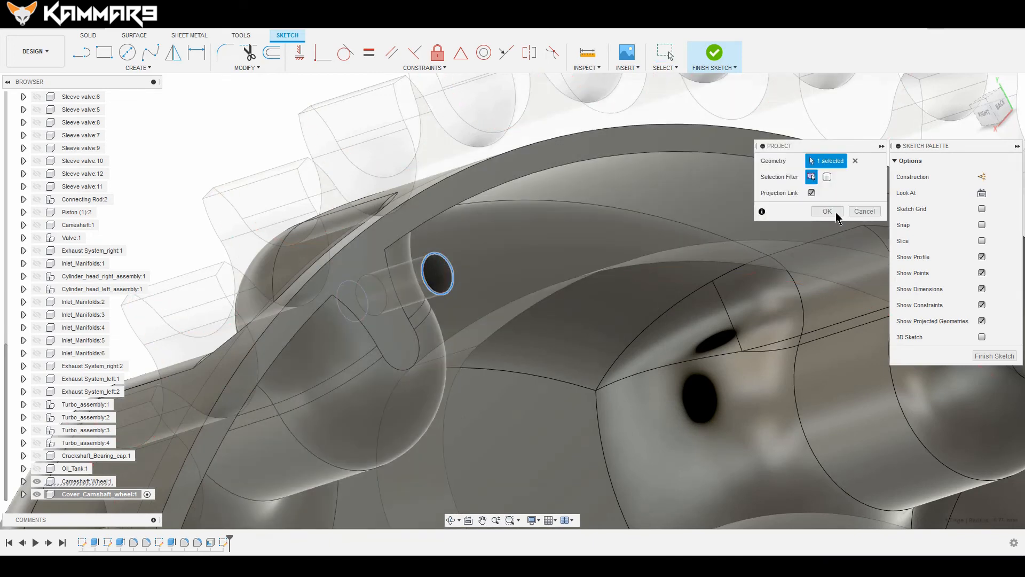
left_click(826, 210)
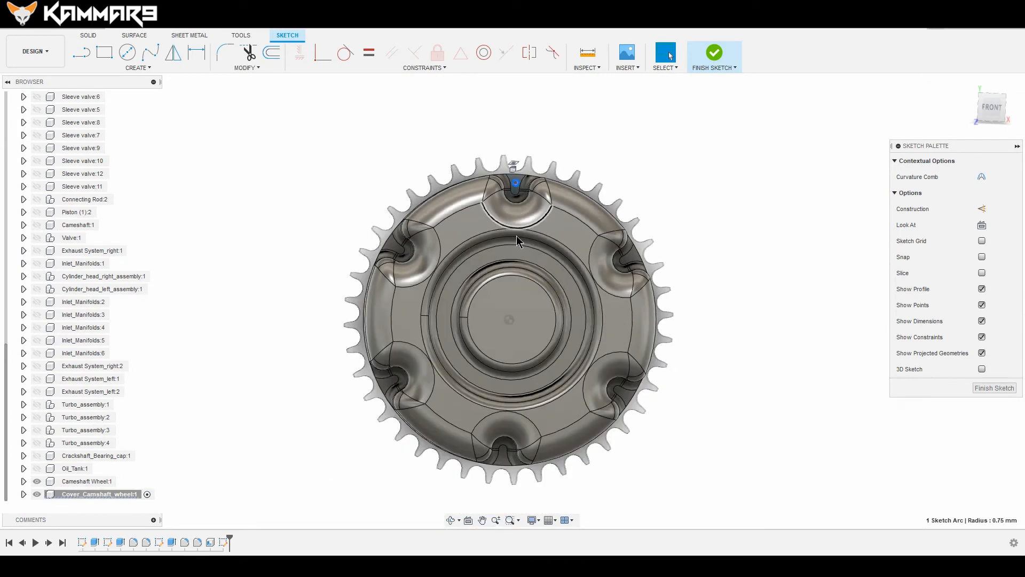
- Circular-pattern the hole circle six times around the disc centre and finish the sketch
left_click(138, 68)
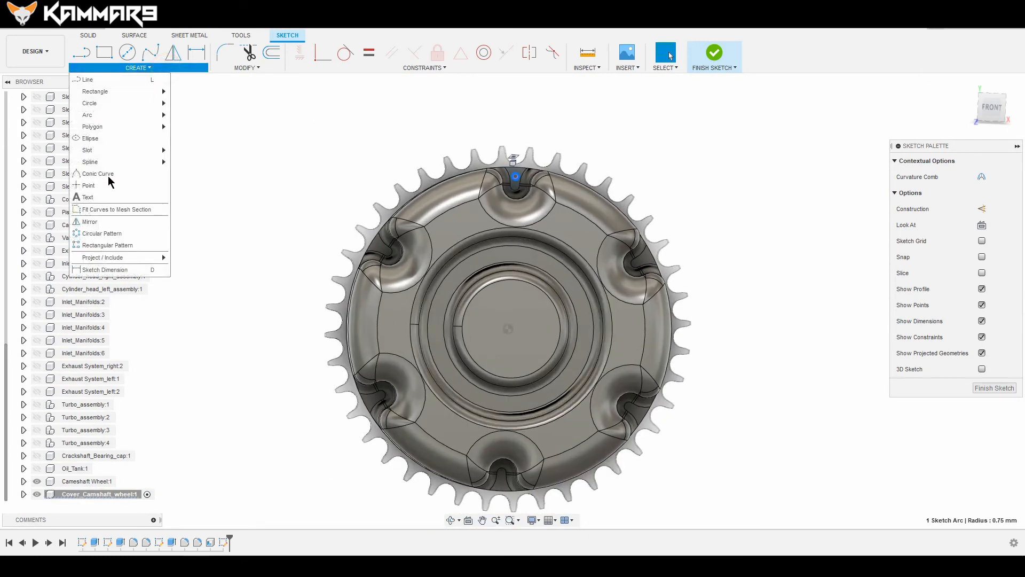
left_click(102, 233)
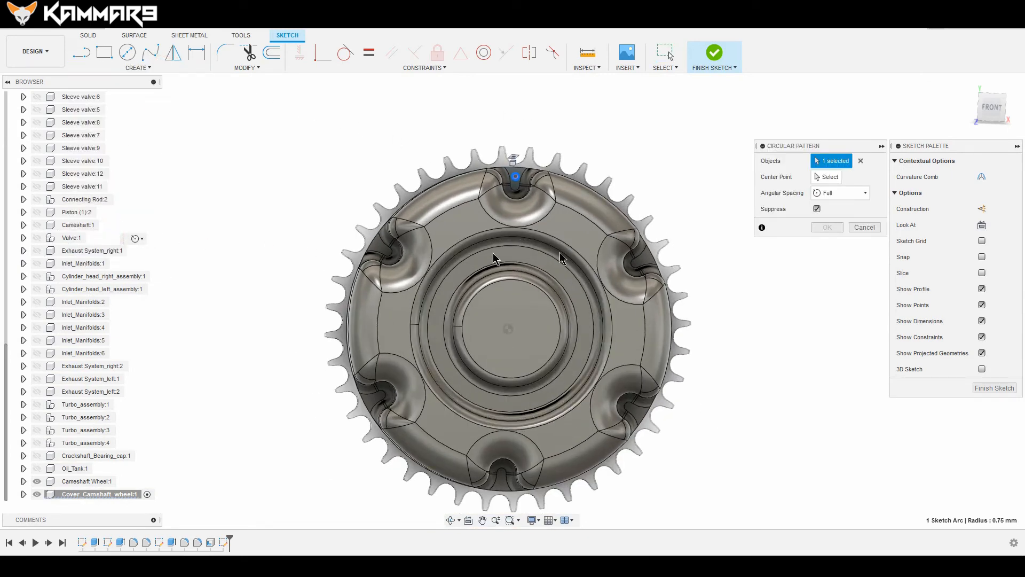
left_click(827, 178)
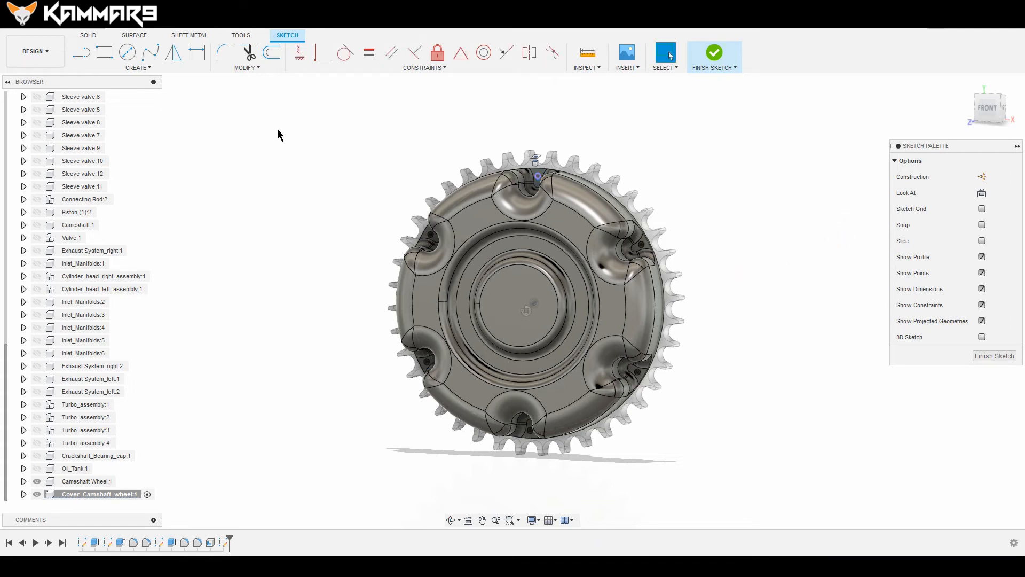
left_click(87, 35)
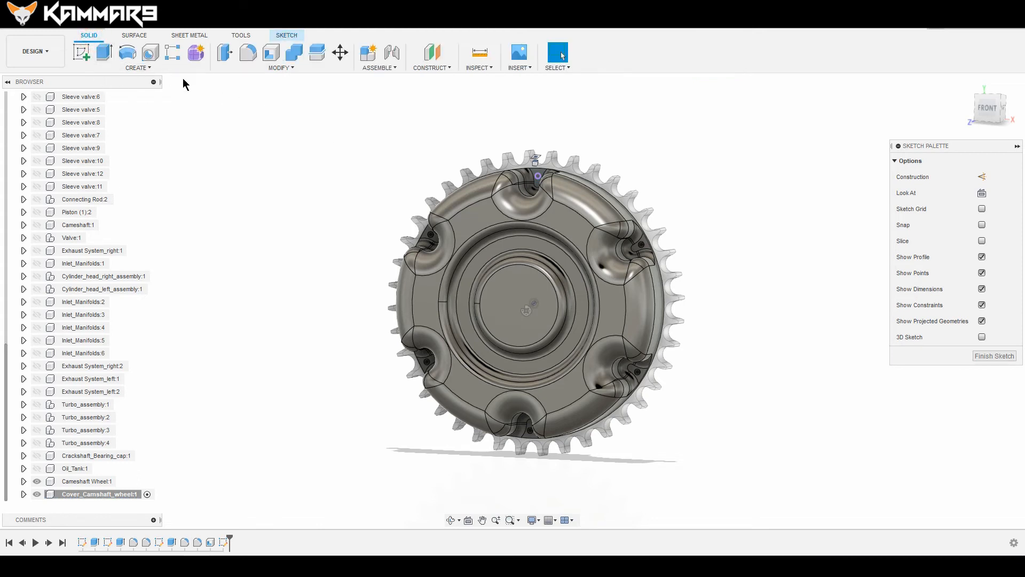
- Extrude the six circle profiles as a cut running To Object through the cover
left_click(104, 53)
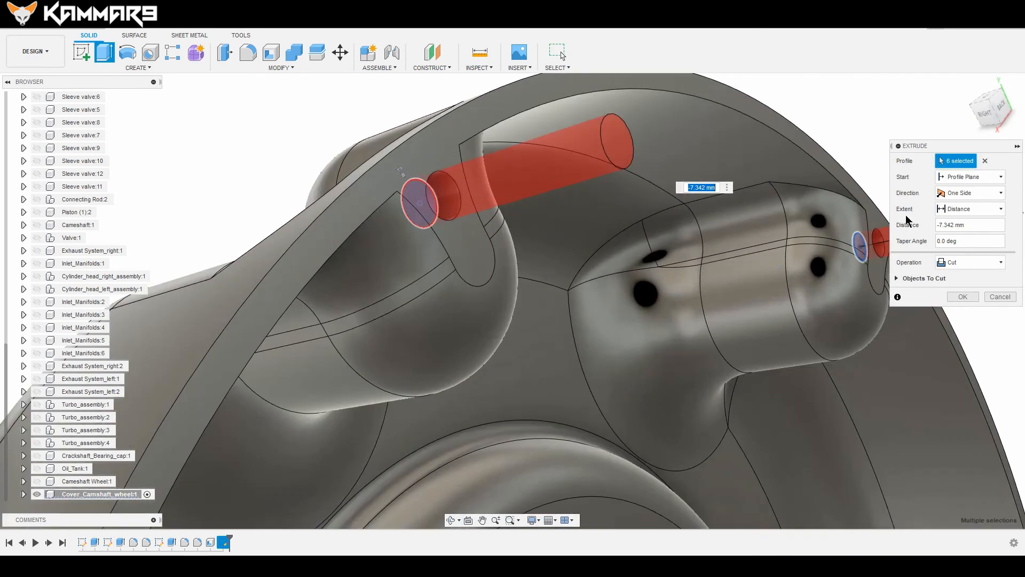
left_click(970, 209)
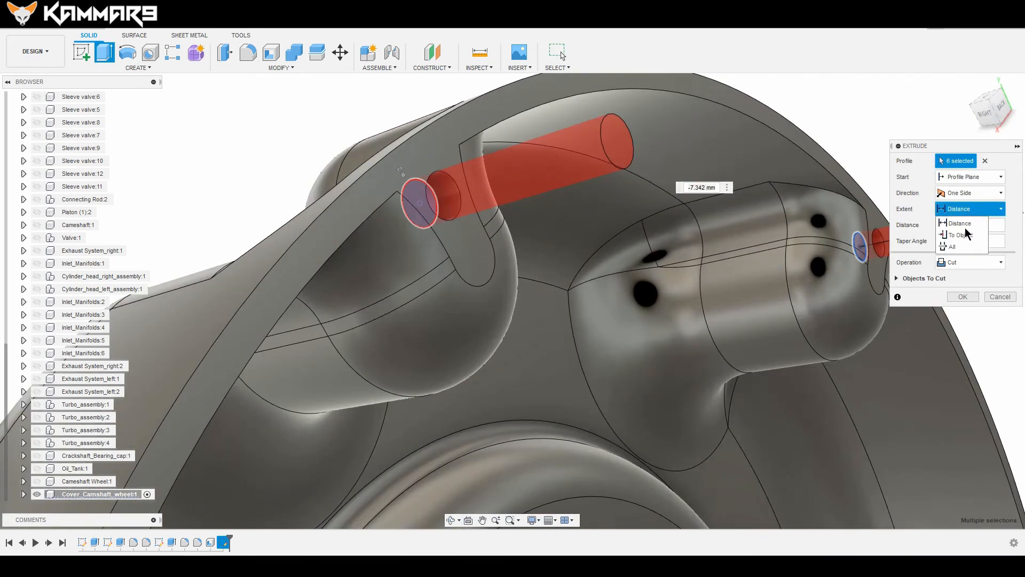
left_click(958, 234)
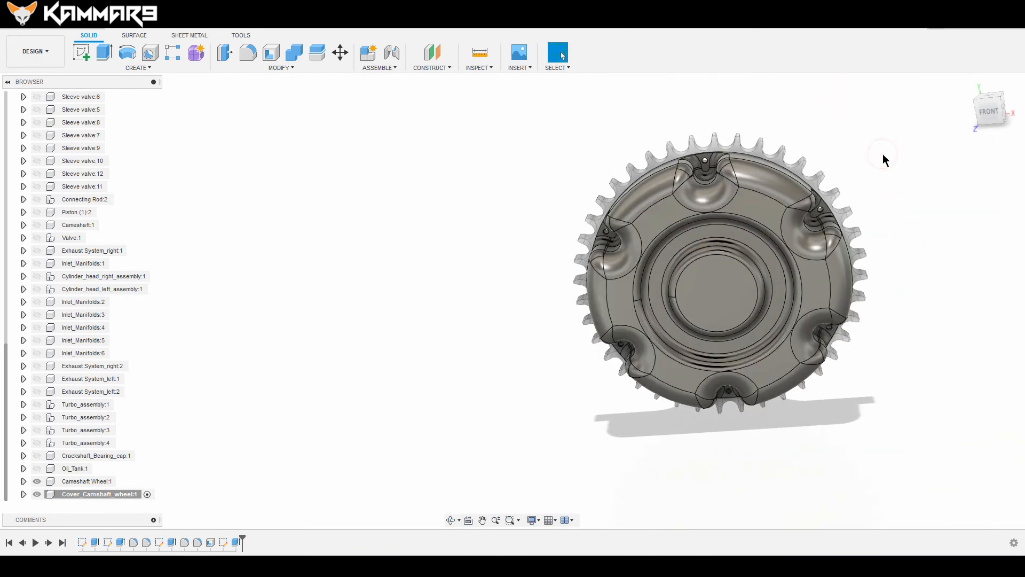
- Inspect the pin holes, then activate the top-level V12 assembly from the cover's Browser entry
left_click_drag(887, 160, 746, 267)
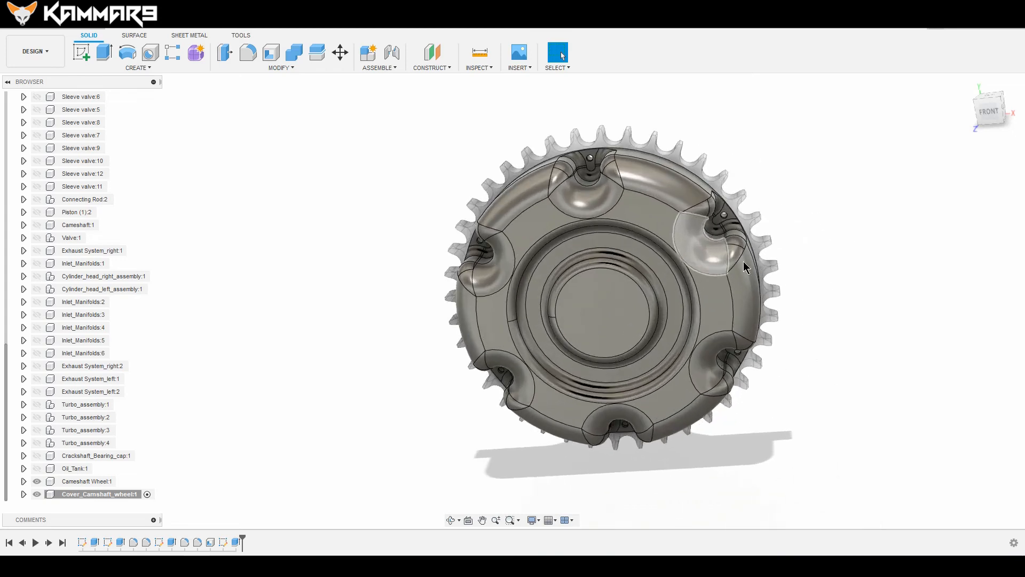
left_click_drag(746, 267, 827, 232)
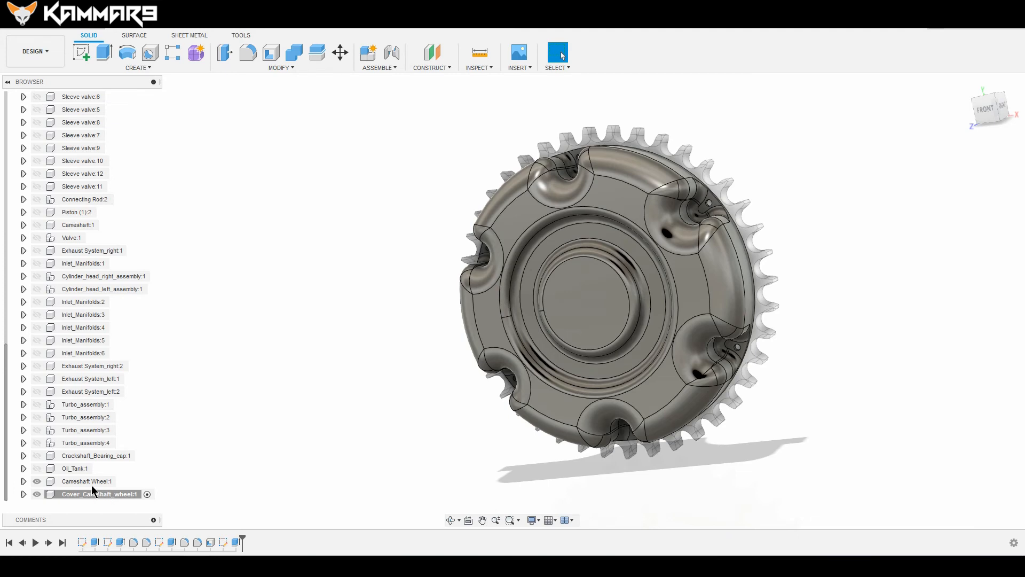
right_click(87, 480)
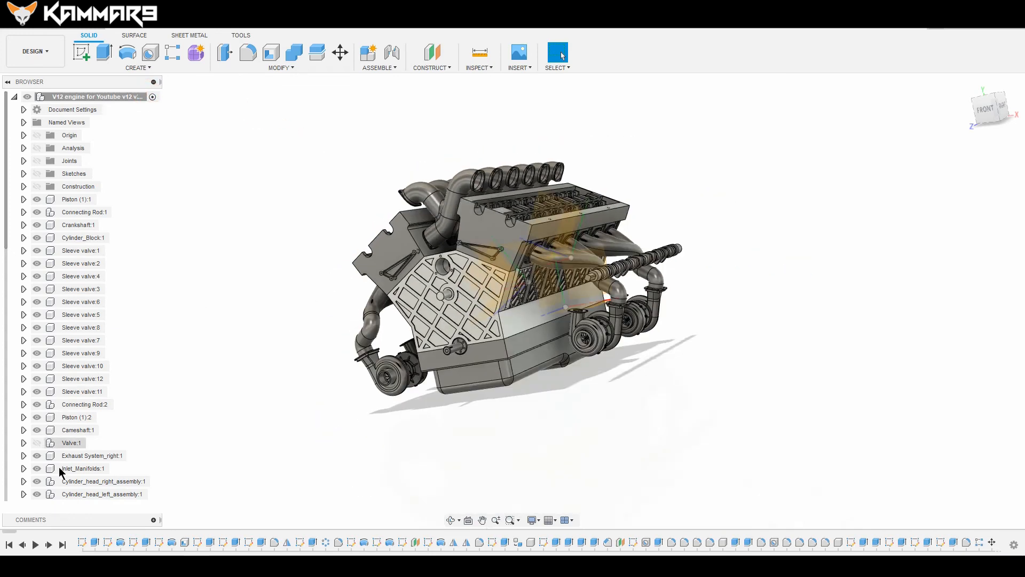
- Move Cameshaft Wheel:1 away from the engine with Move/Copy, then select Cover_Camshaft_wheel
left_click(104, 481)
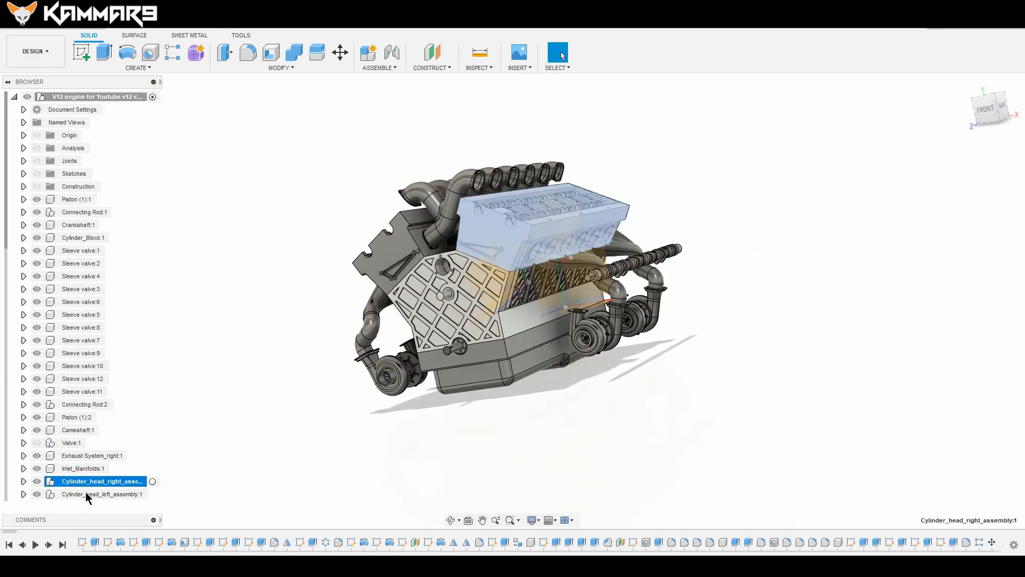
left_click(82, 481)
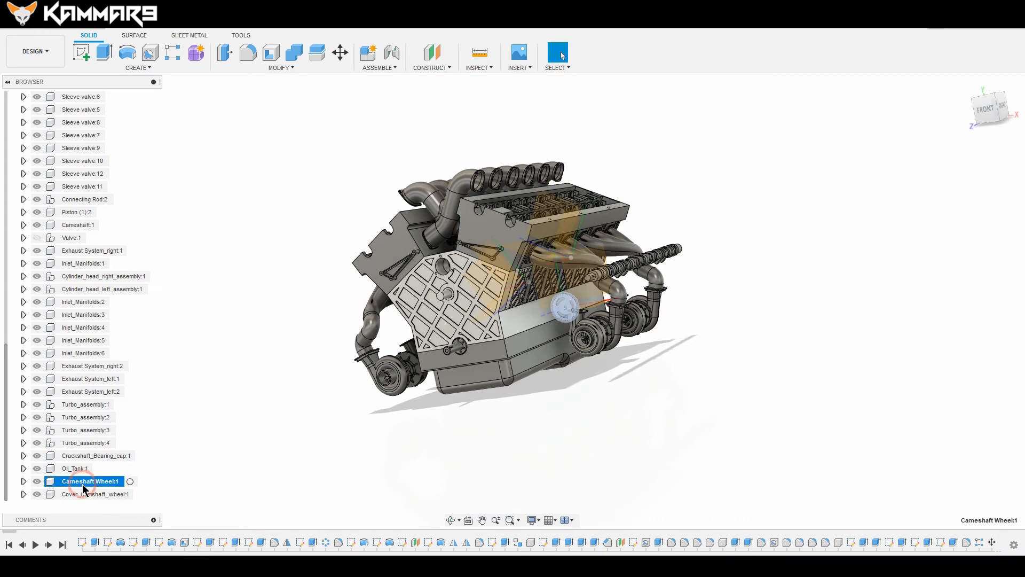
left_click(339, 54)
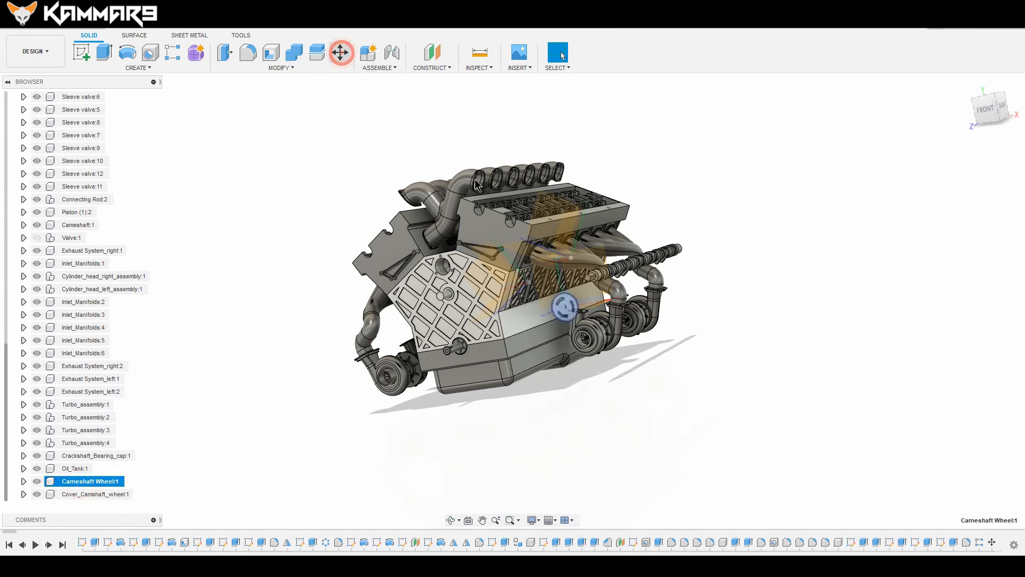
left_click(340, 52)
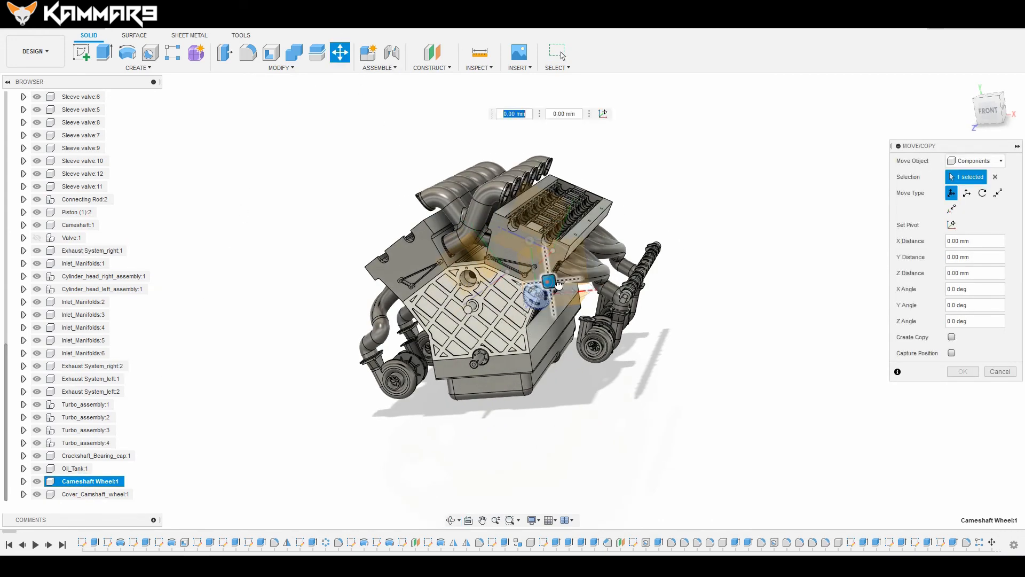
left_click(963, 371)
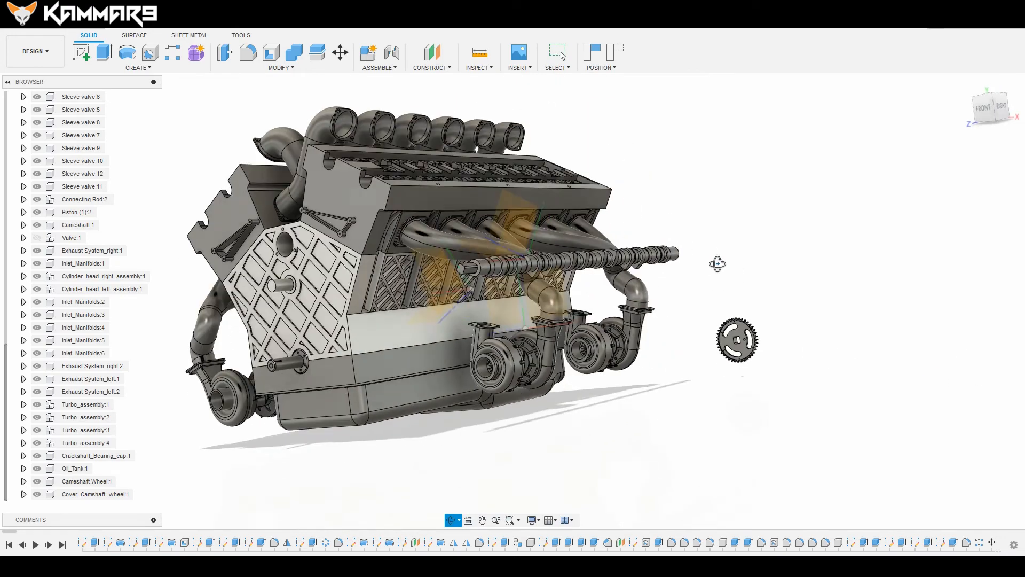
left_click(95, 494)
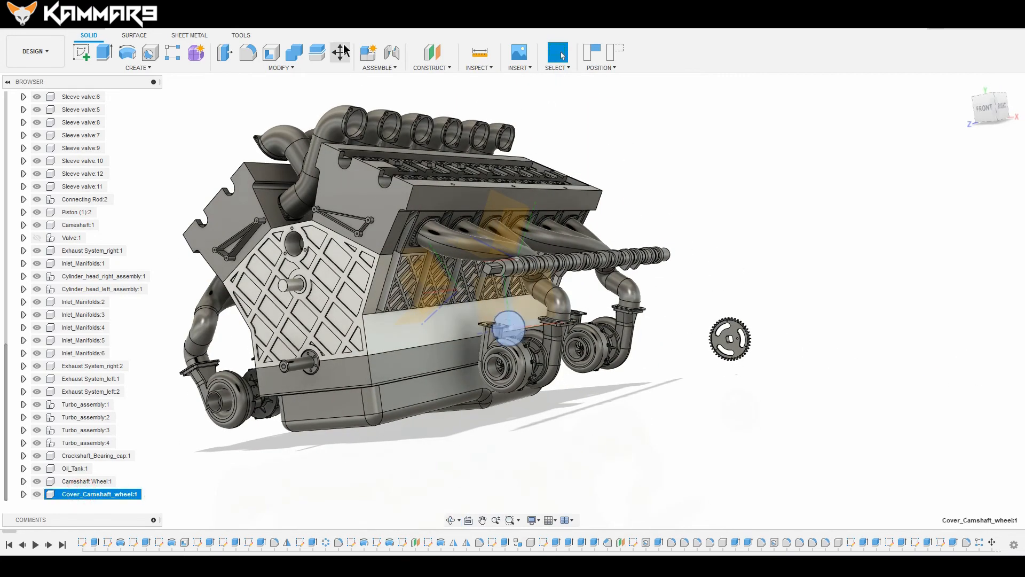